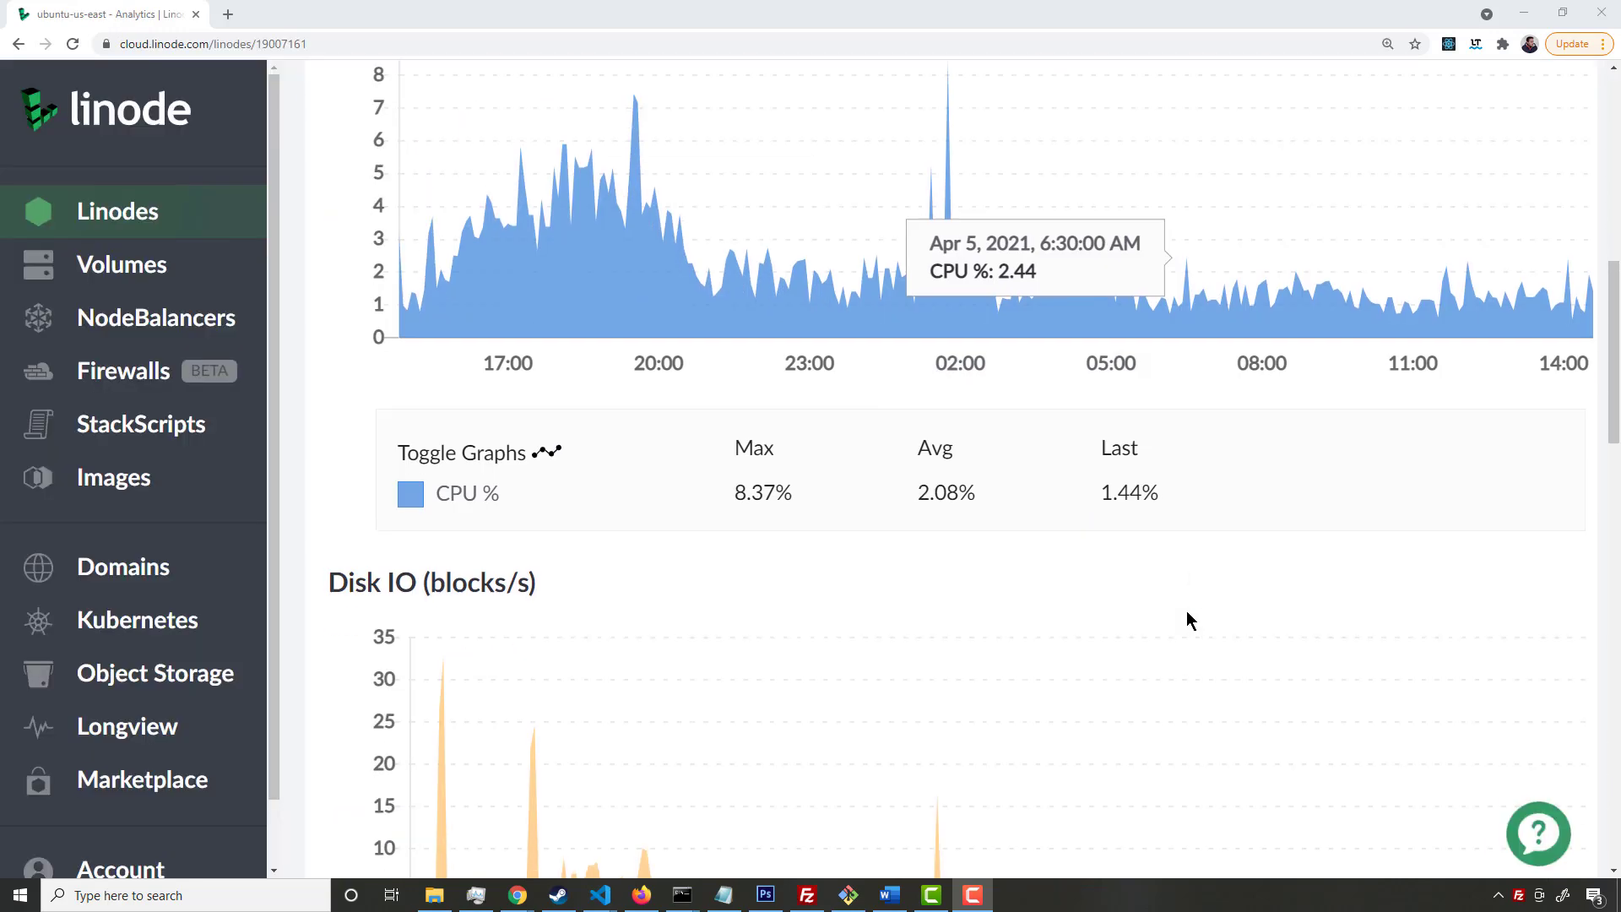
# Scroll through the Chrome download page, then bring up Visual Studio Code
pyautogui.scroll(-3)
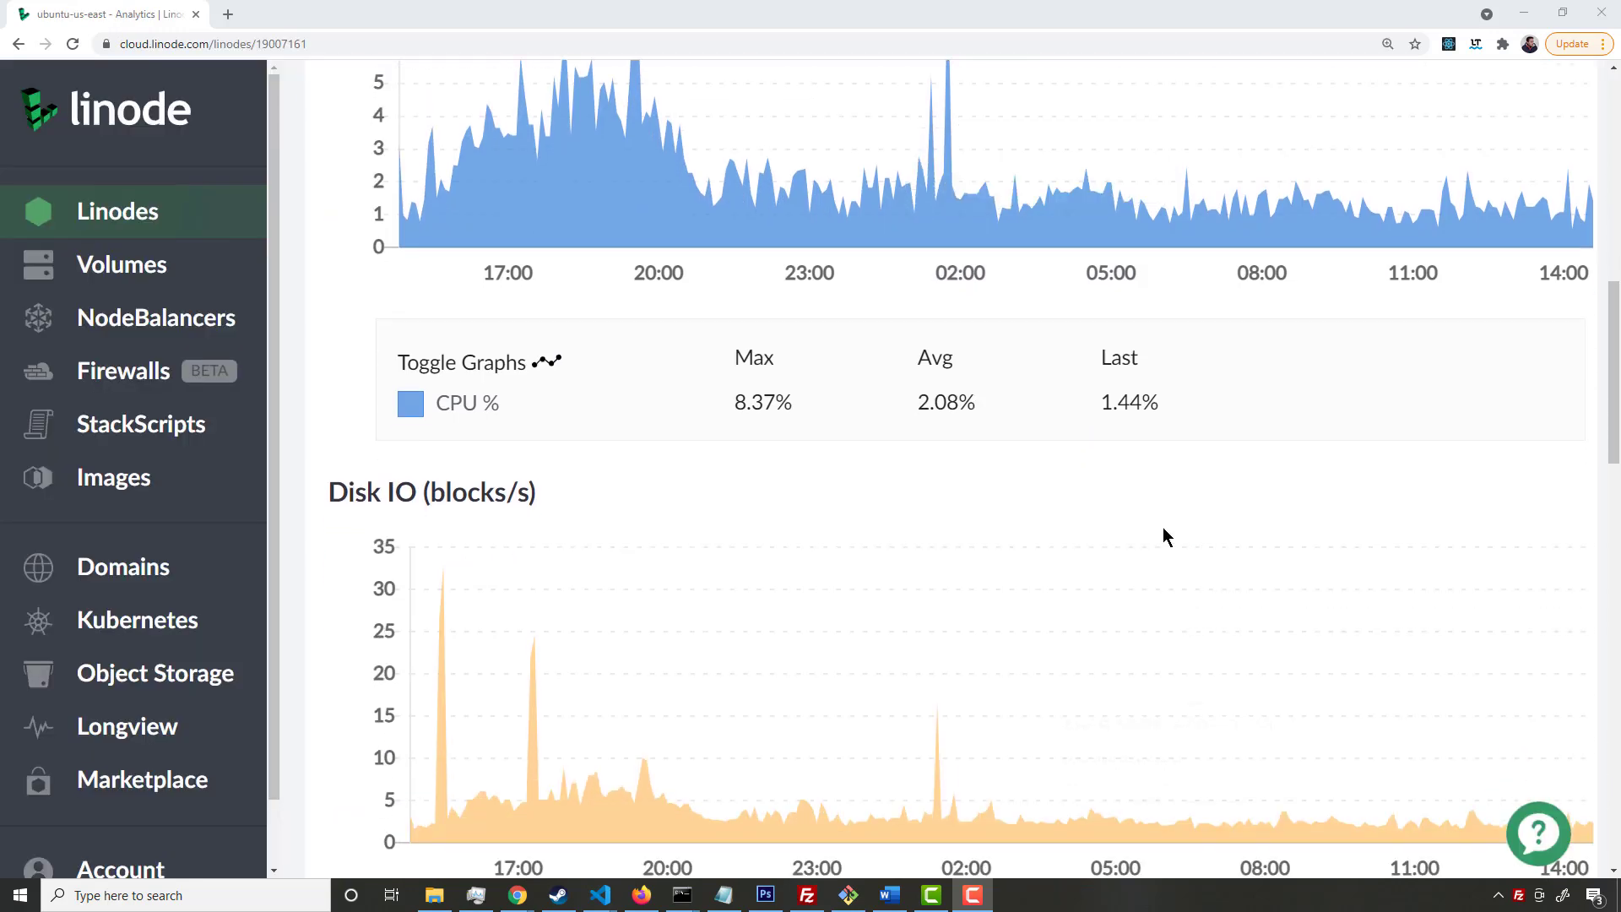
pyautogui.moveTo(1138, 546)
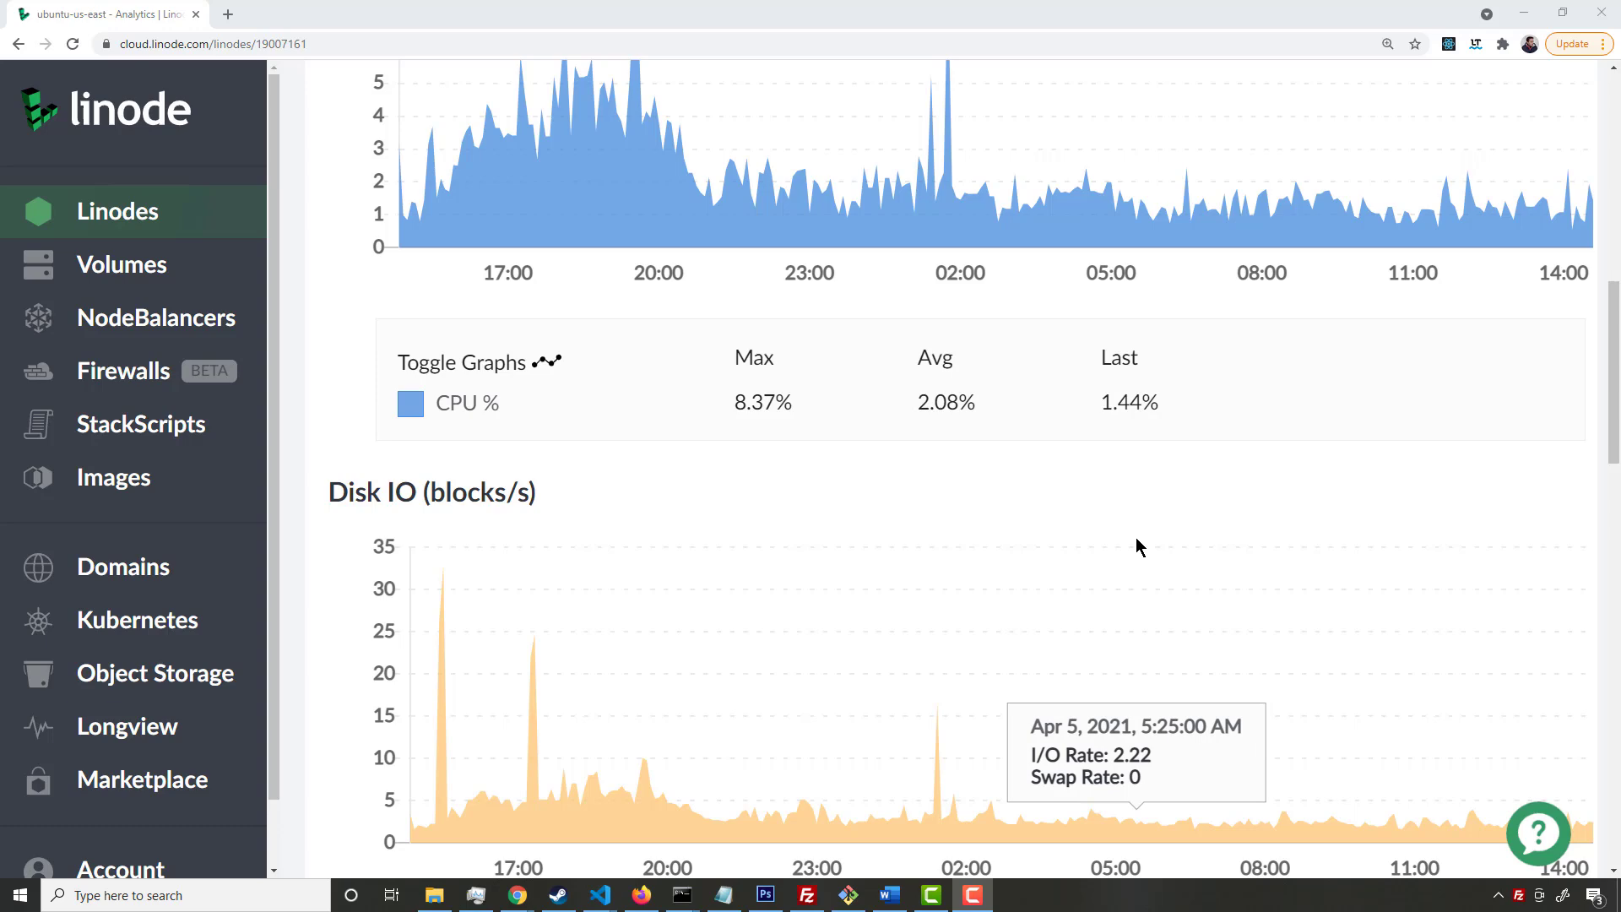
pyautogui.scroll(-3)
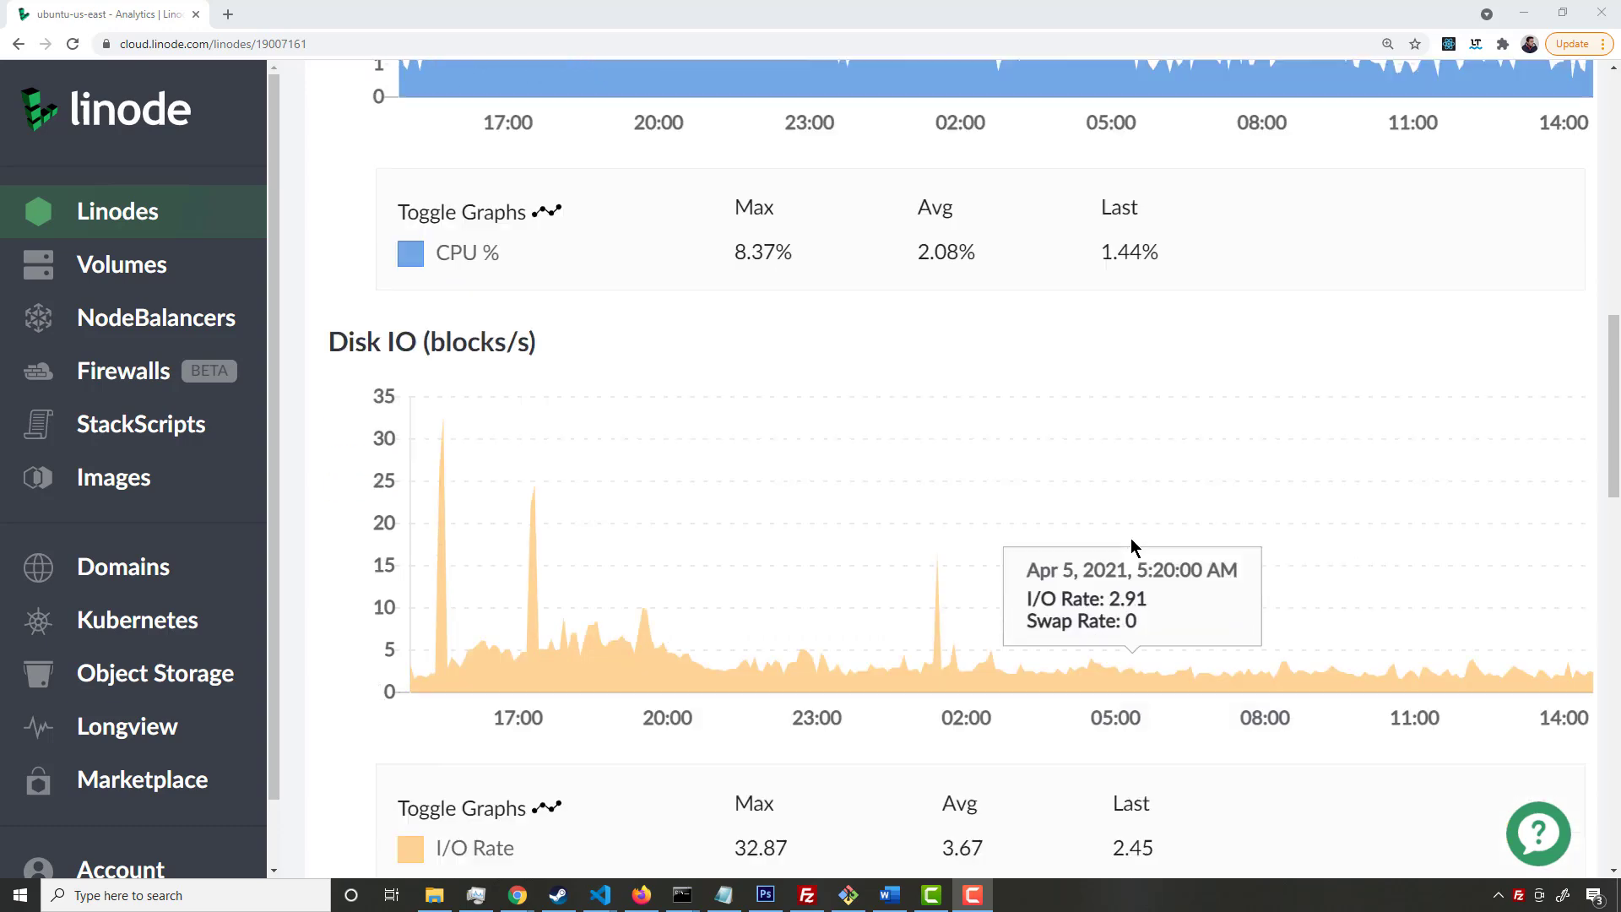
pyautogui.scroll(-3)
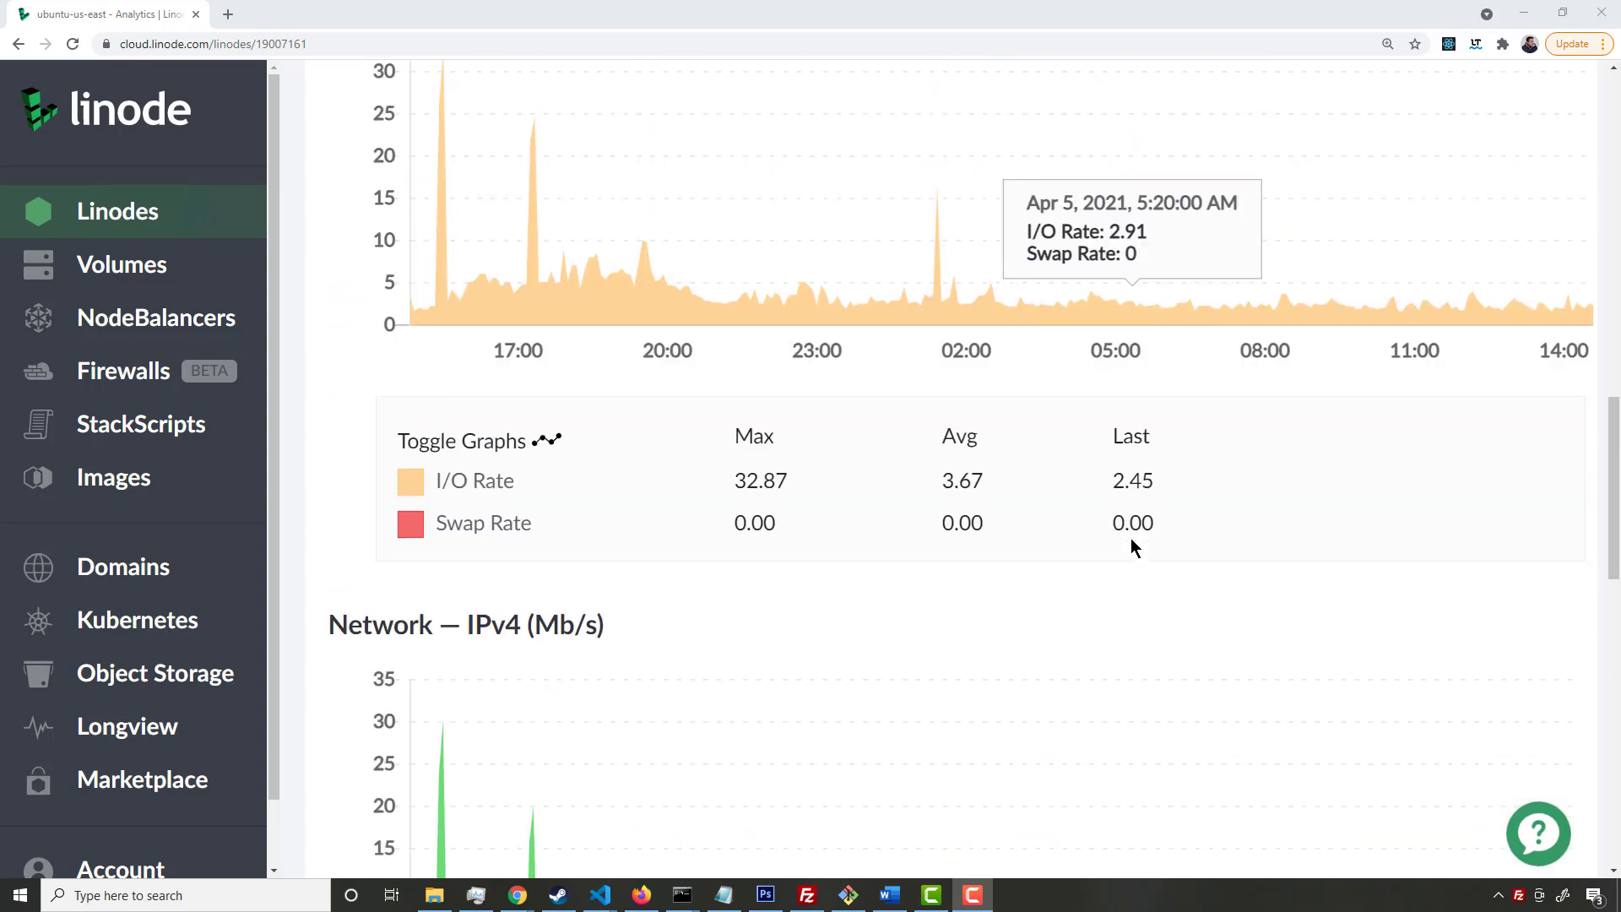
pyautogui.scroll(-3)
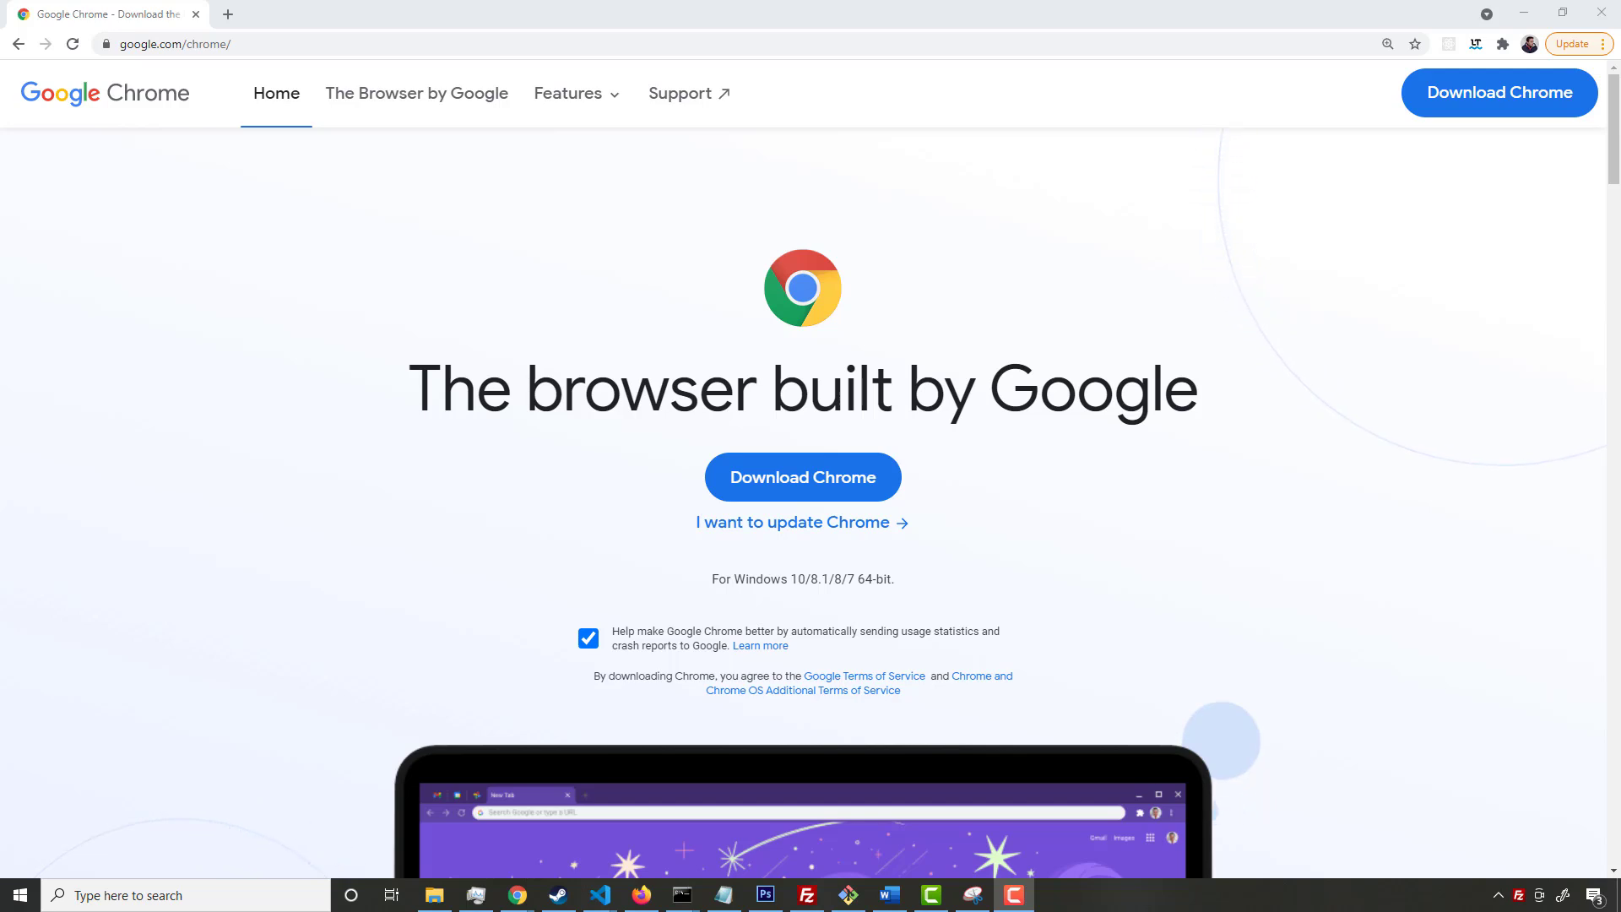
pyautogui.moveTo(1185, 574)
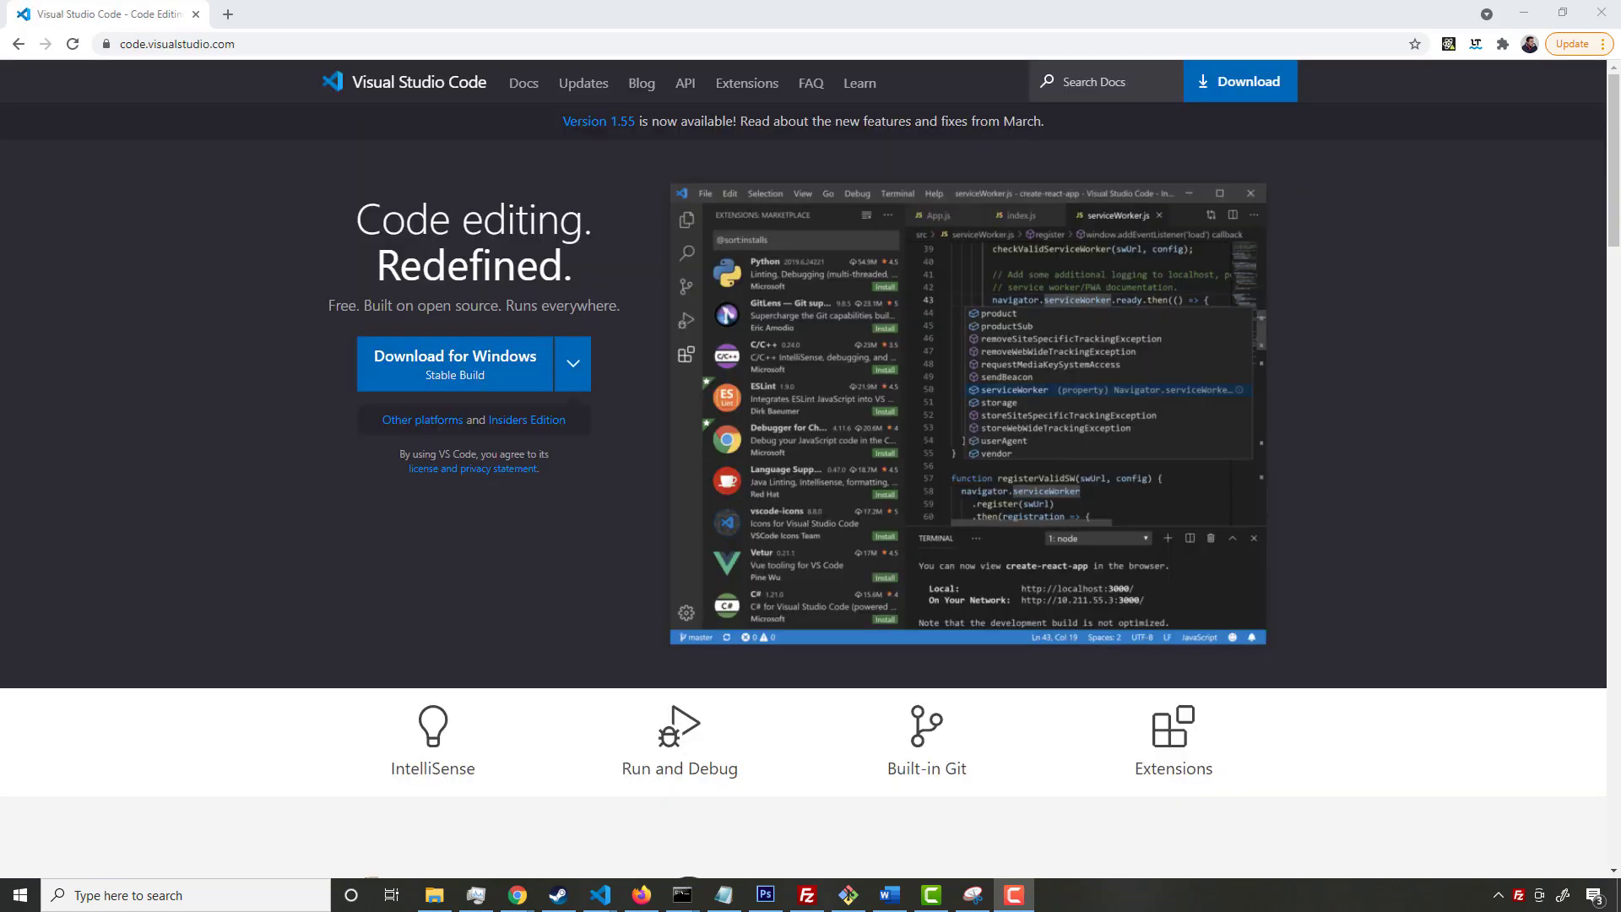
pyautogui.click(598, 895)
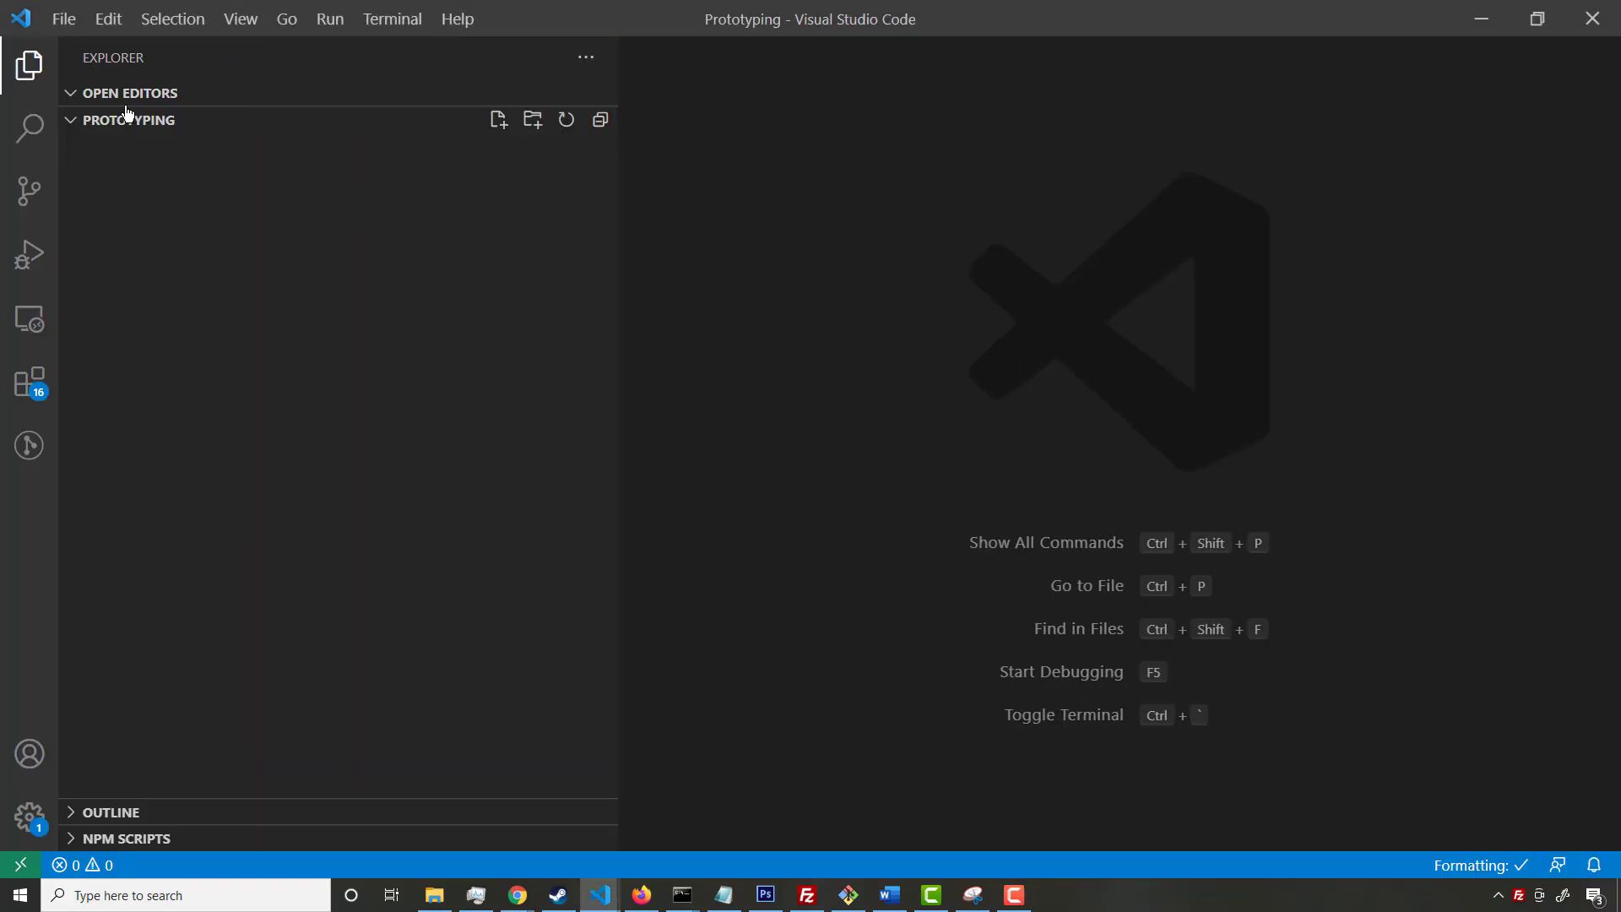
pyautogui.moveTo(174, 217)
pyautogui.write('index.html')
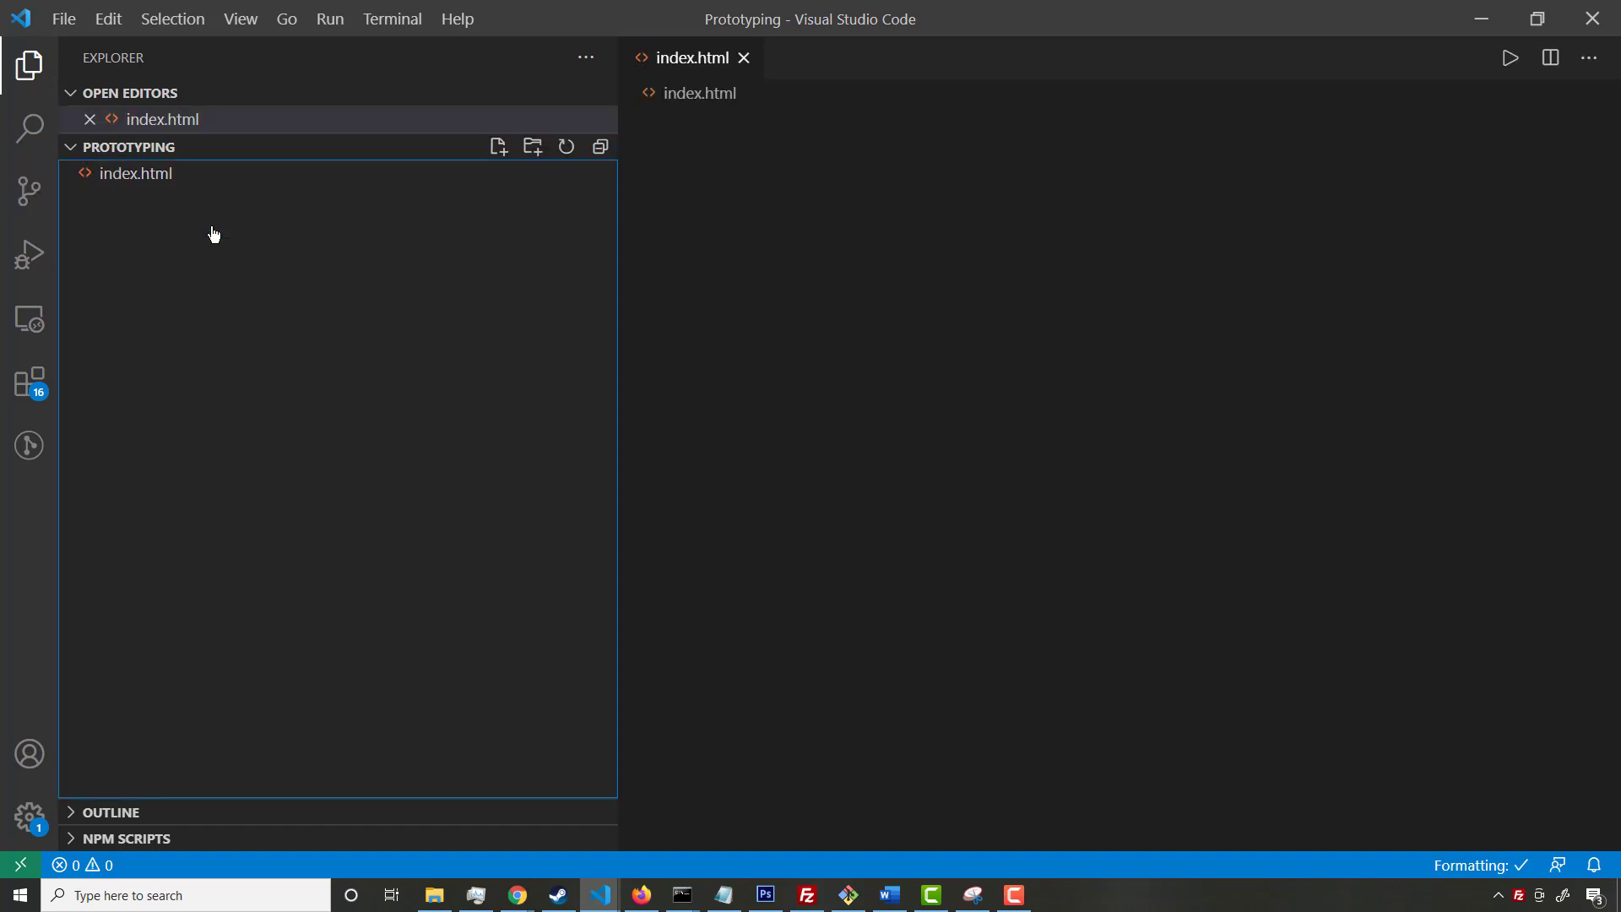
# Place the cursor in the new, empty index.html in the Prototyping workspace
pyautogui.click(134, 172)
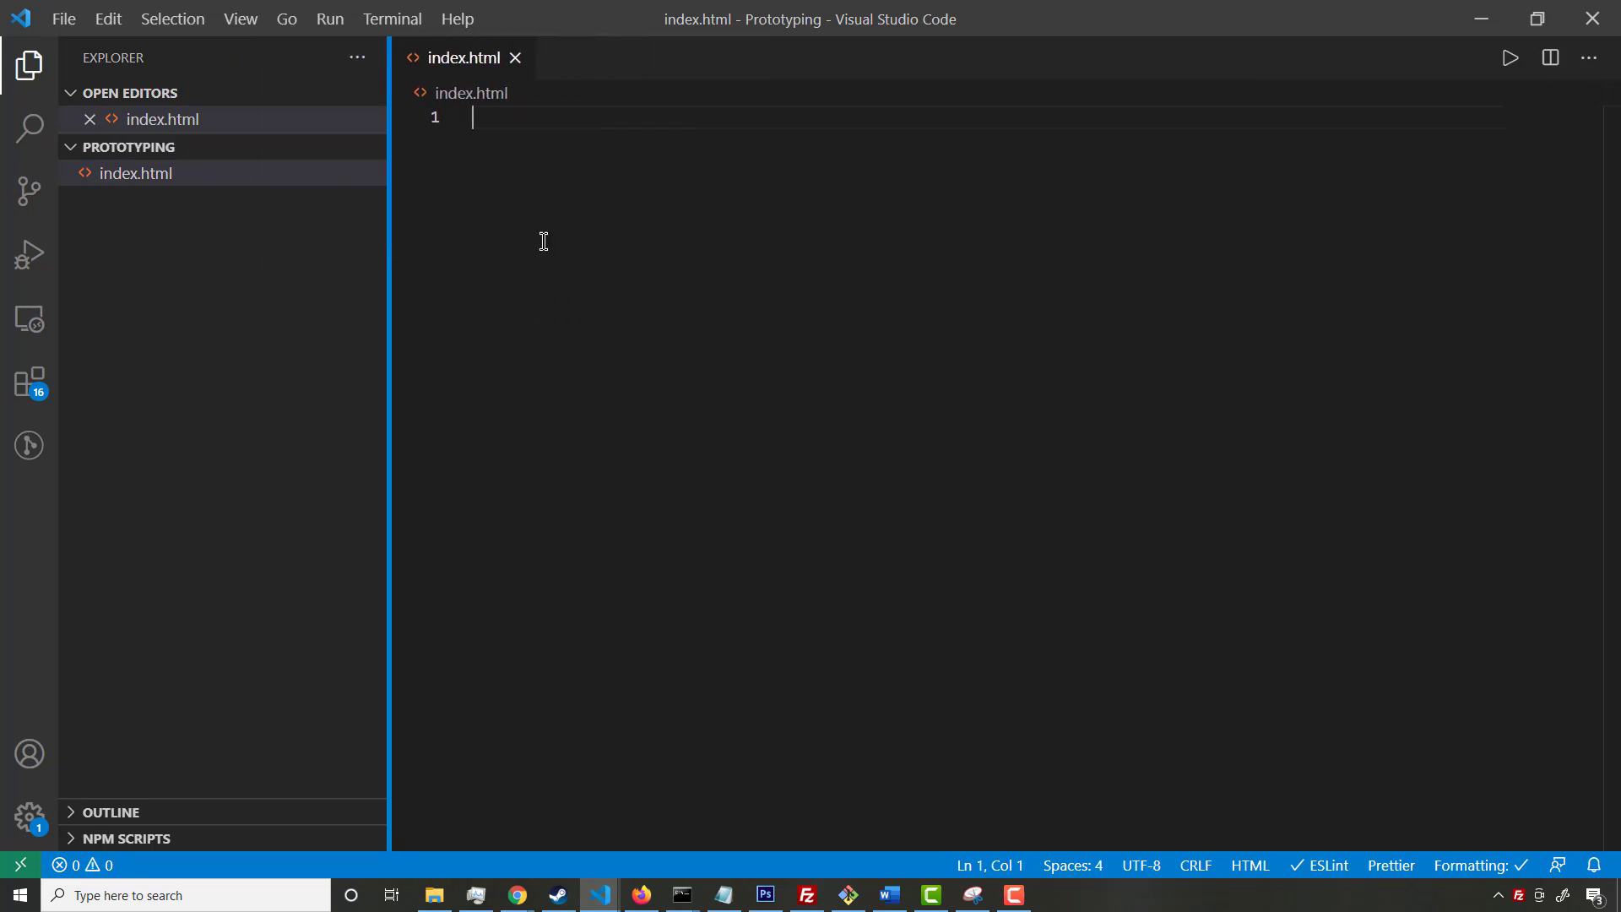
# Insert the html:5 skeleton and add a style block after the title line
pyautogui.write('html')
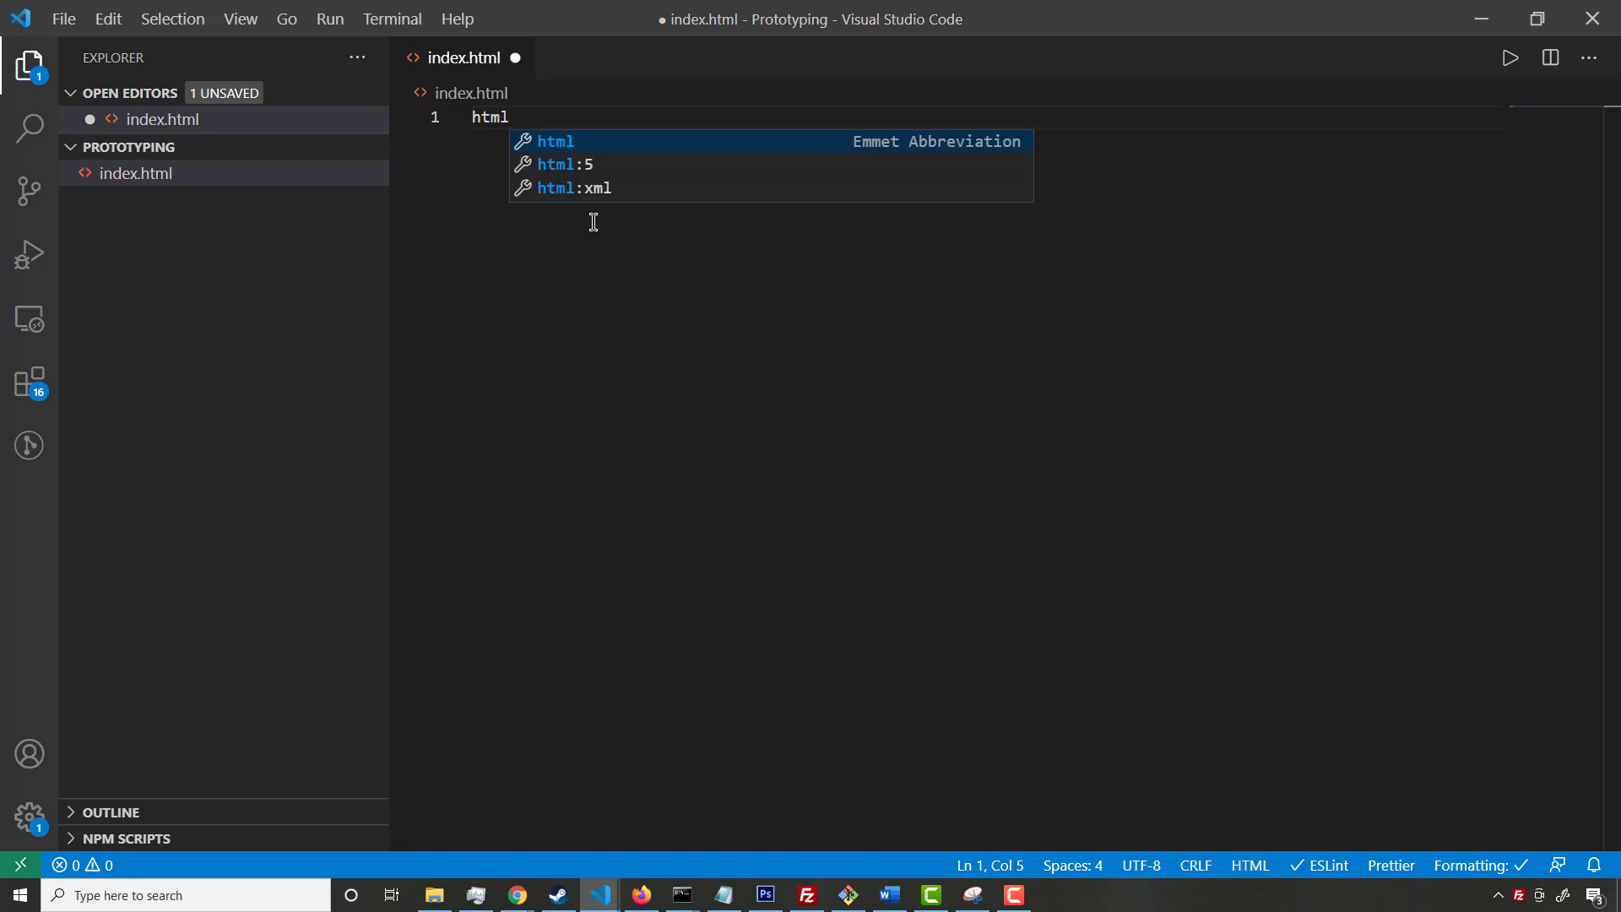
pyautogui.moveTo(568, 175)
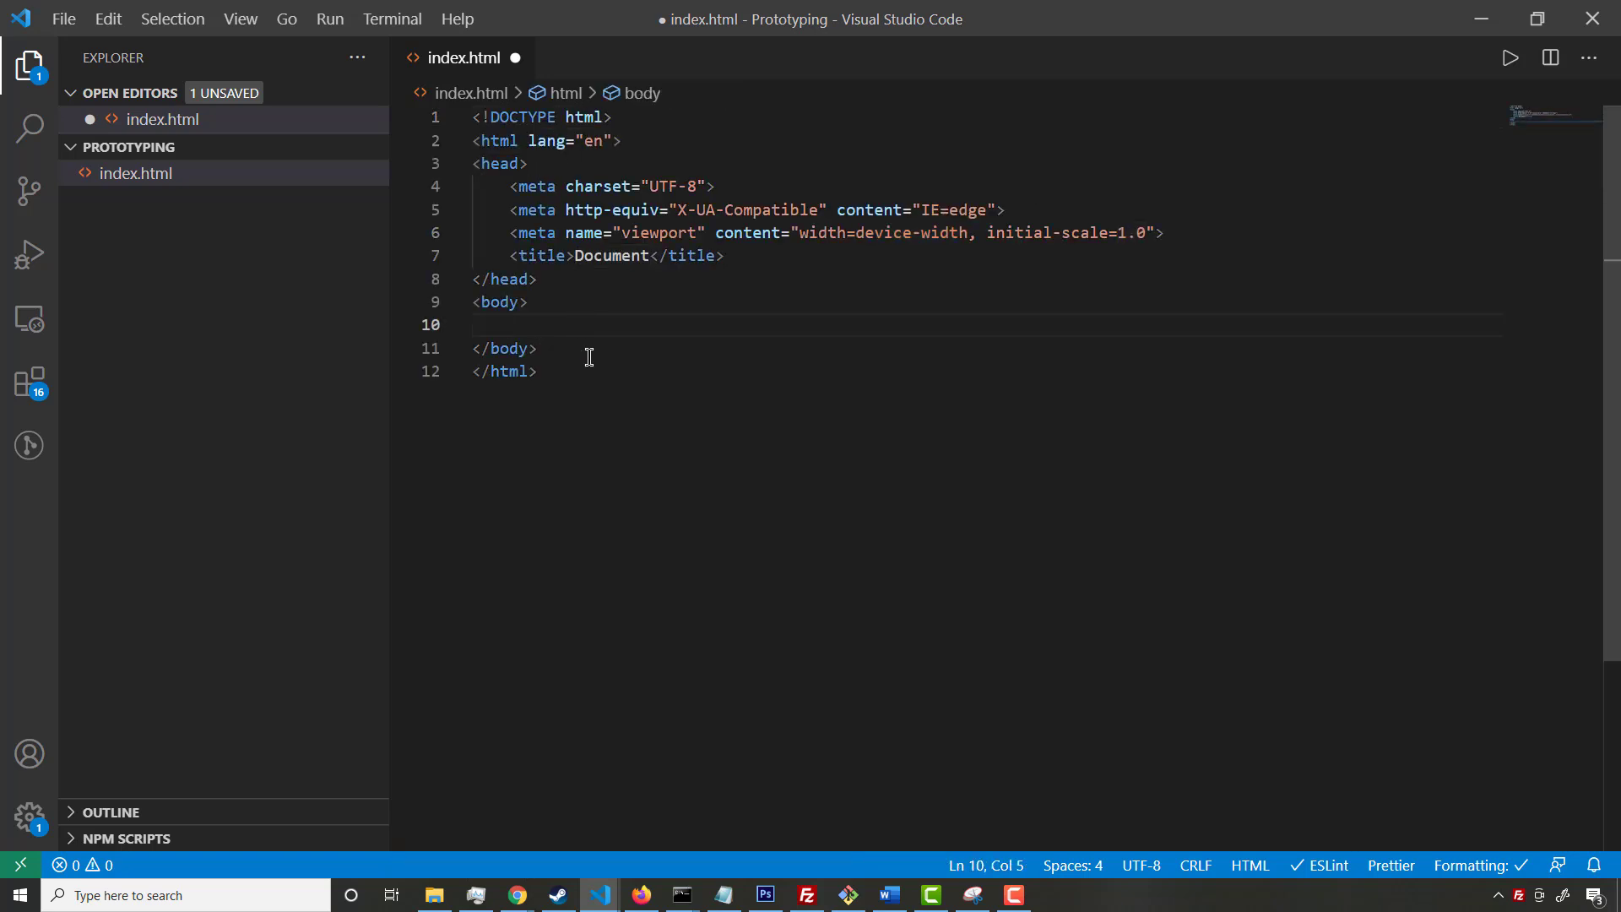
pyautogui.click(724, 255)
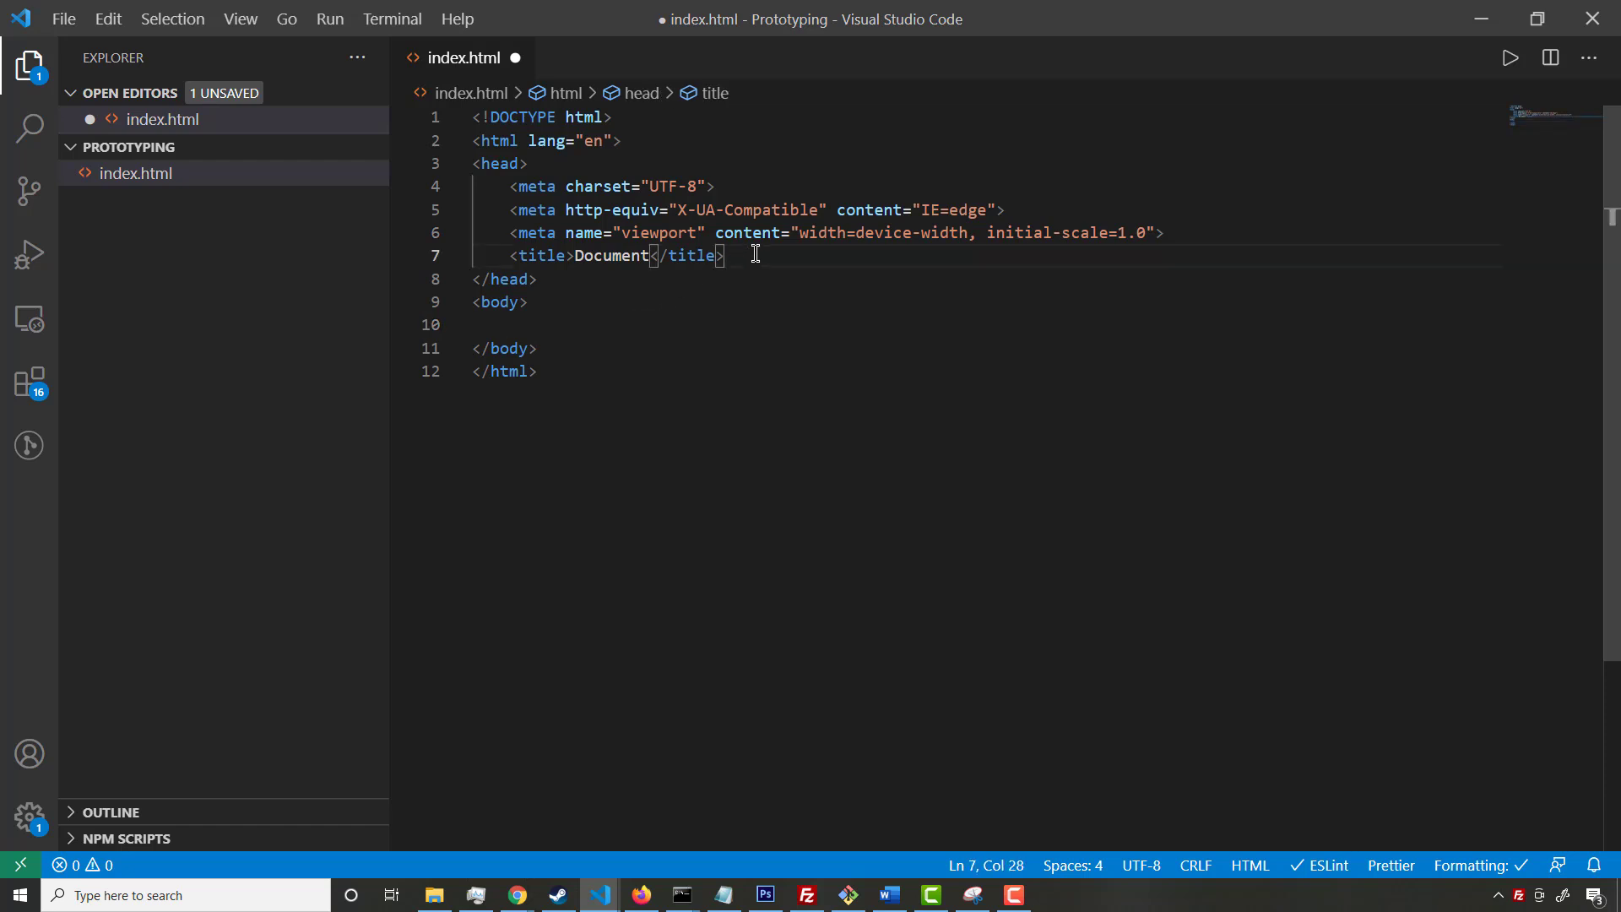
pyautogui.write('sc')
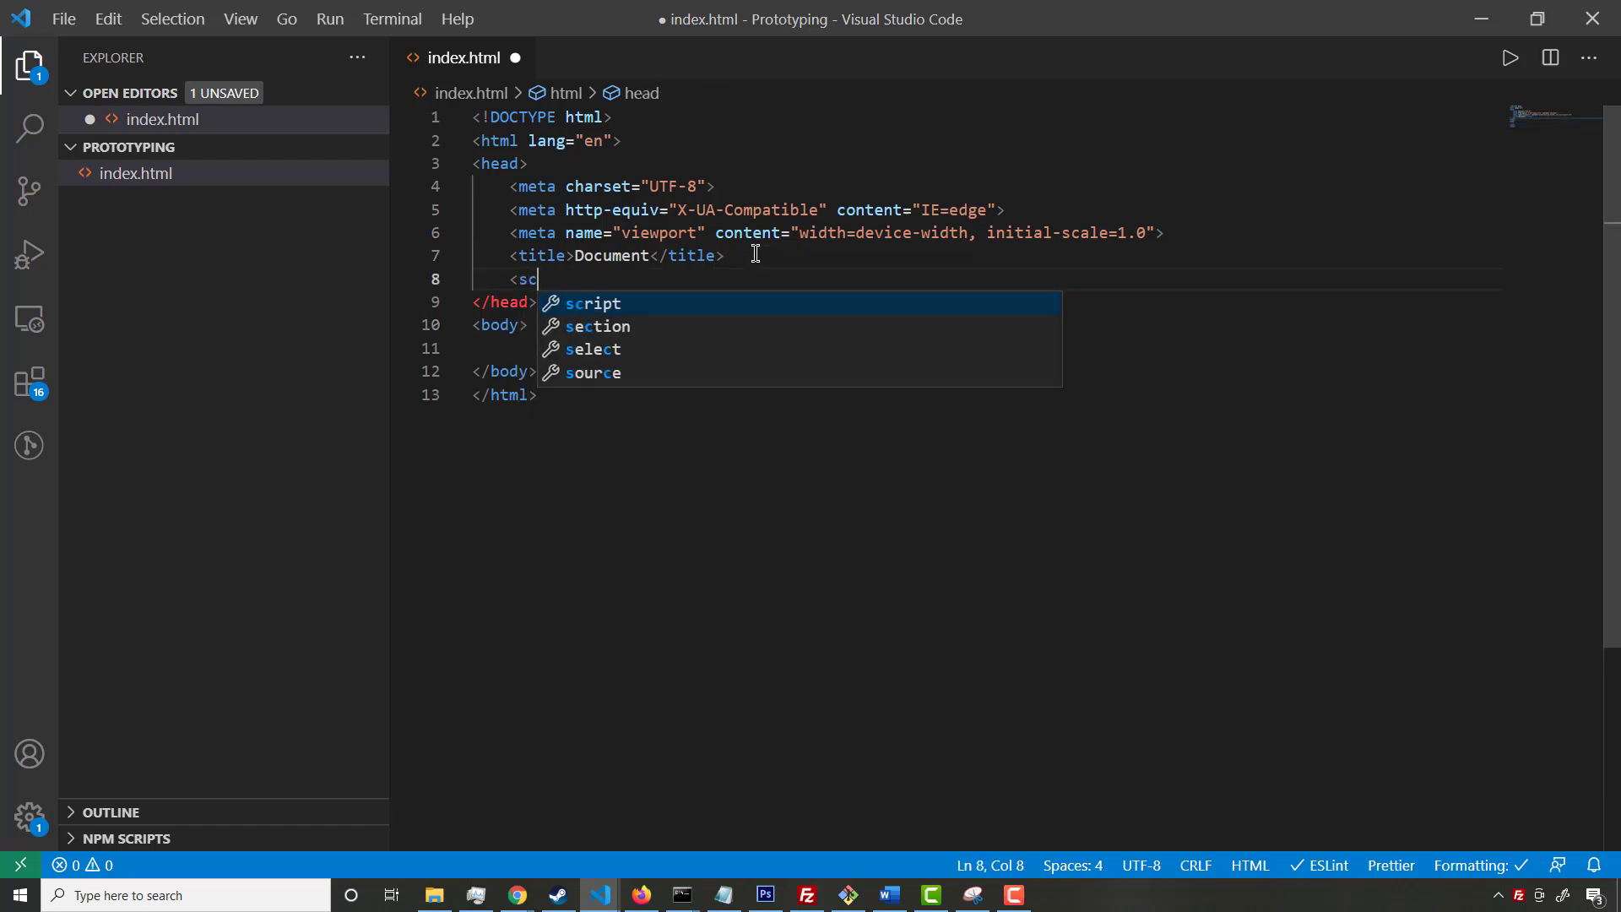
pyautogui.write('tyl')
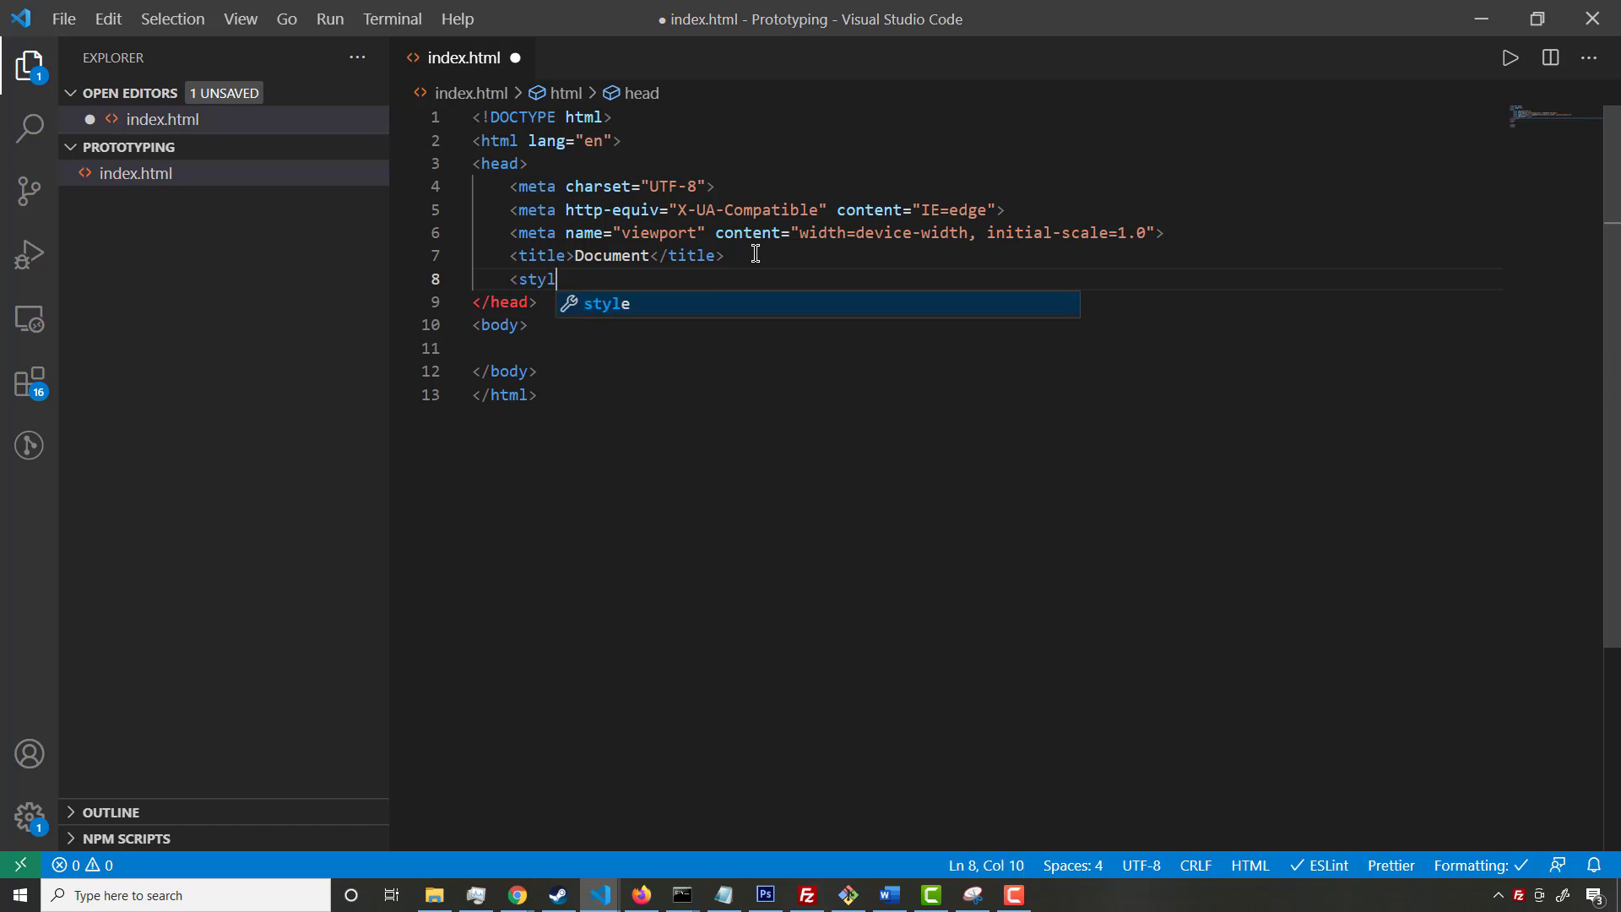
pyautogui.press('Enter')
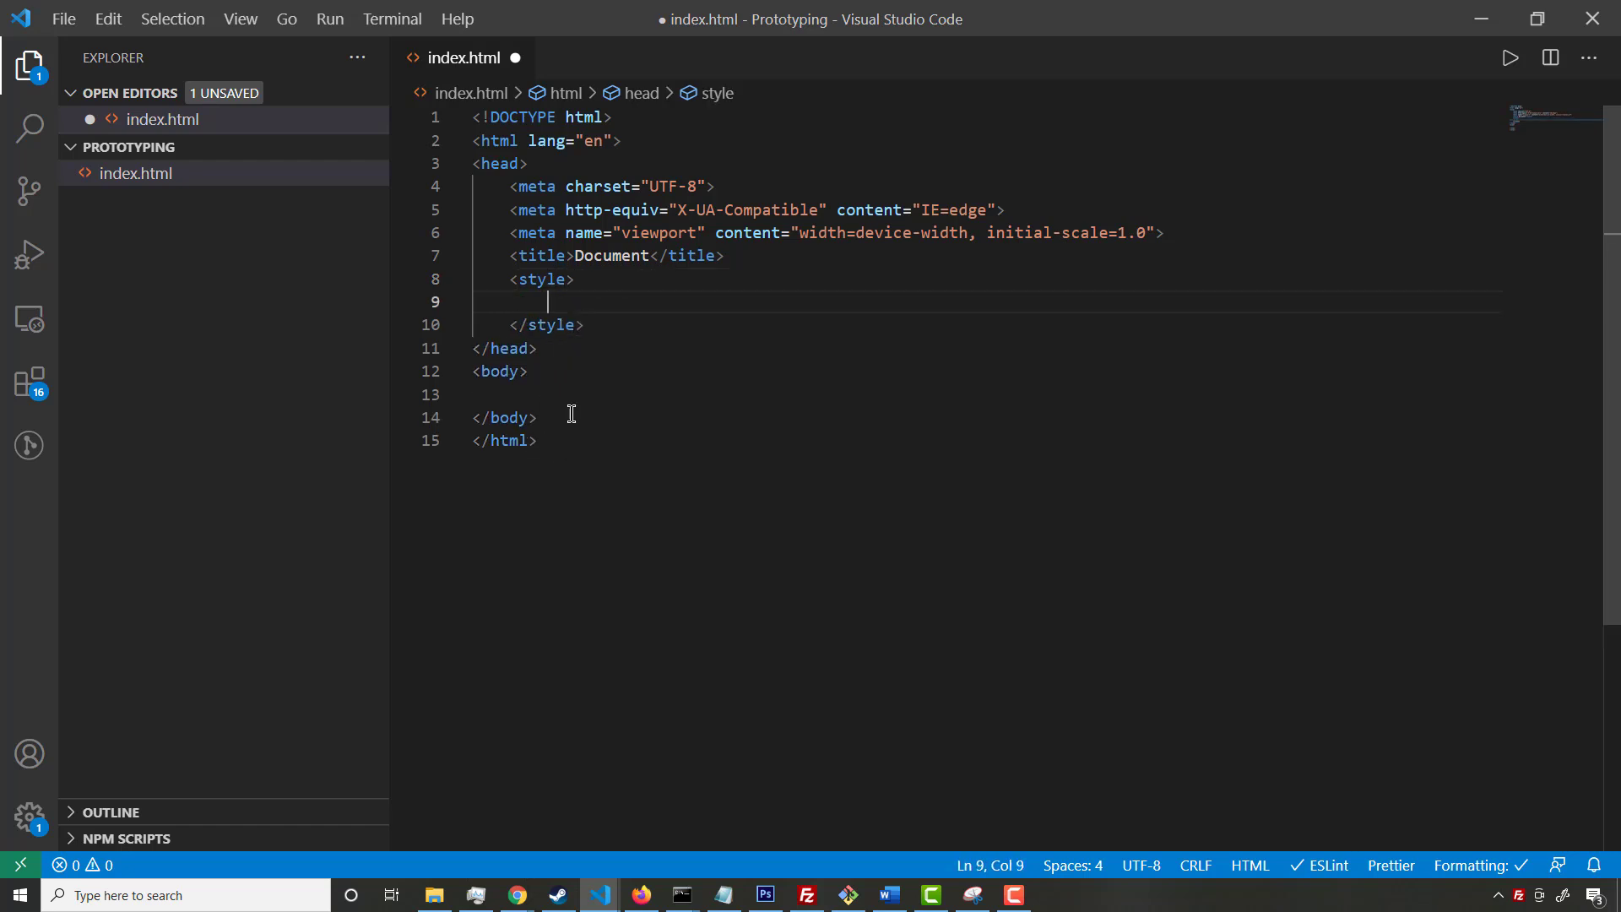
# Add a Hello html heading and a script with alert("hello JavaScript!!")
pyautogui.write('<script></script>')
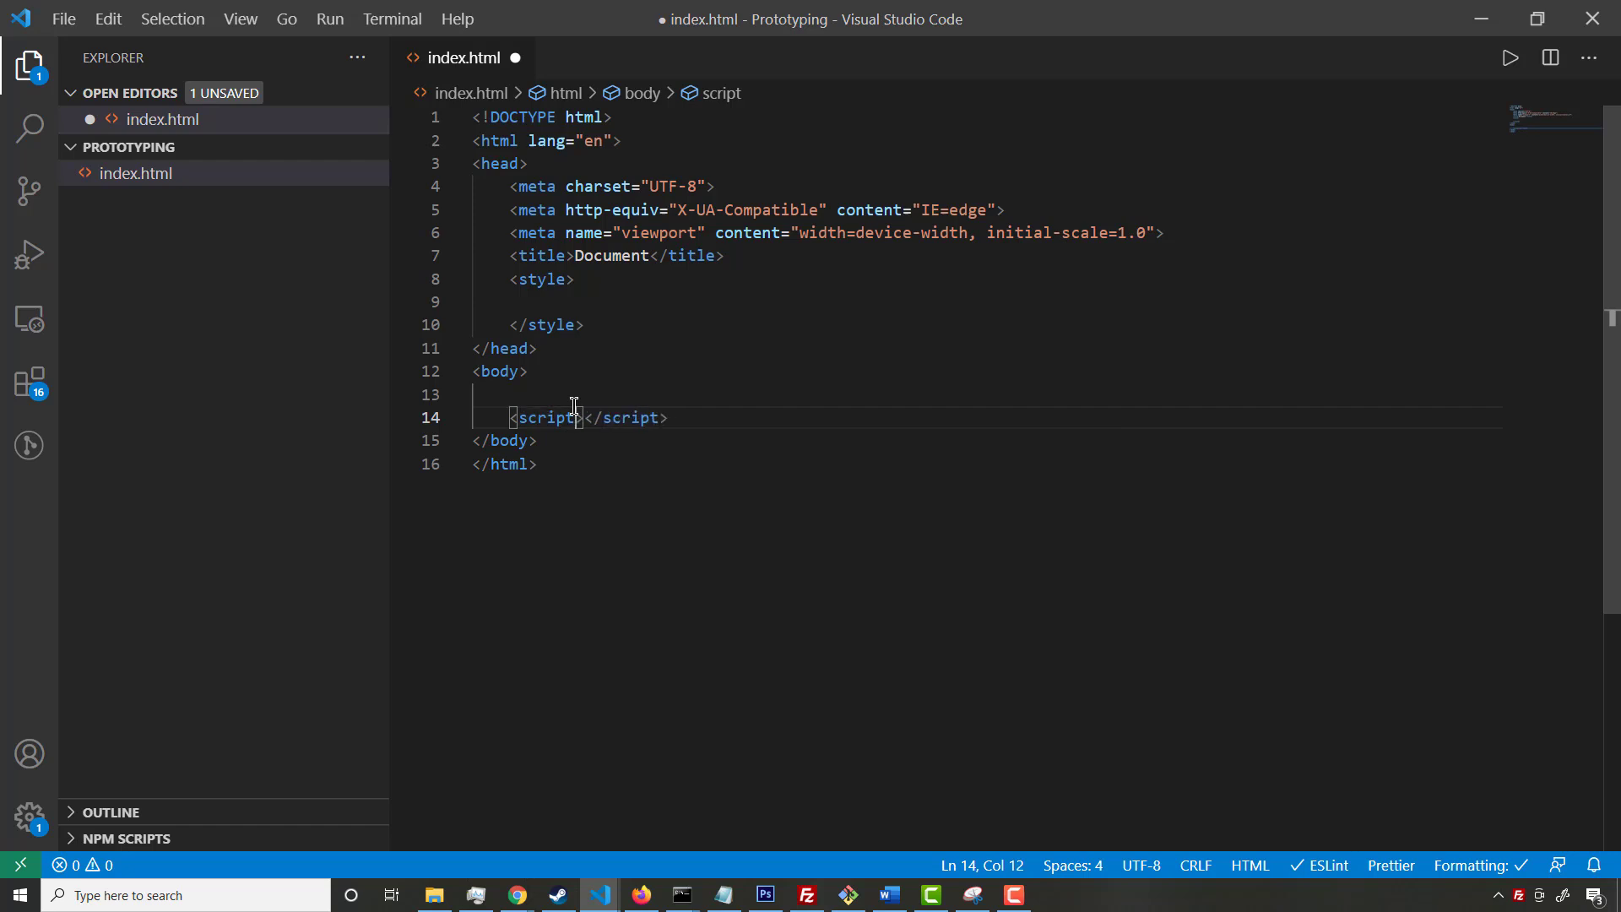
pyautogui.press('enter')
pyautogui.write('<h1>Hello </h1>')
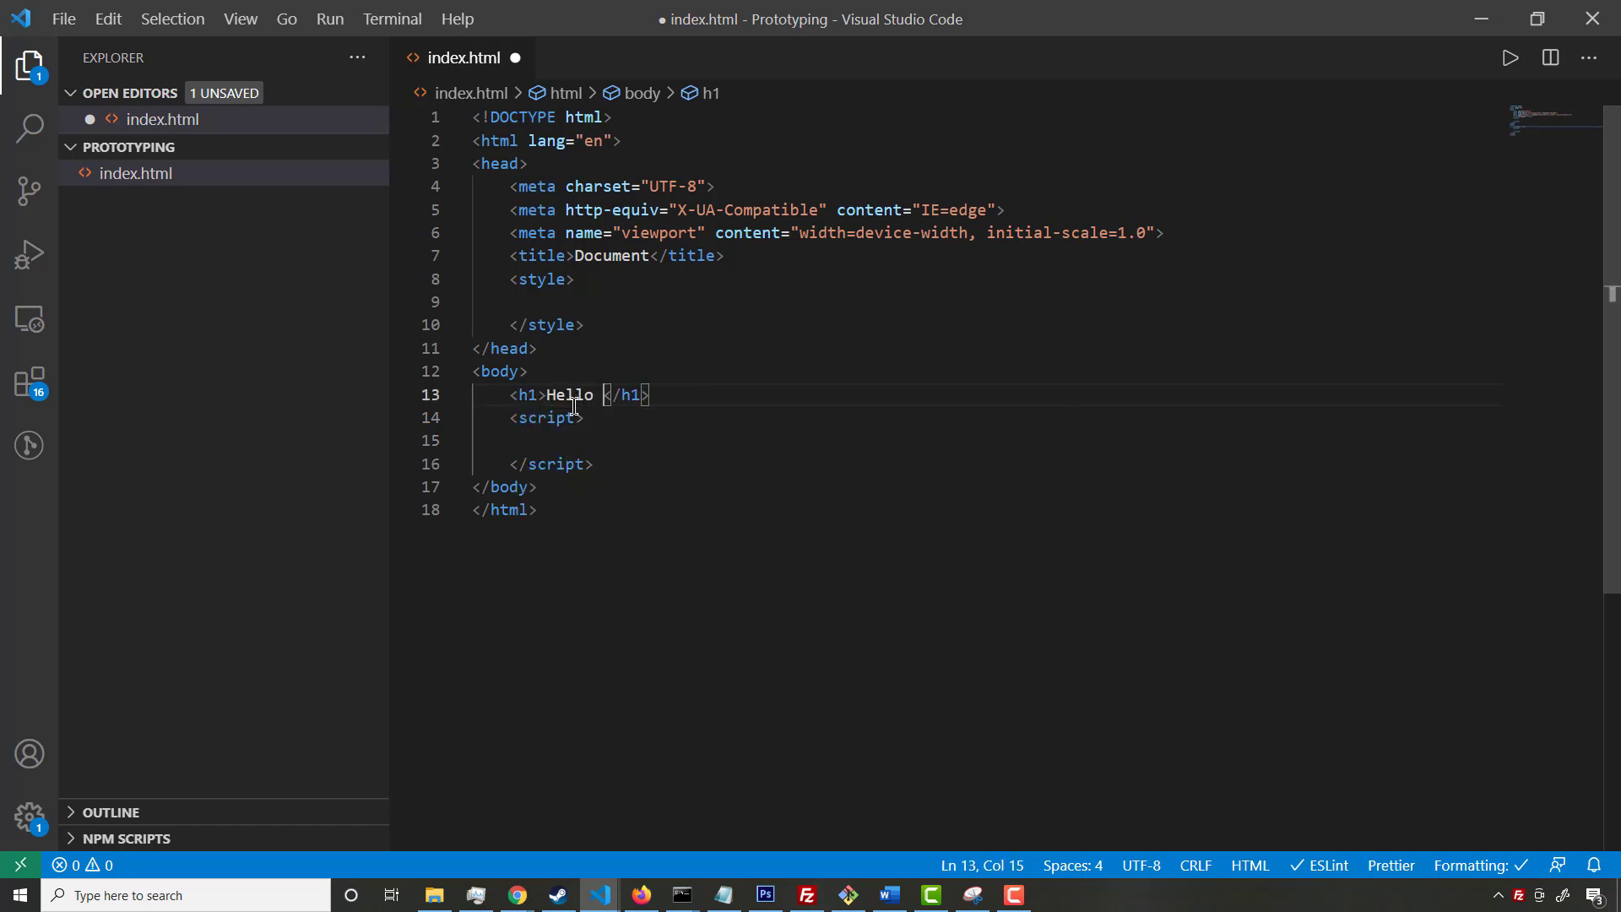
pyautogui.write('html')
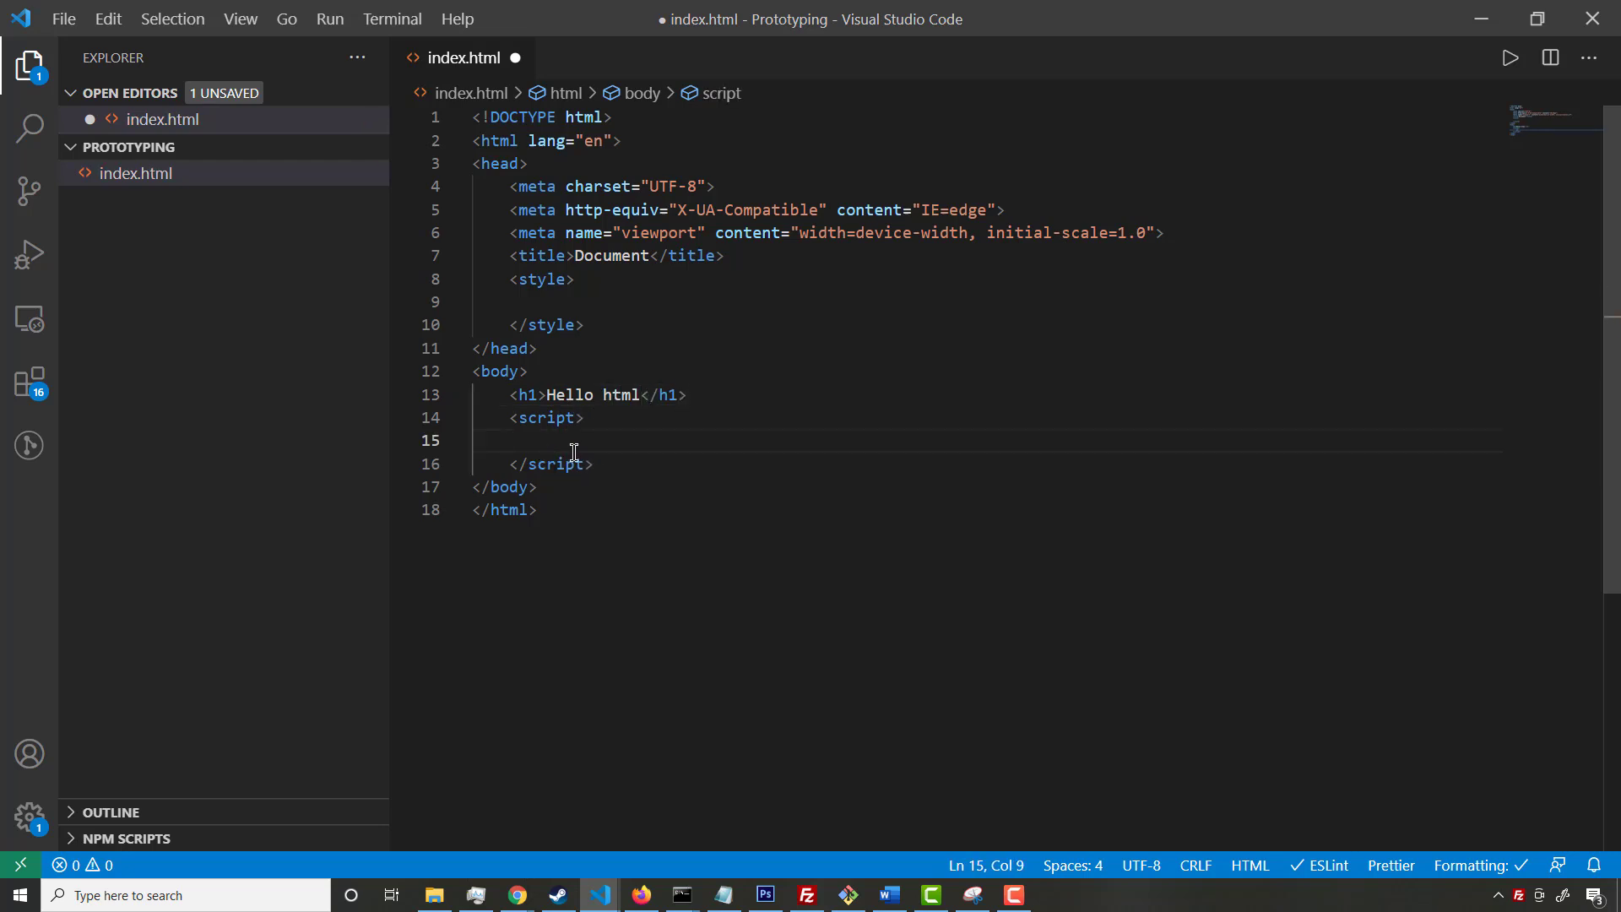
pyautogui.write('alert("helll ")')
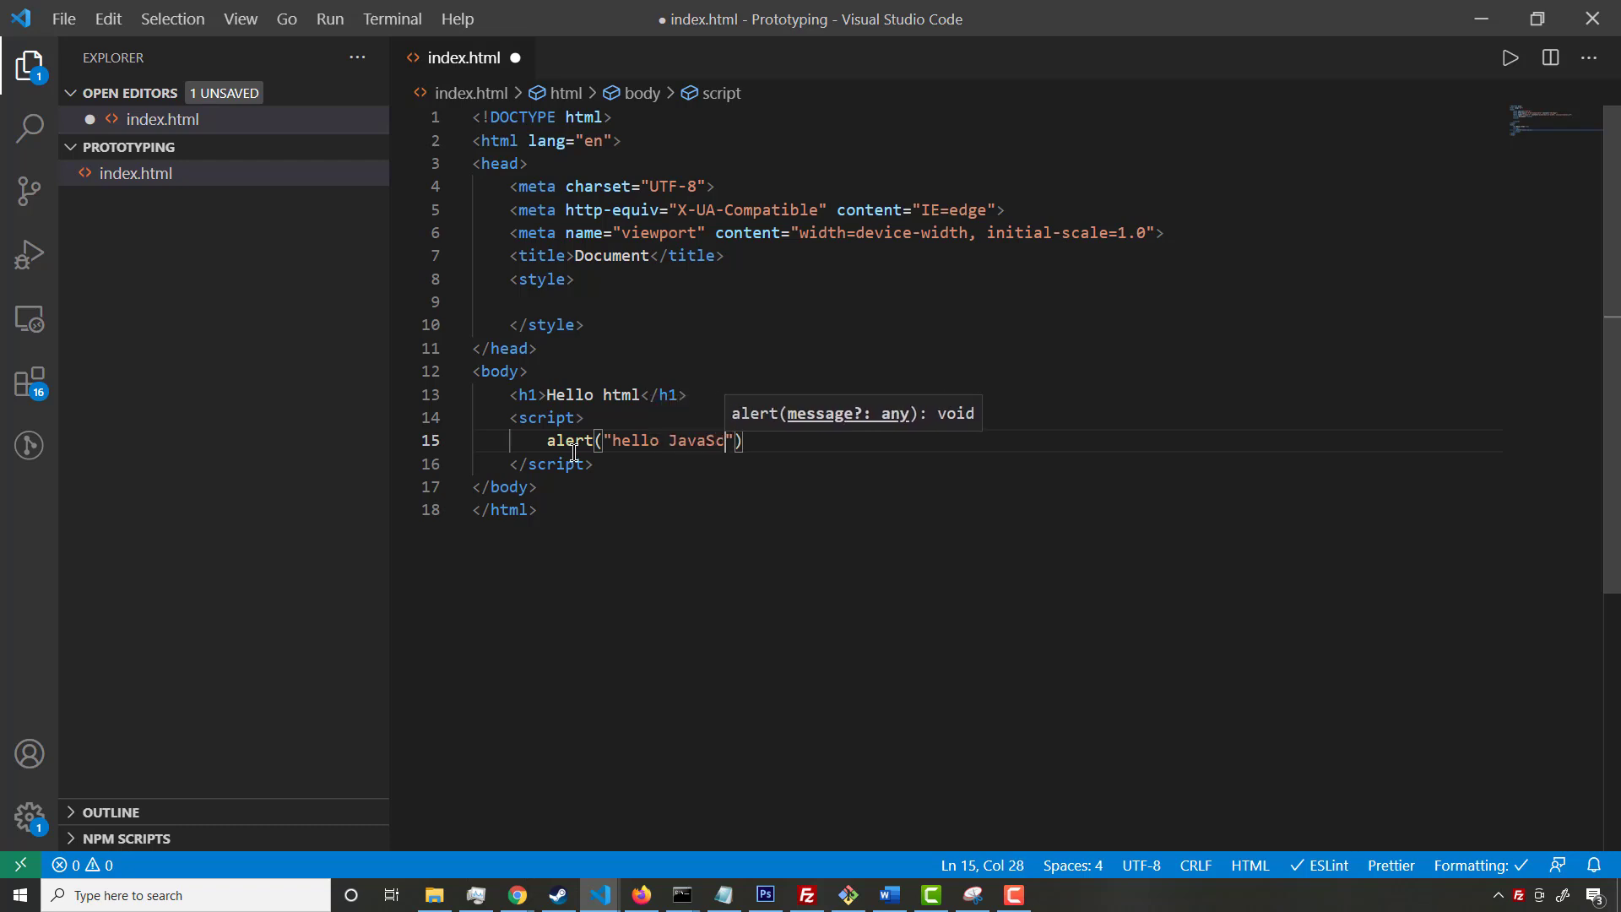
pyautogui.write('ript!!')
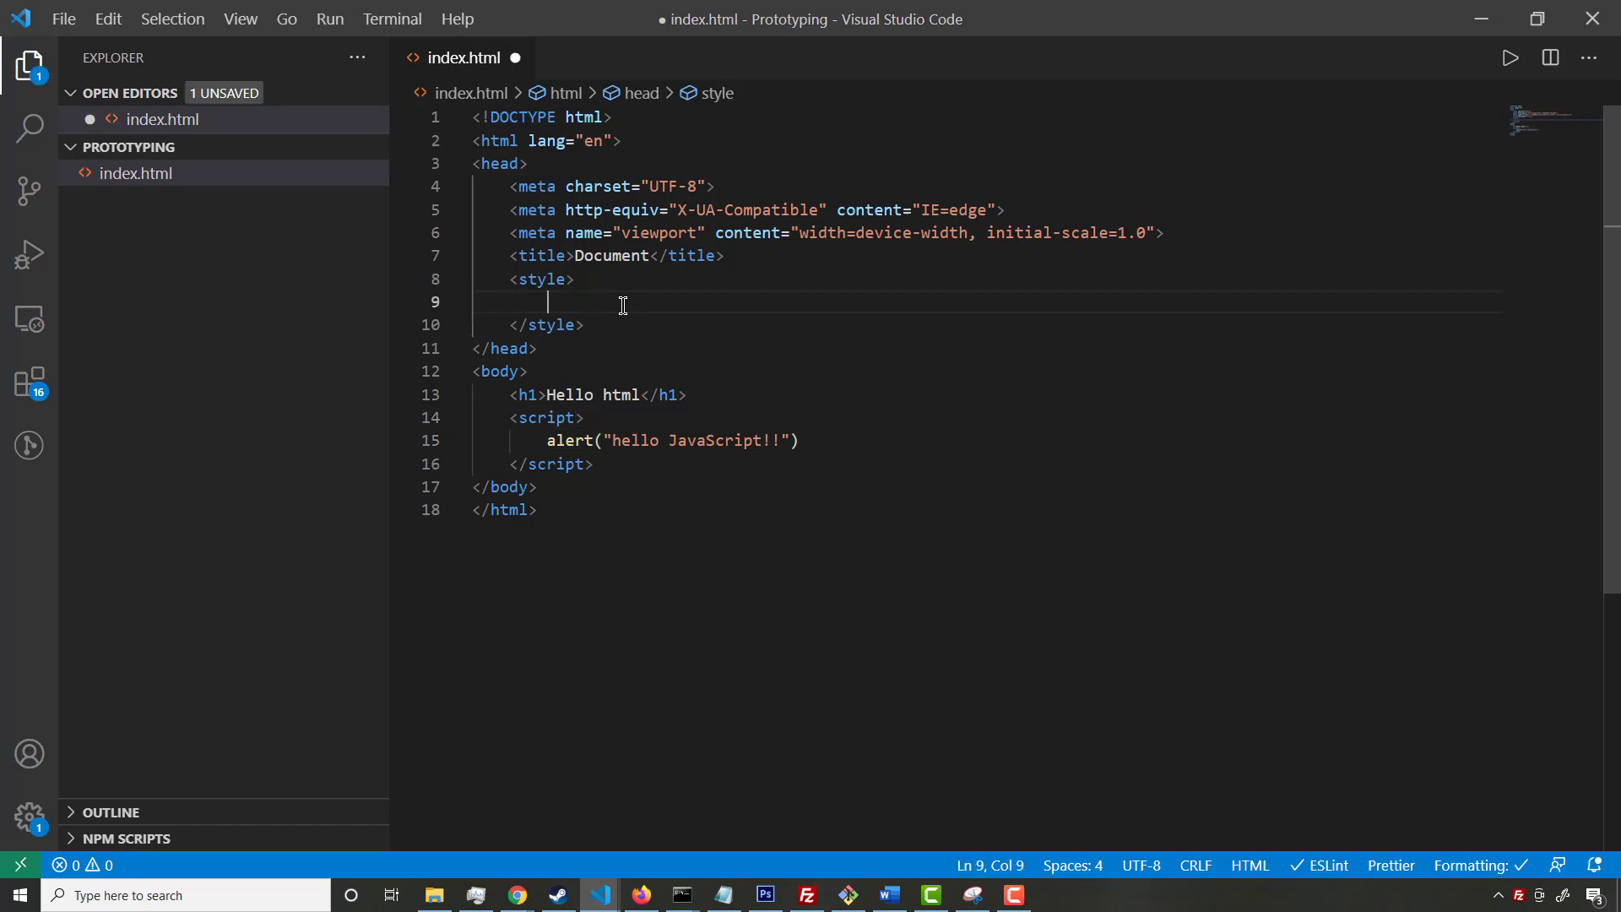
# Add the rule h1 { color: red; } in the style block and save index.html
pyautogui.write('h1 {')
pyautogui.write('color: red;')
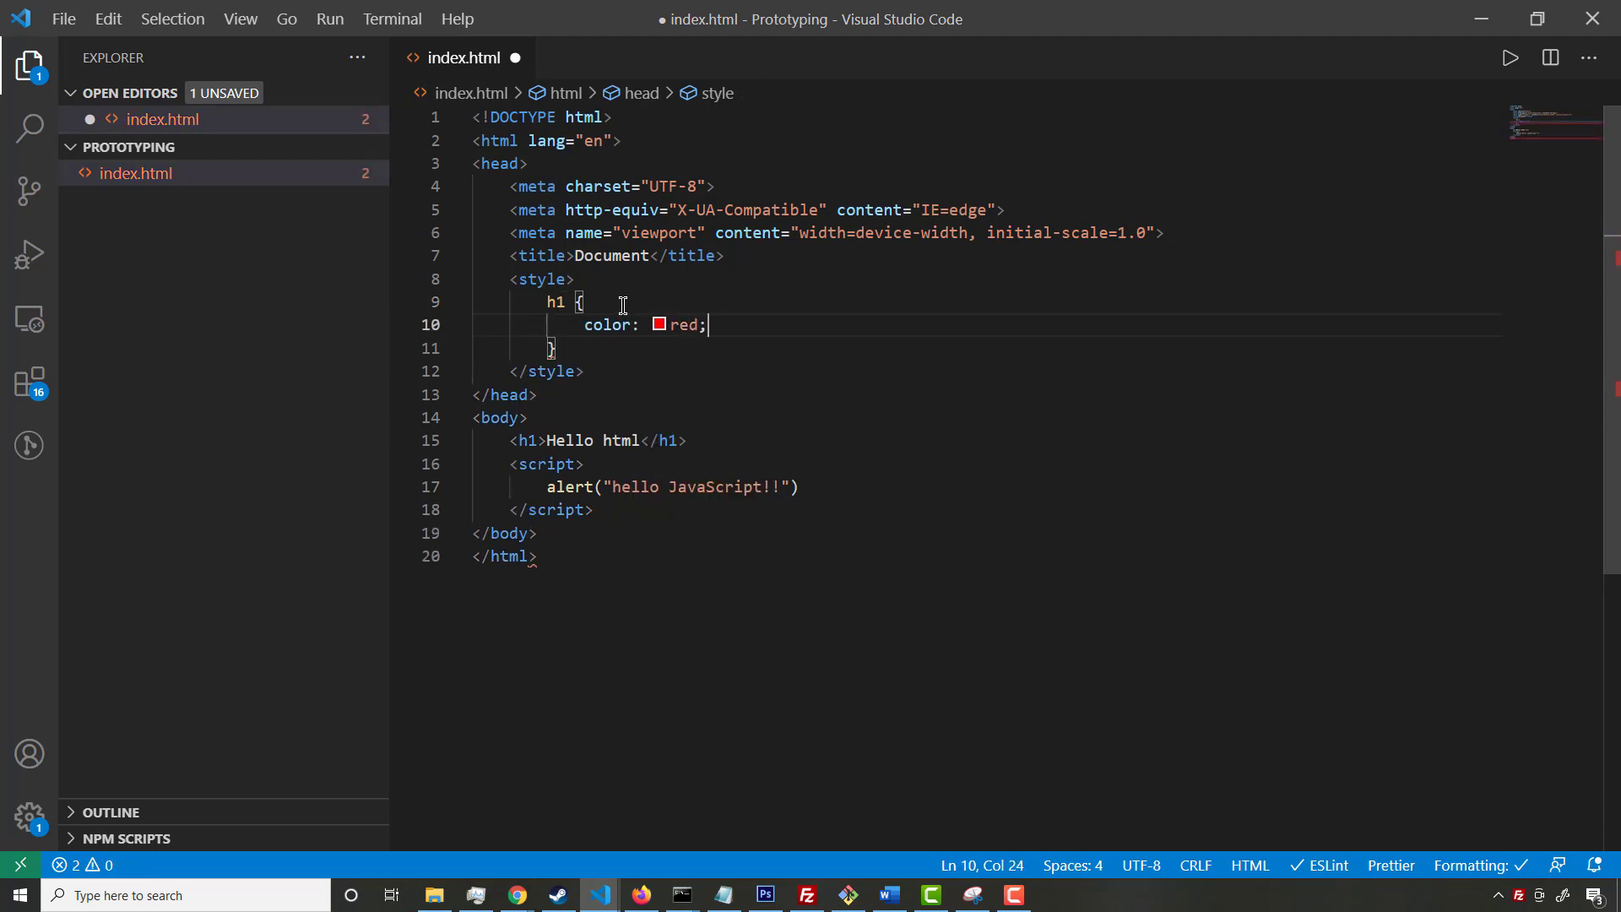
pyautogui.press('ctrl+s')
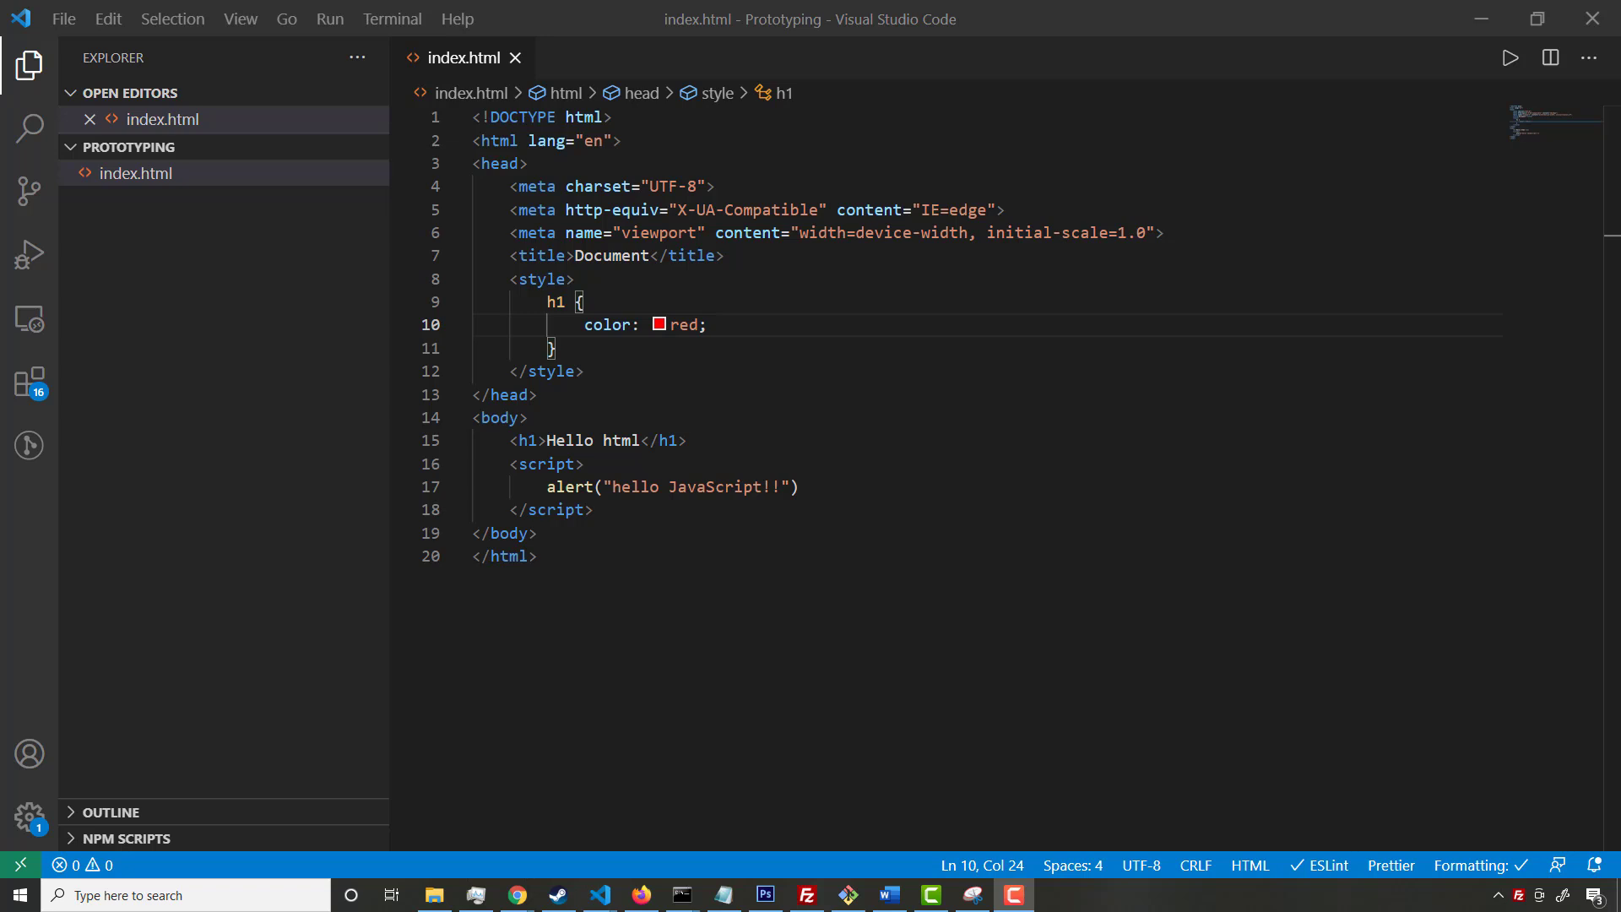
pyautogui.click(515, 894)
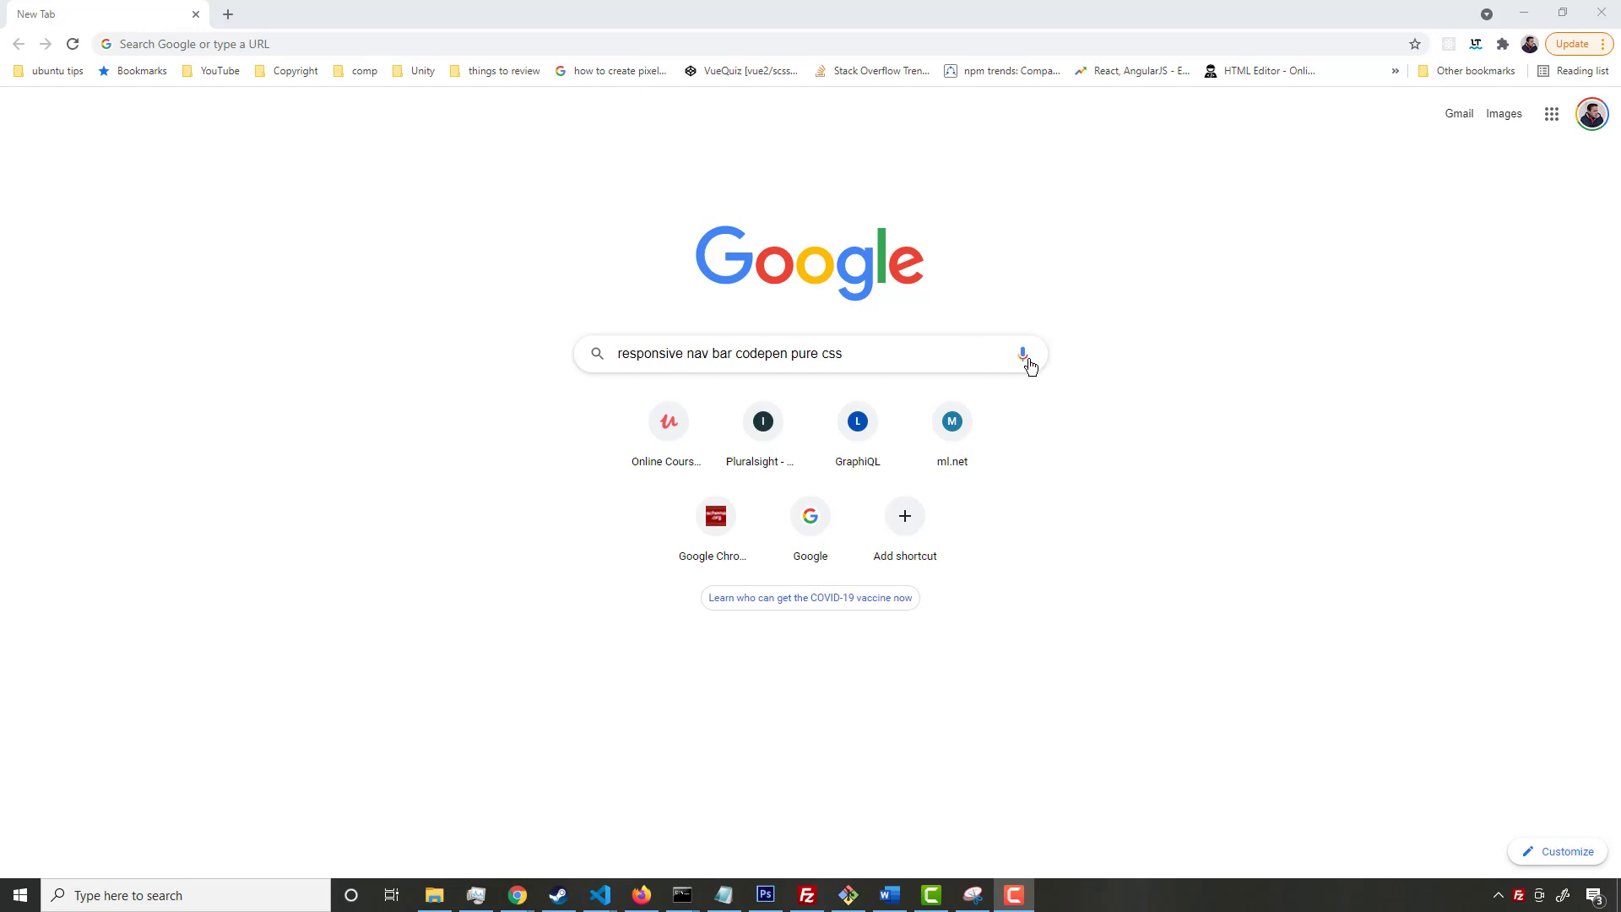
# Copy the Pure CSS Responsive Navbar pen's HTML markup and return to the editor
pyautogui.click(1021, 353)
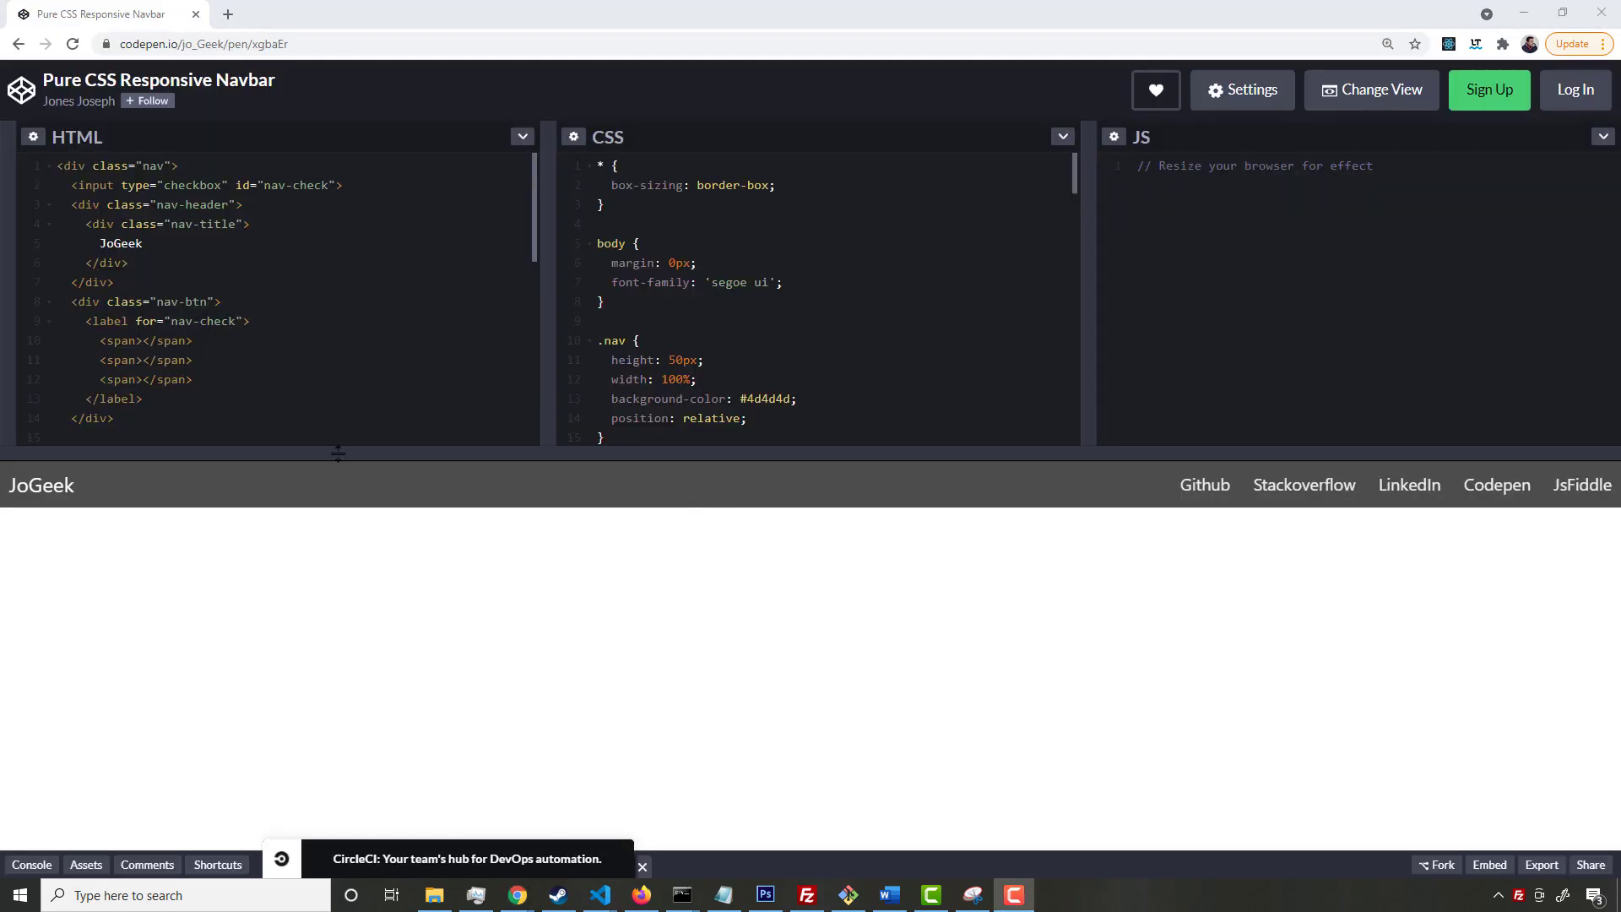
pyautogui.moveTo(585, 480)
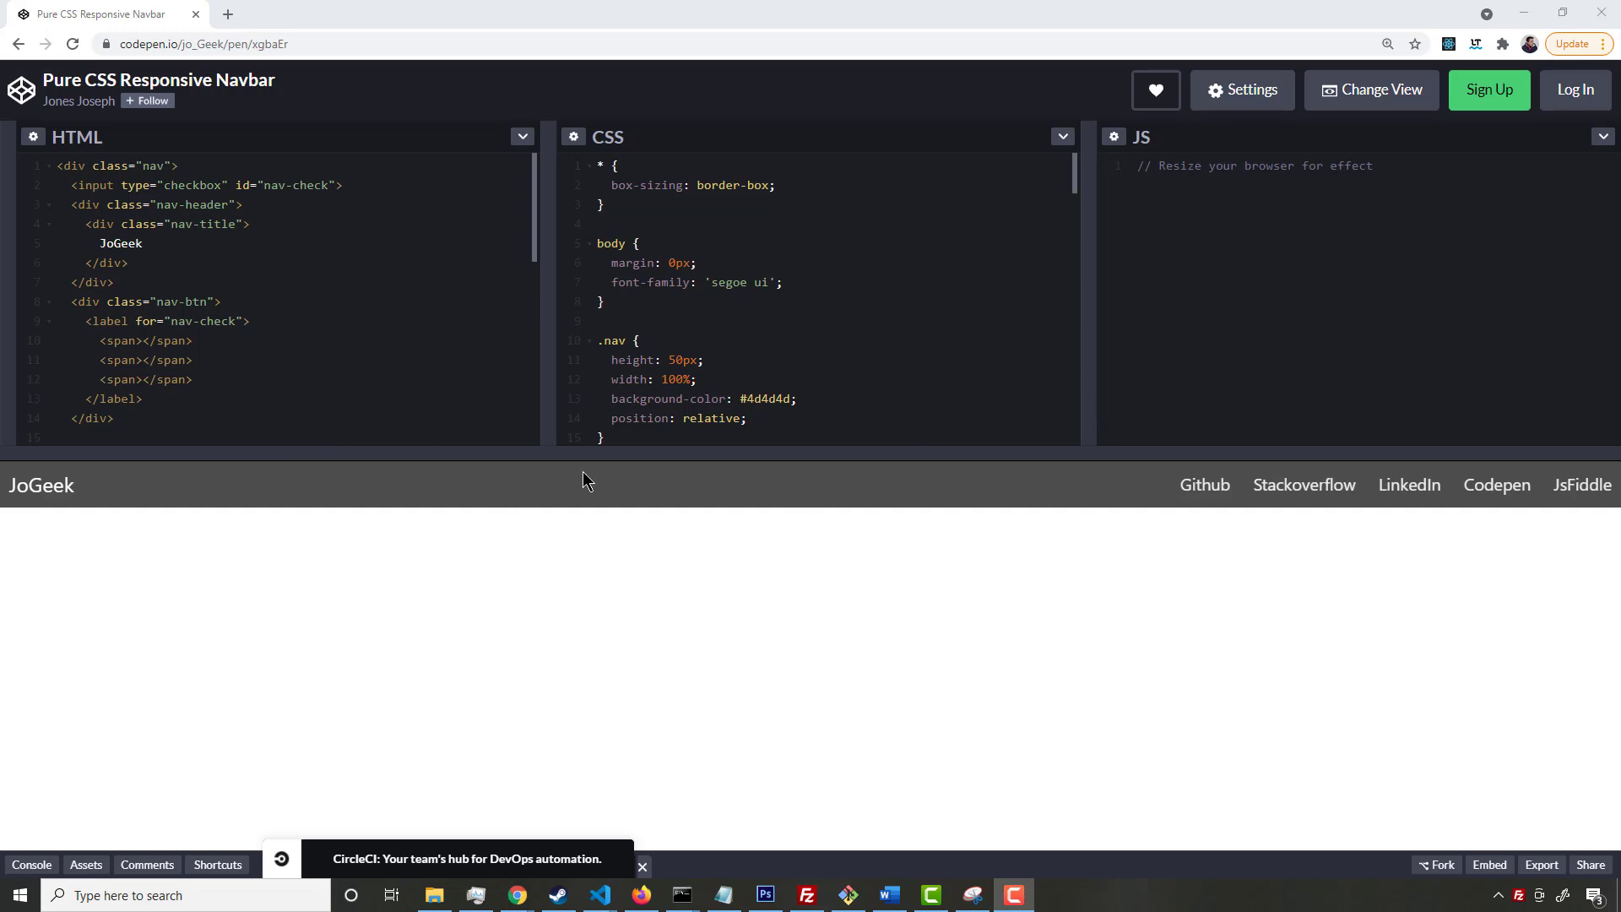
pyautogui.moveTo(1437, 279)
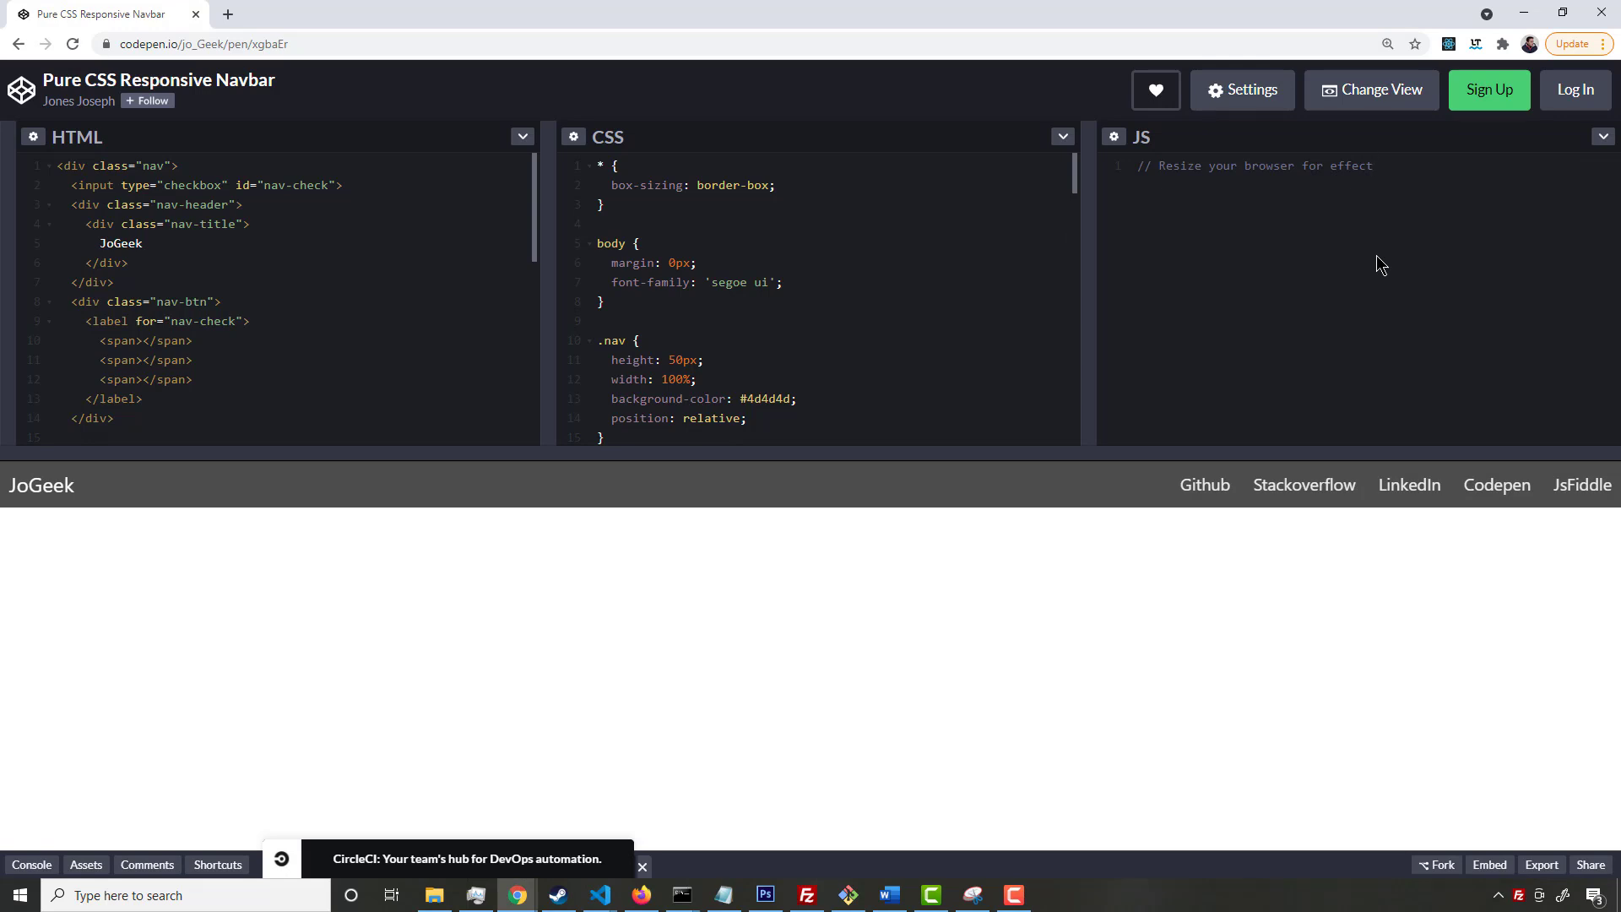
pyautogui.moveTo(1153, 482)
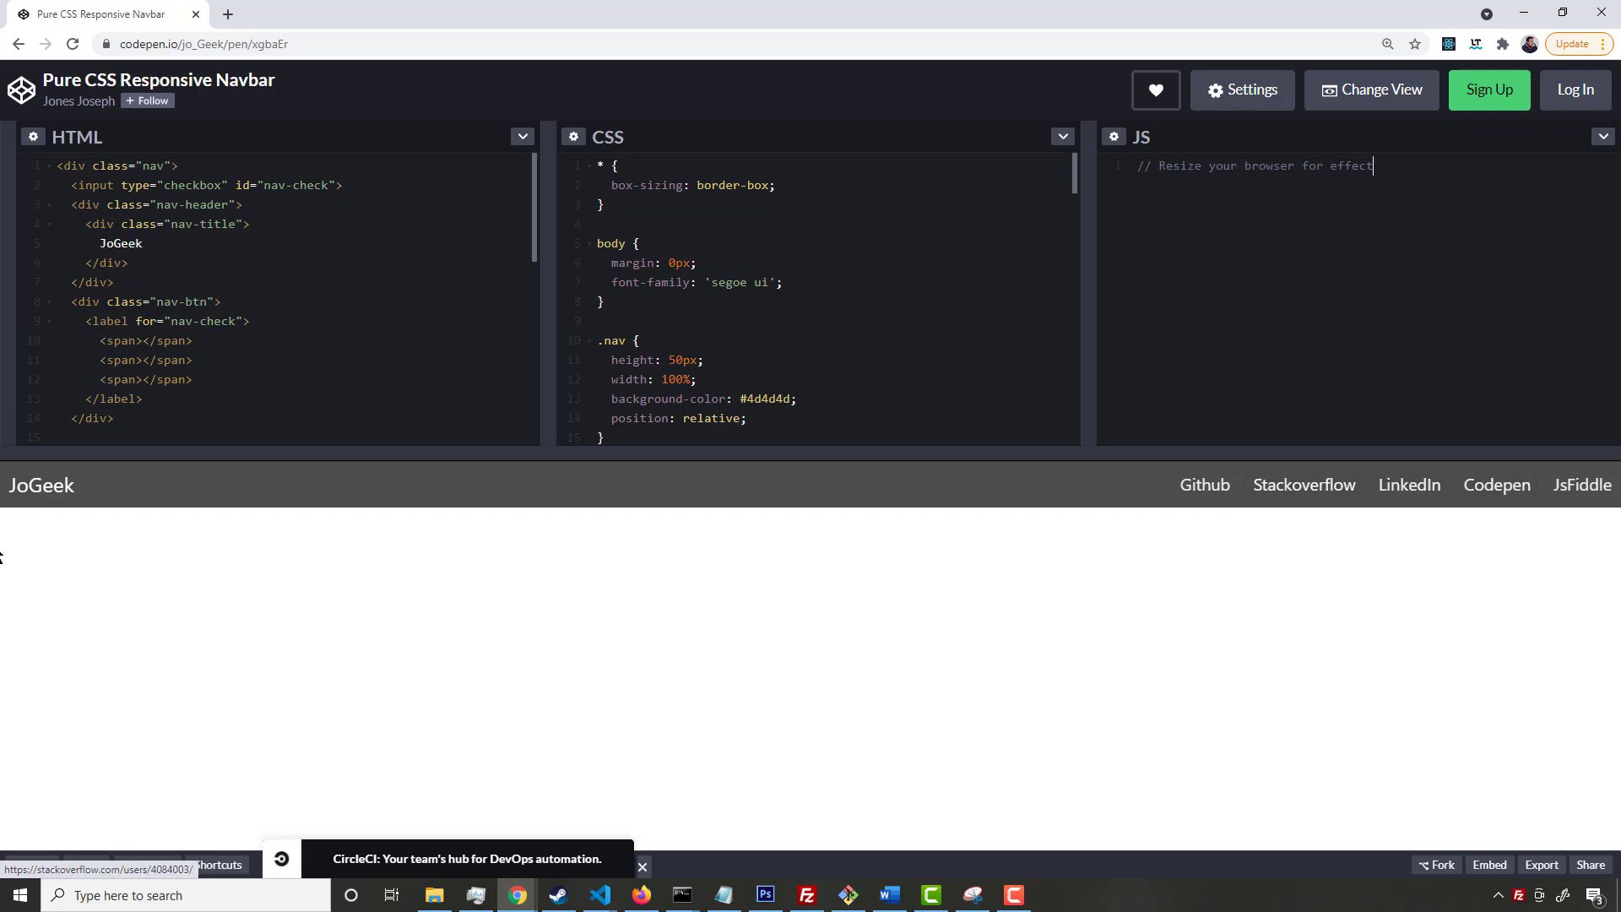
pyautogui.moveTo(653, 576)
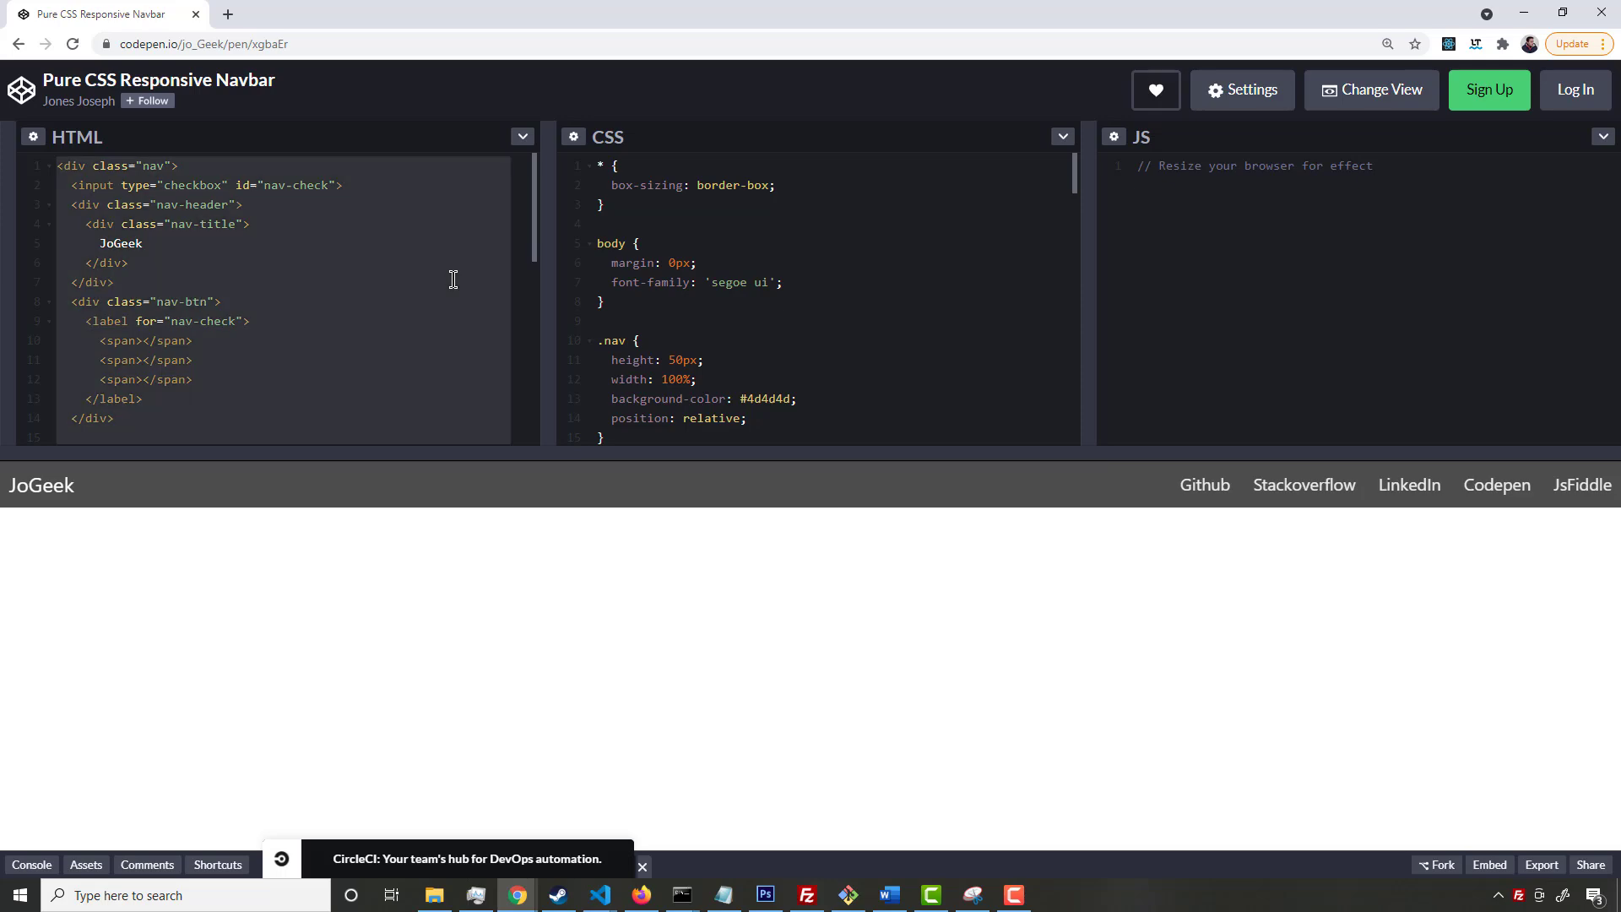
pyautogui.click(598, 895)
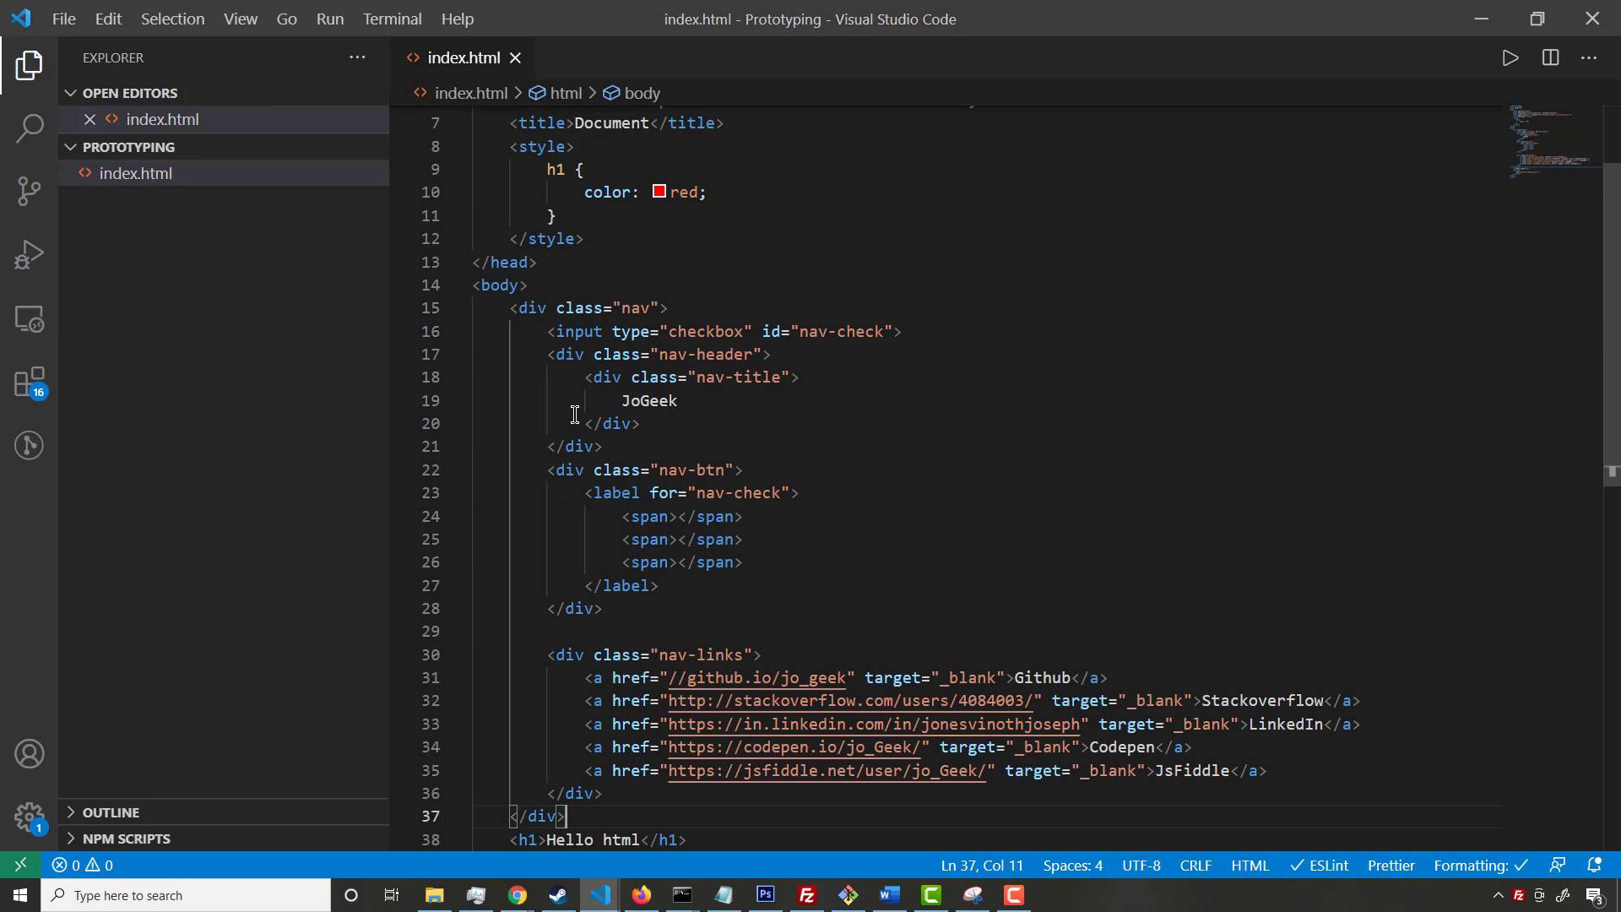
# Paste the copied nav div into index.html's body above the Hello html heading
pyautogui.scroll(-3)
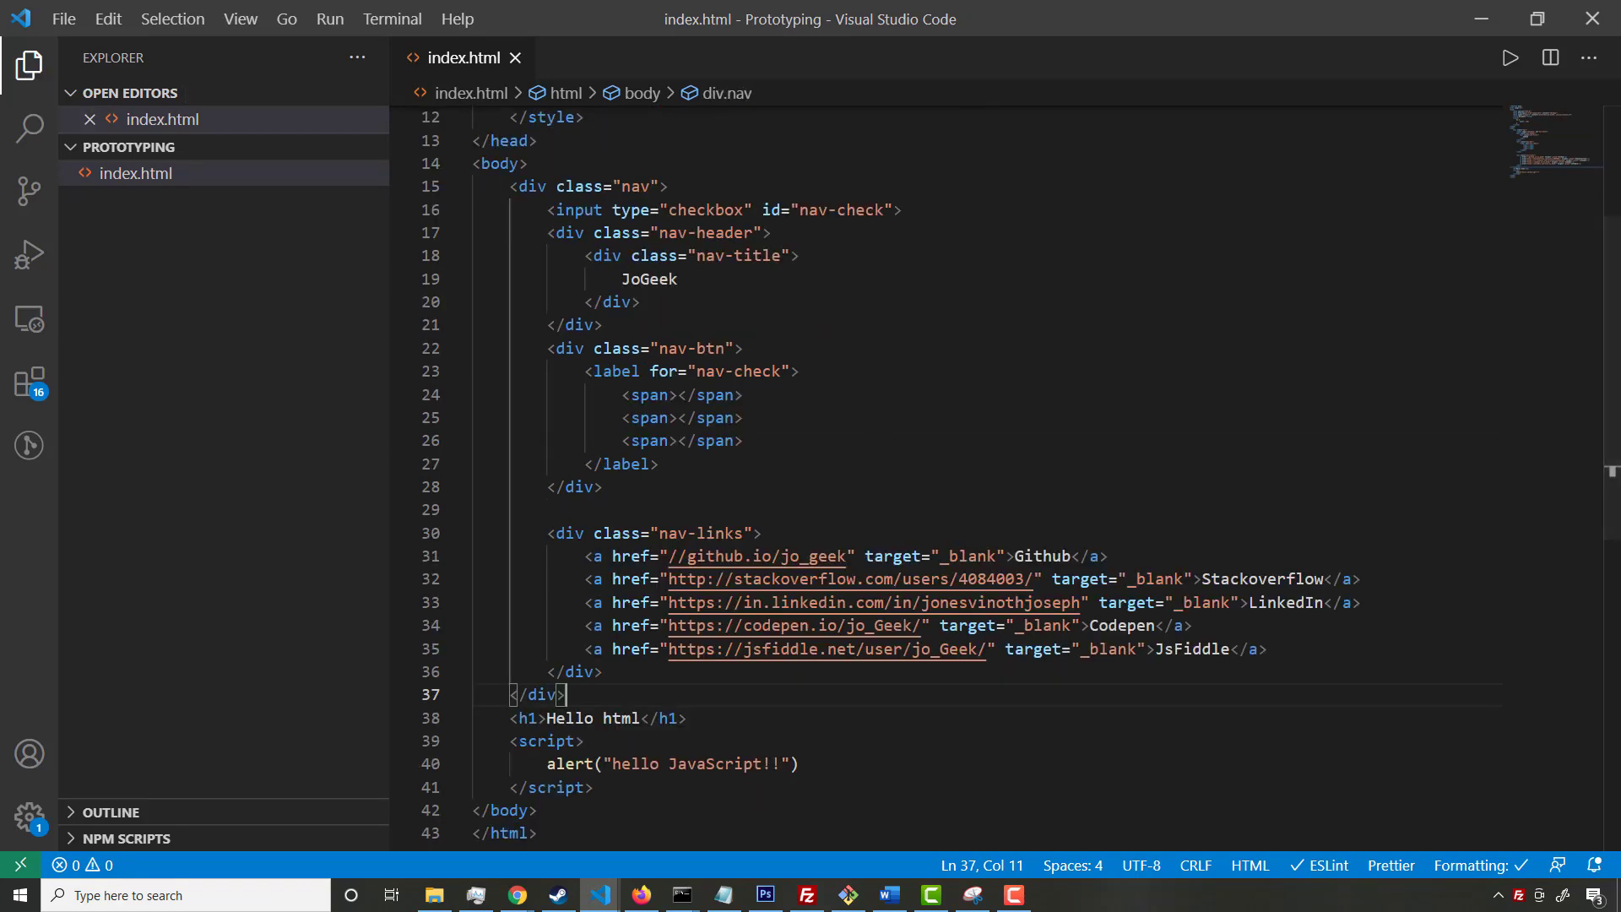
pyautogui.click(515, 895)
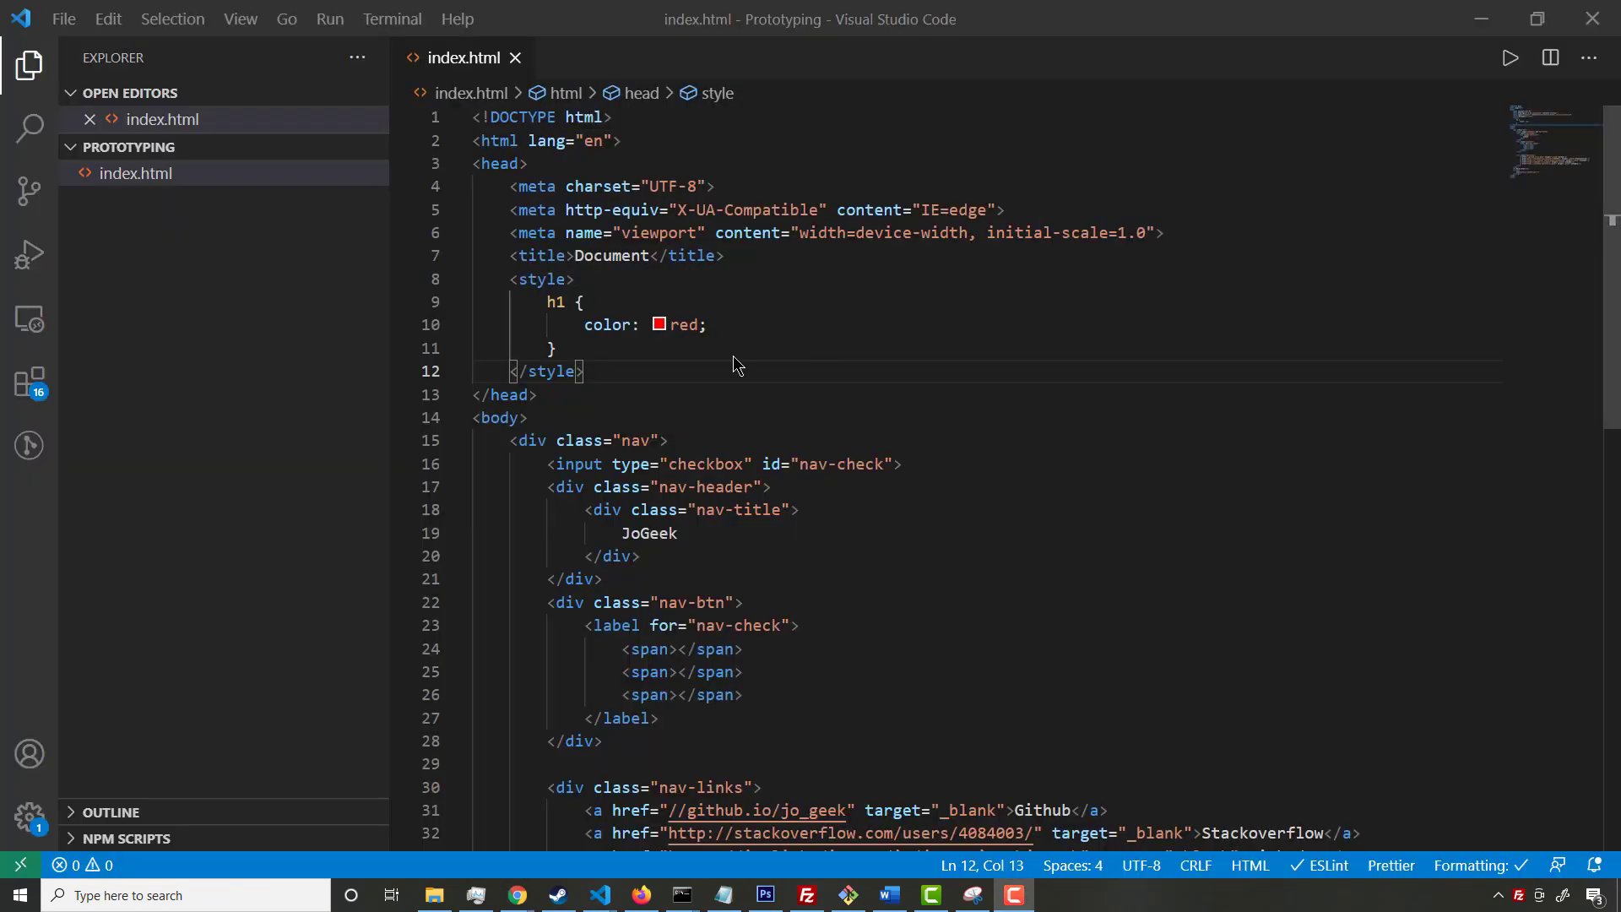
pyautogui.moveTo(669, 350)
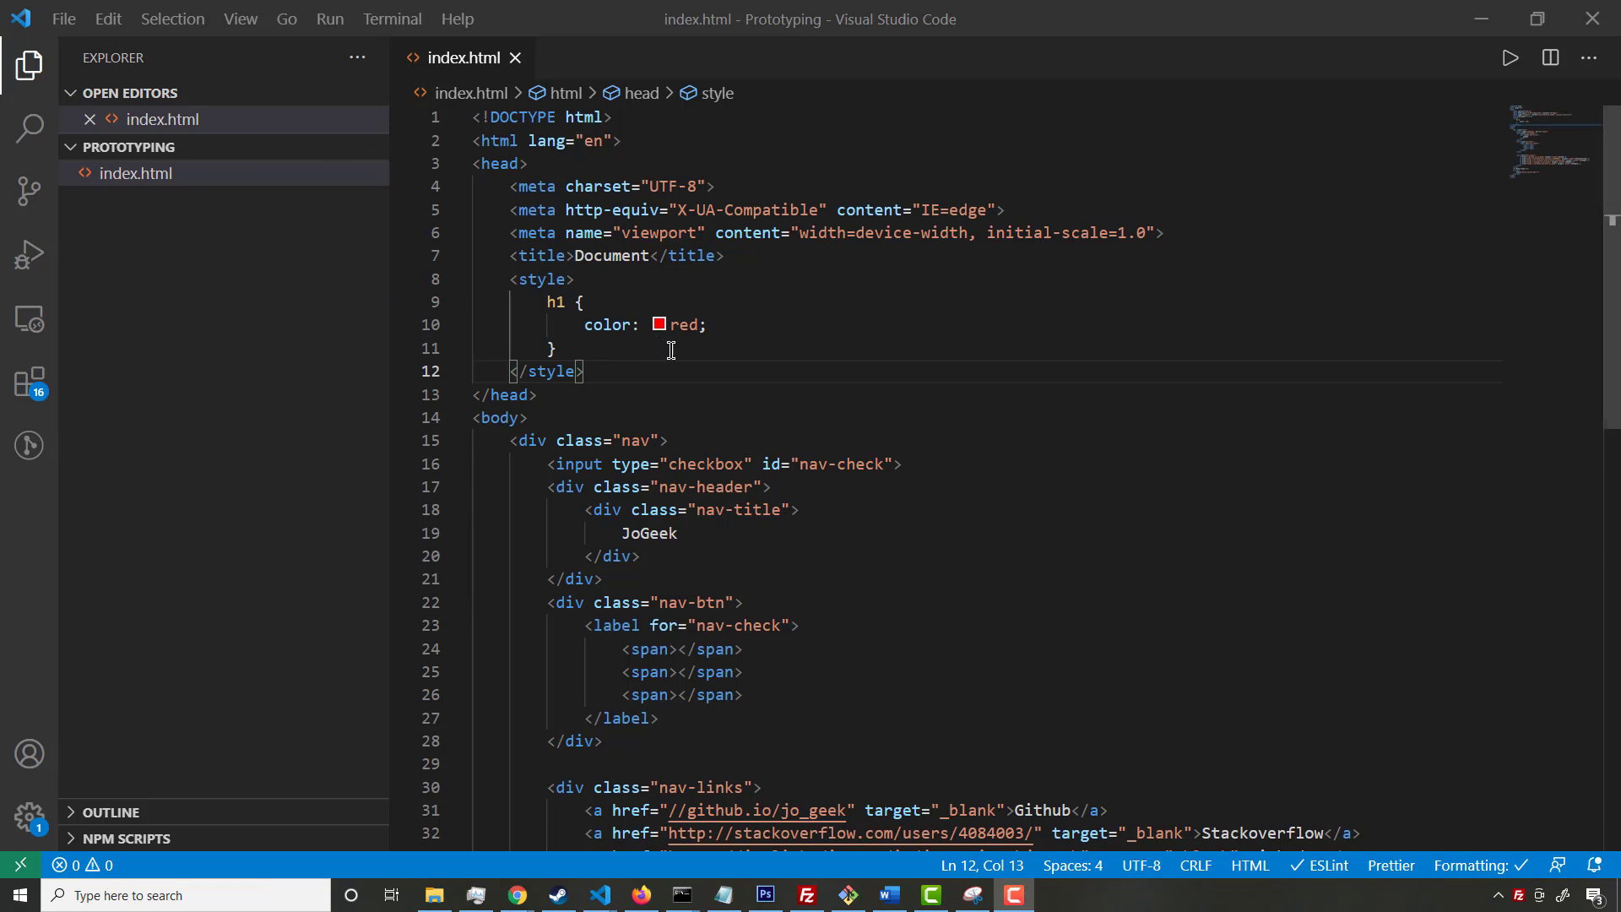
pyautogui.moveTo(710, 359)
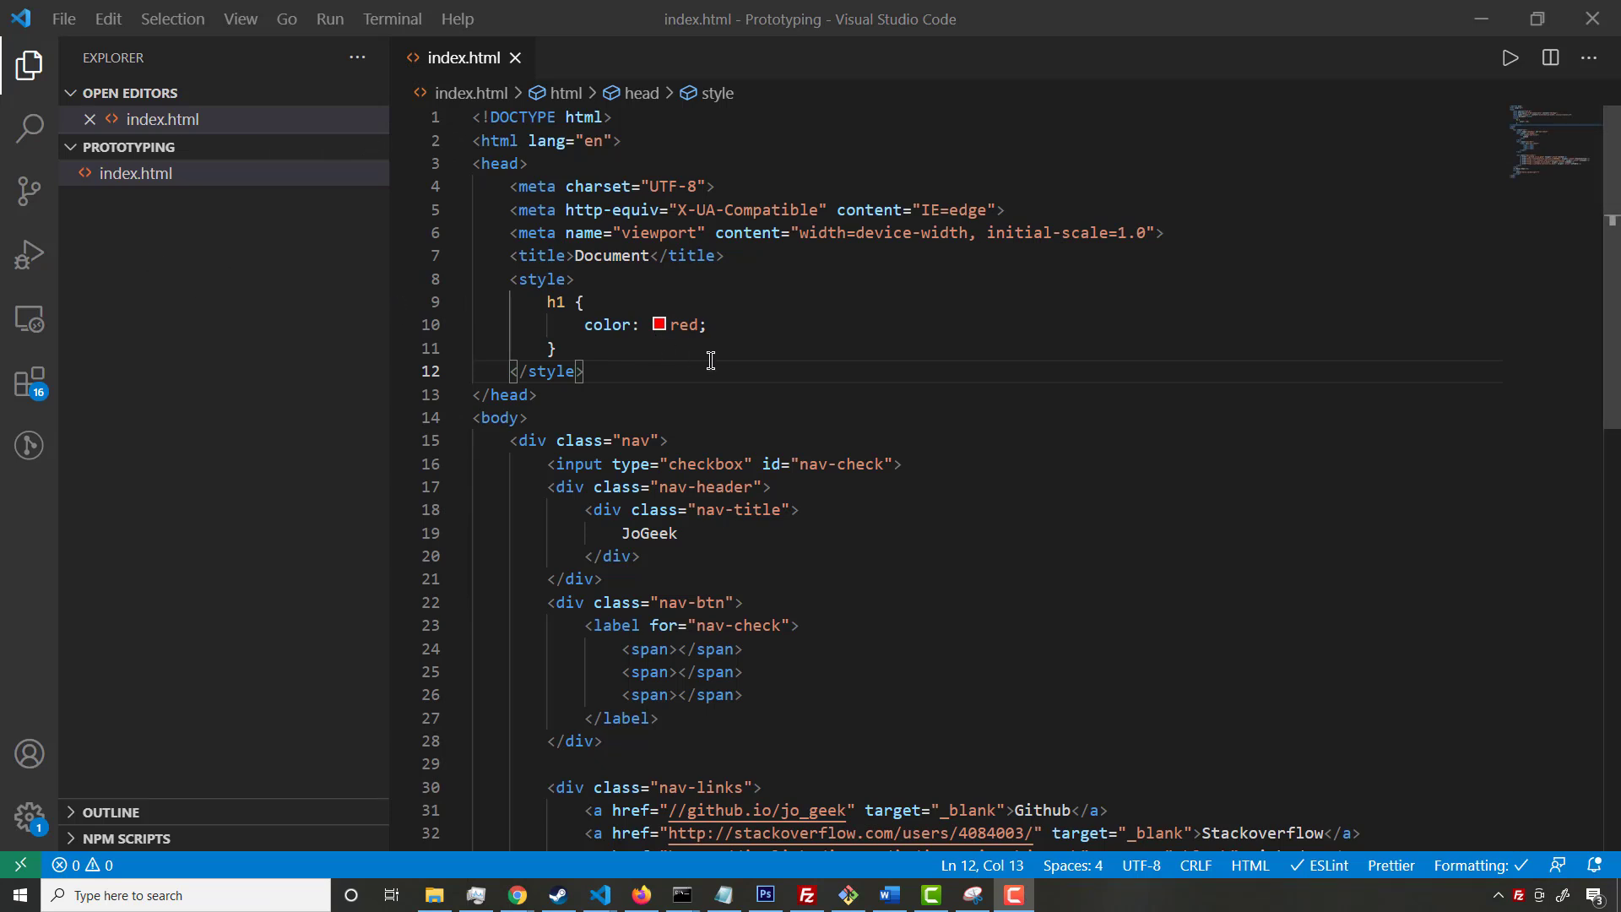
pyautogui.moveTo(248, 220)
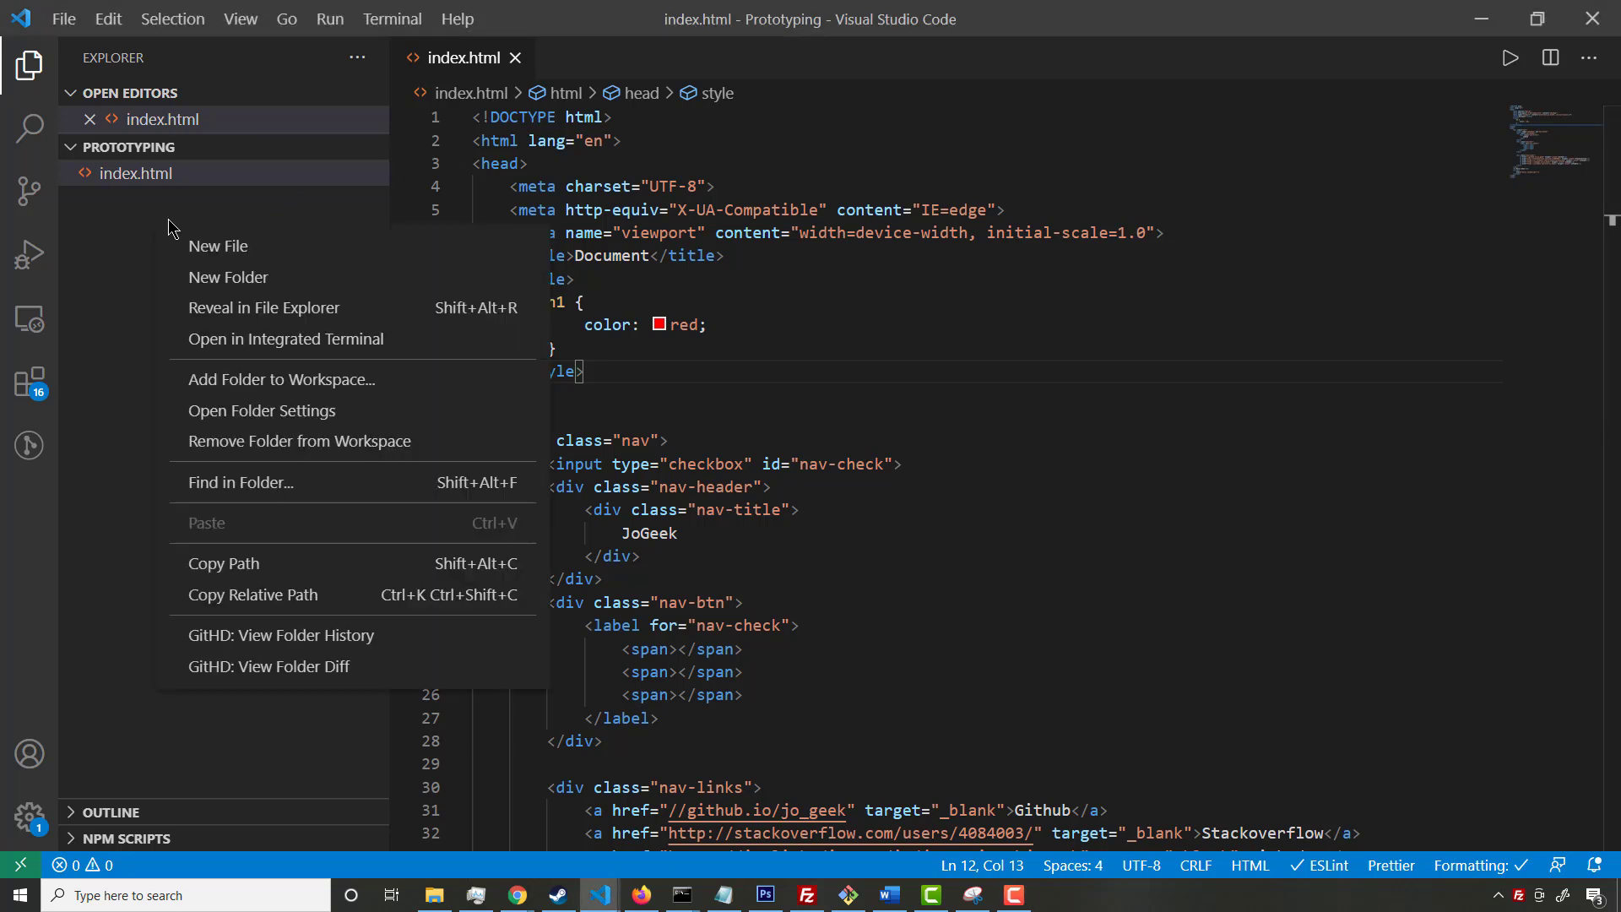
# Open index.html in Chrome, close the Stack Overflow tab, reload and dismiss the alert
pyautogui.click(263, 307)
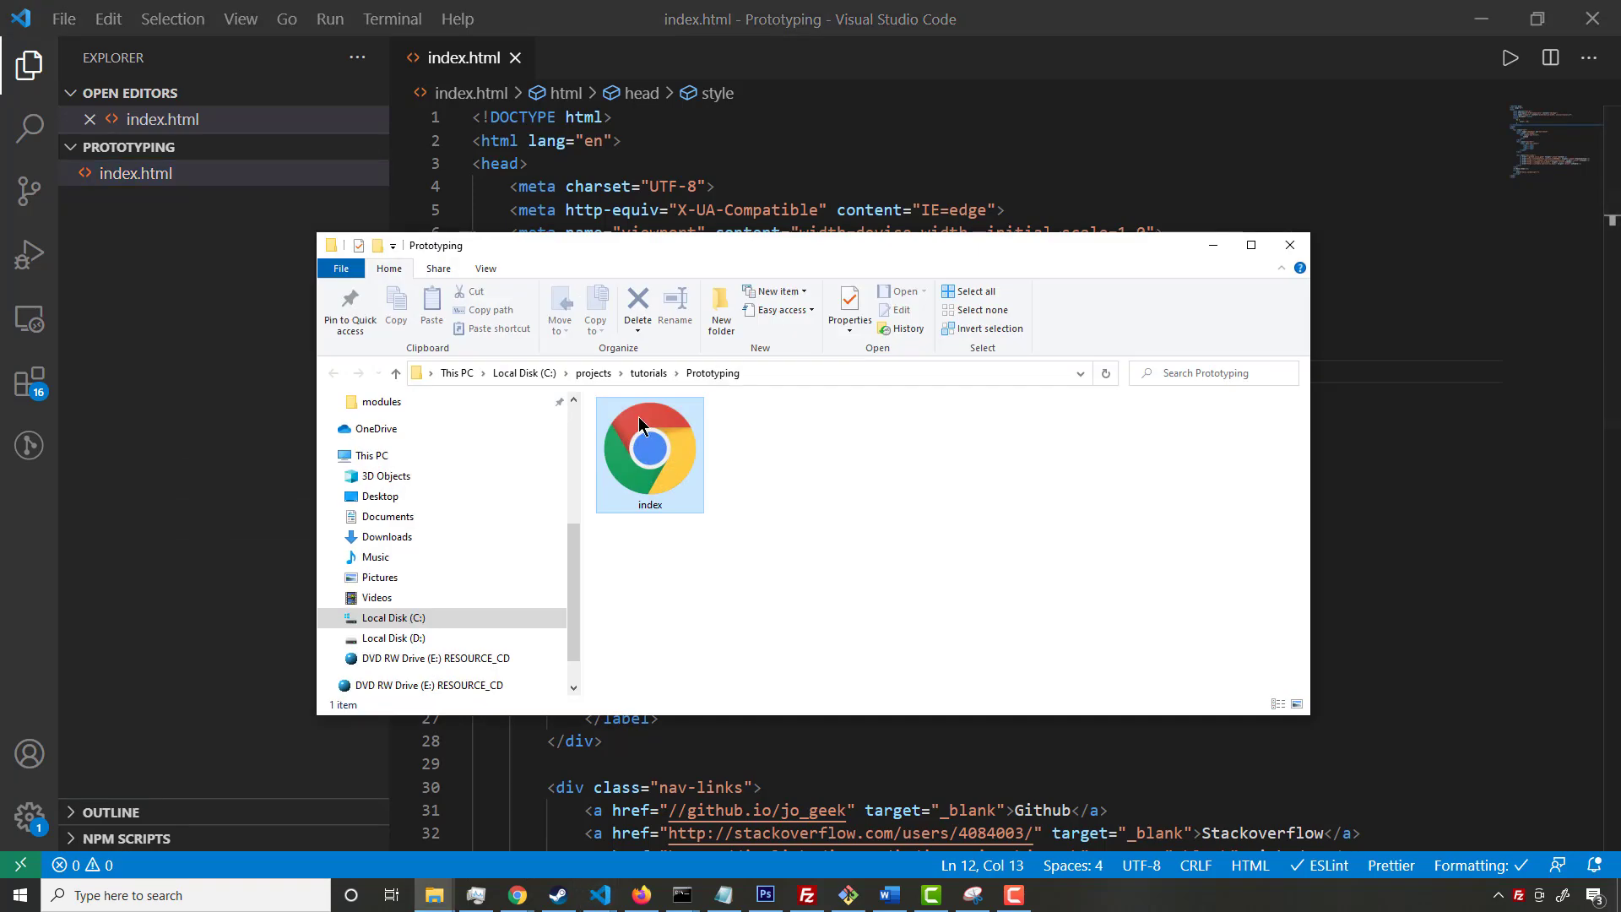
pyautogui.doubleClick(649, 447)
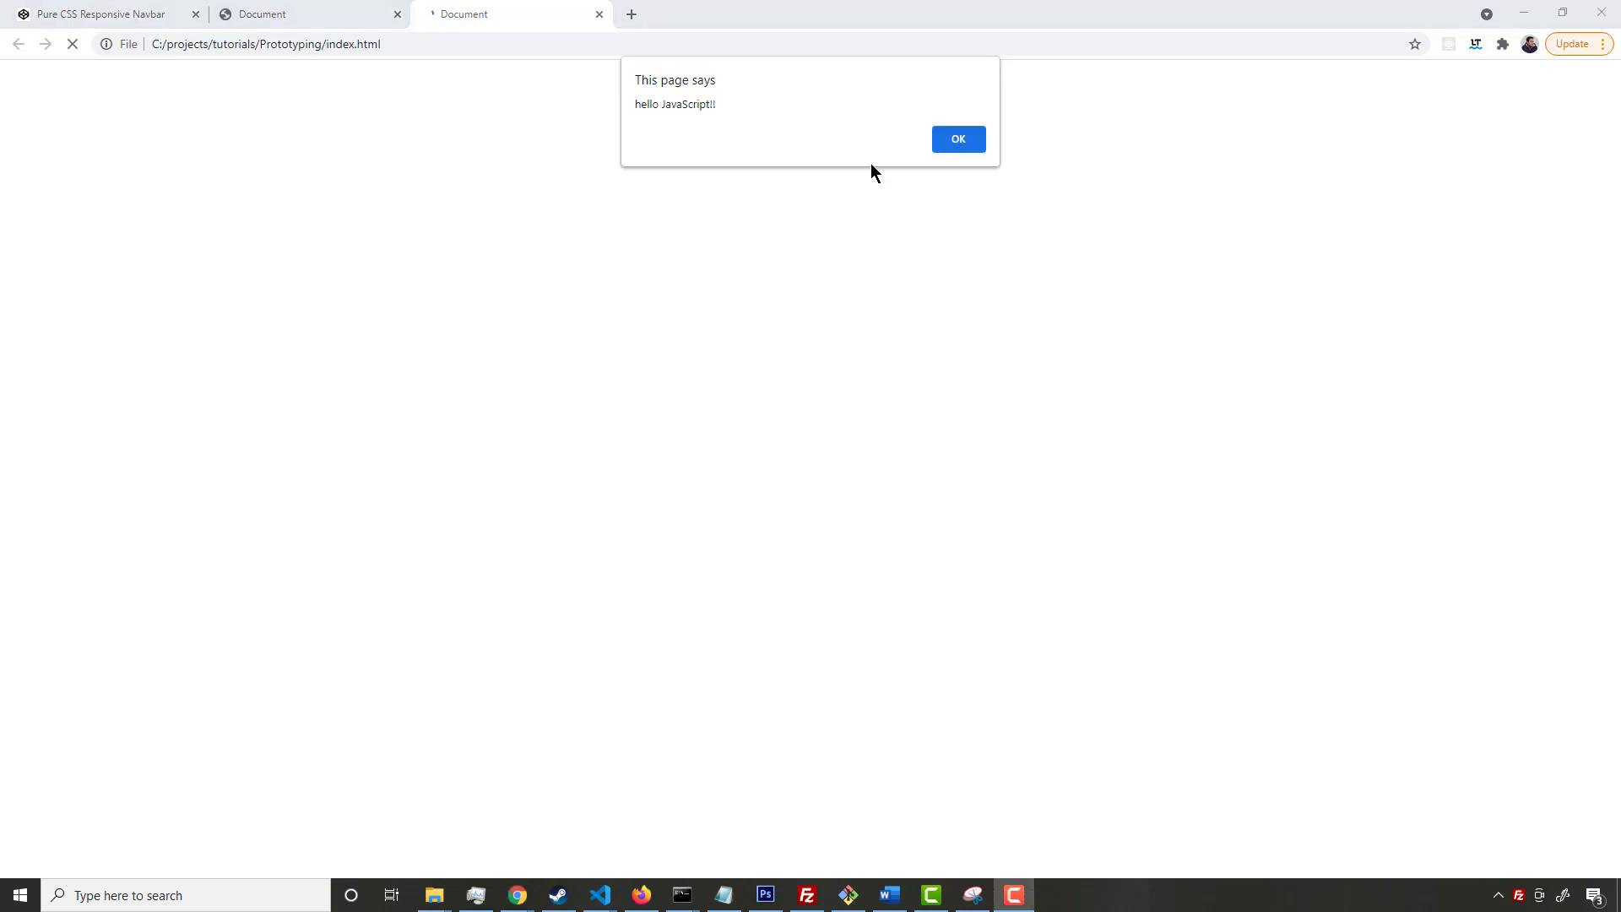
pyautogui.doubleClick(673, 103)
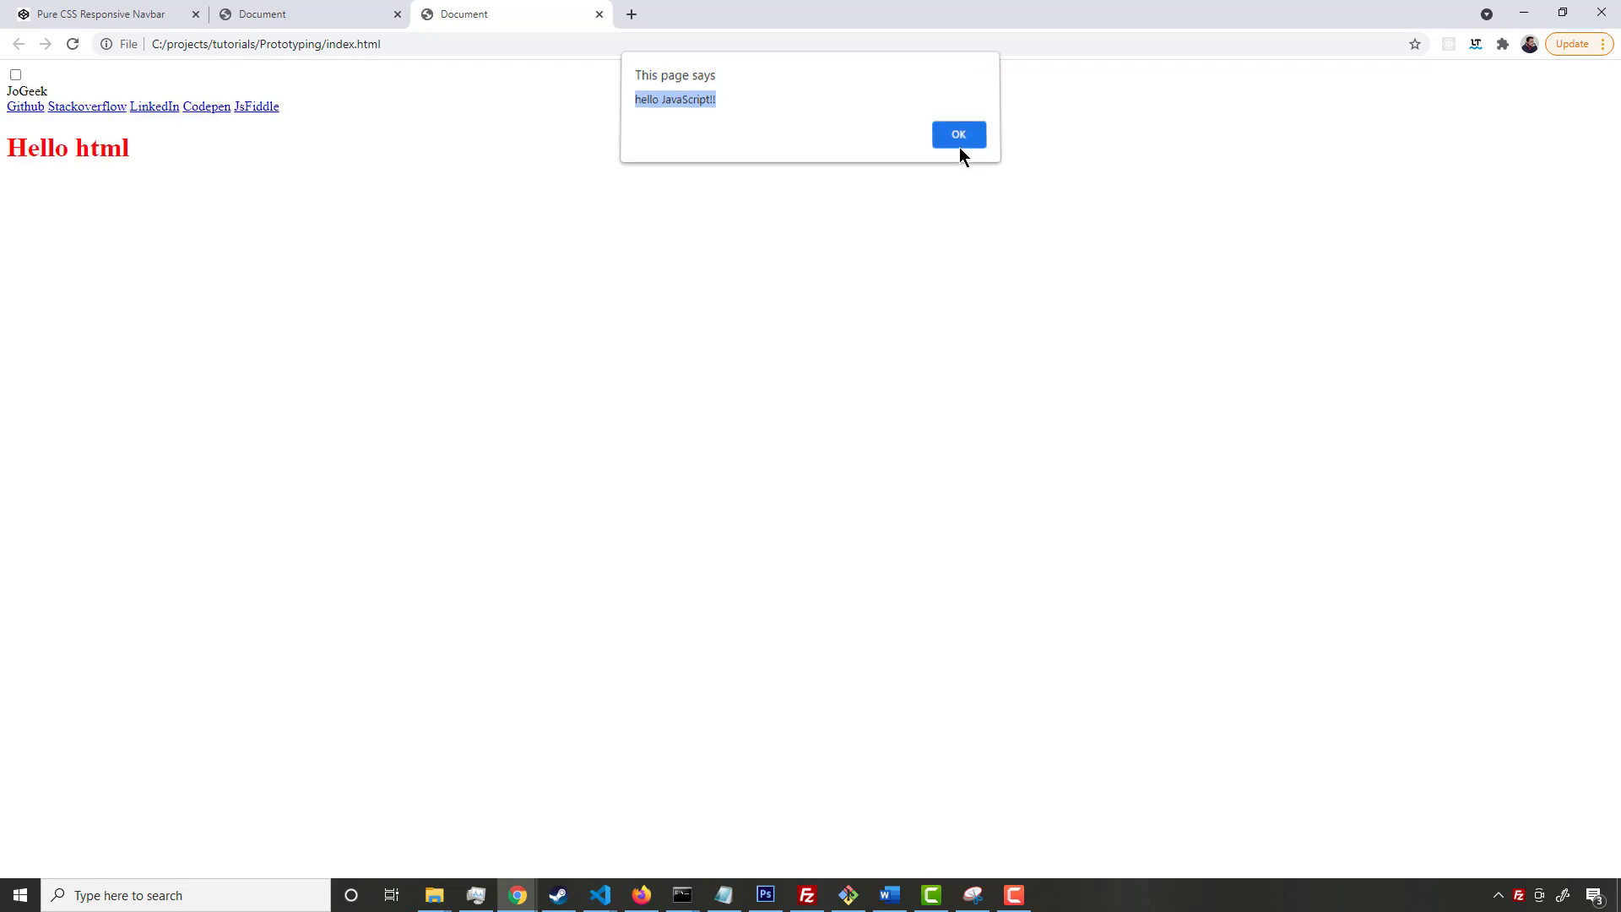
pyautogui.click(957, 134)
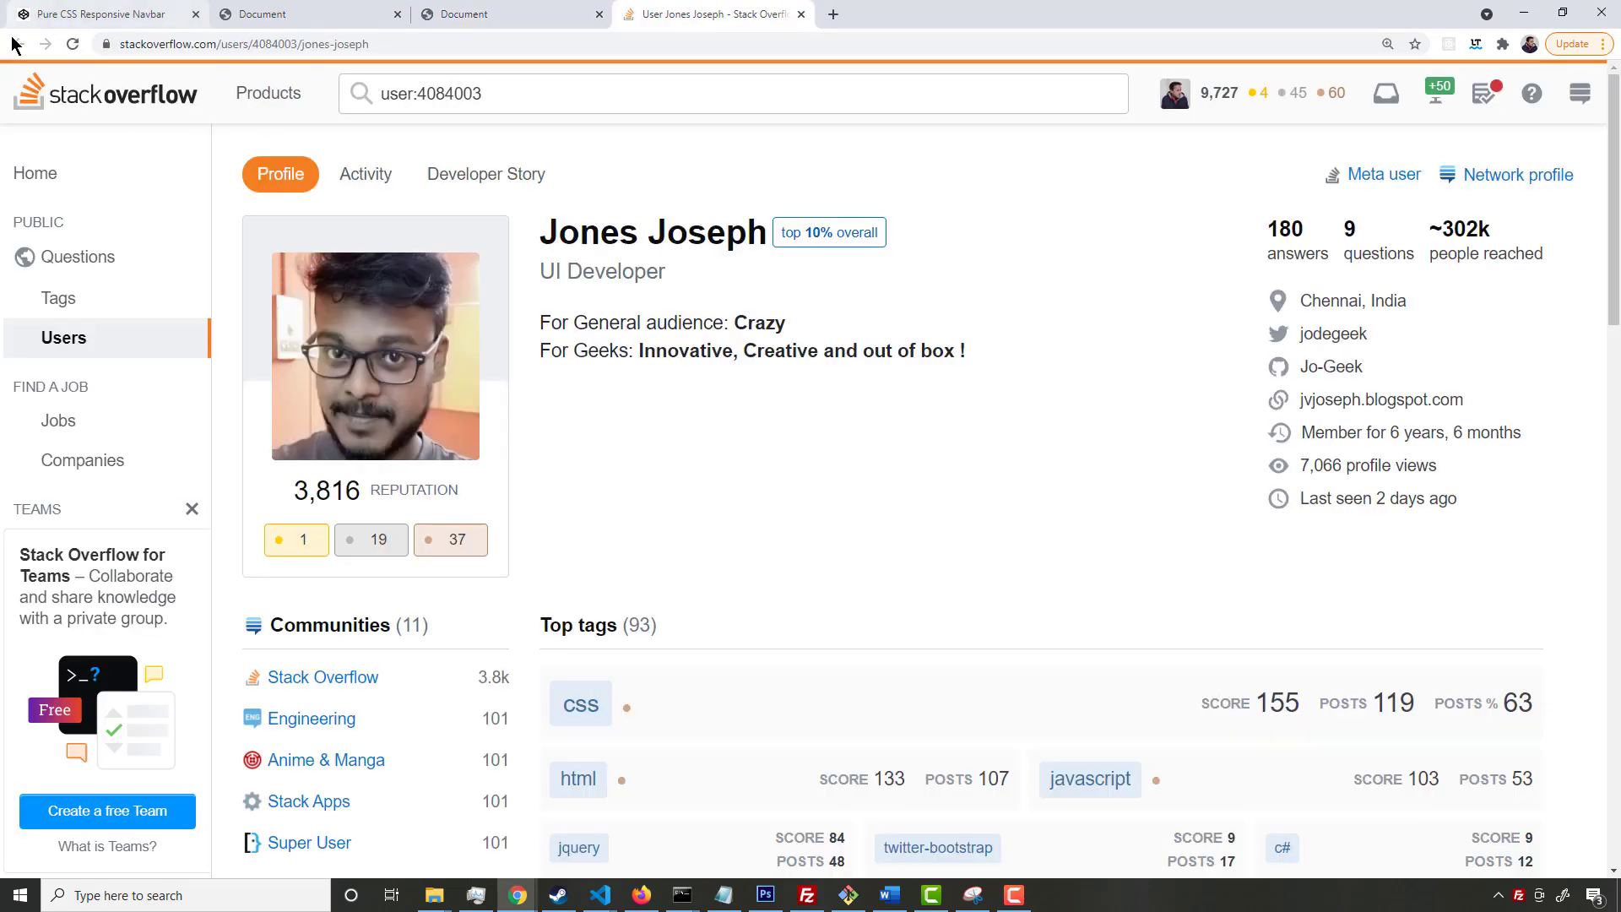
pyautogui.moveTo(801, 13)
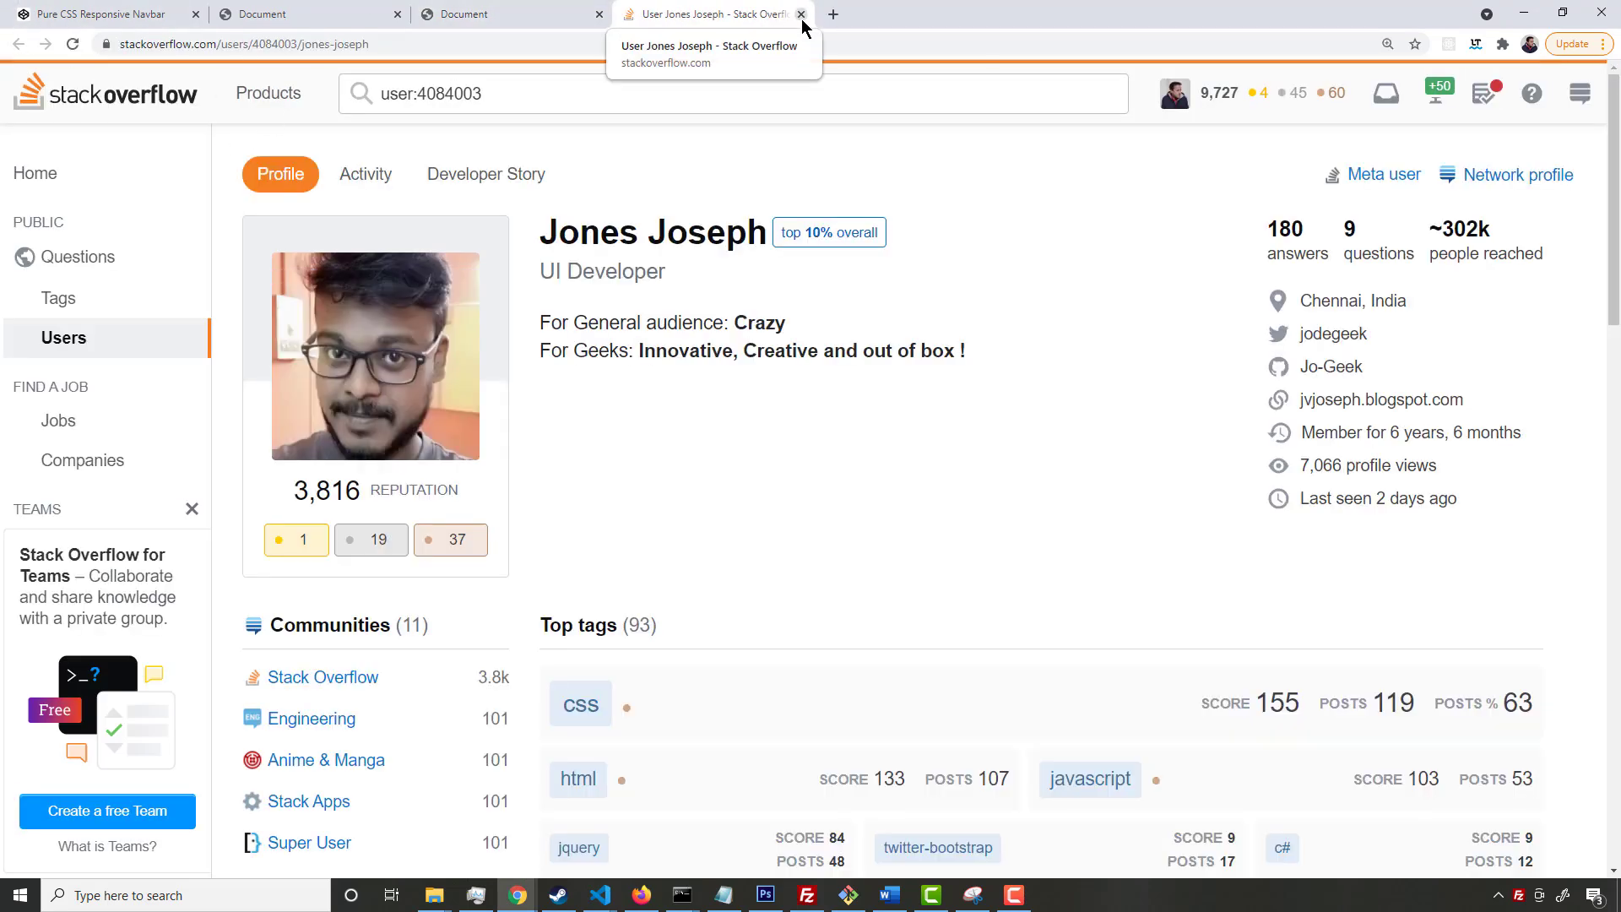
pyautogui.click(801, 15)
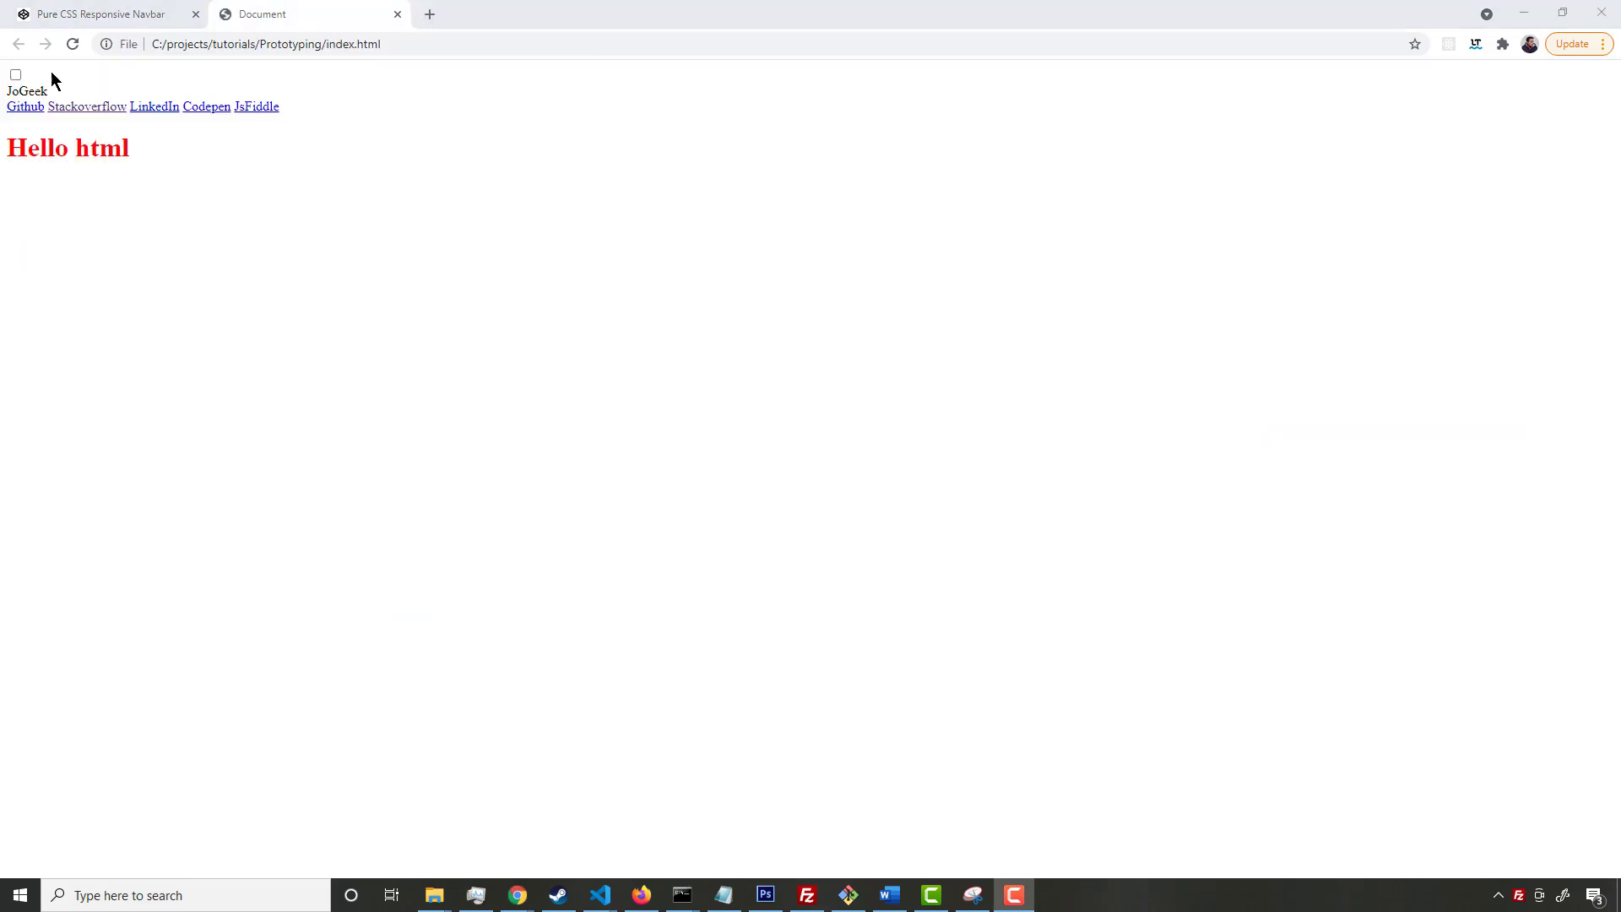
pyautogui.moveTo(637, 741)
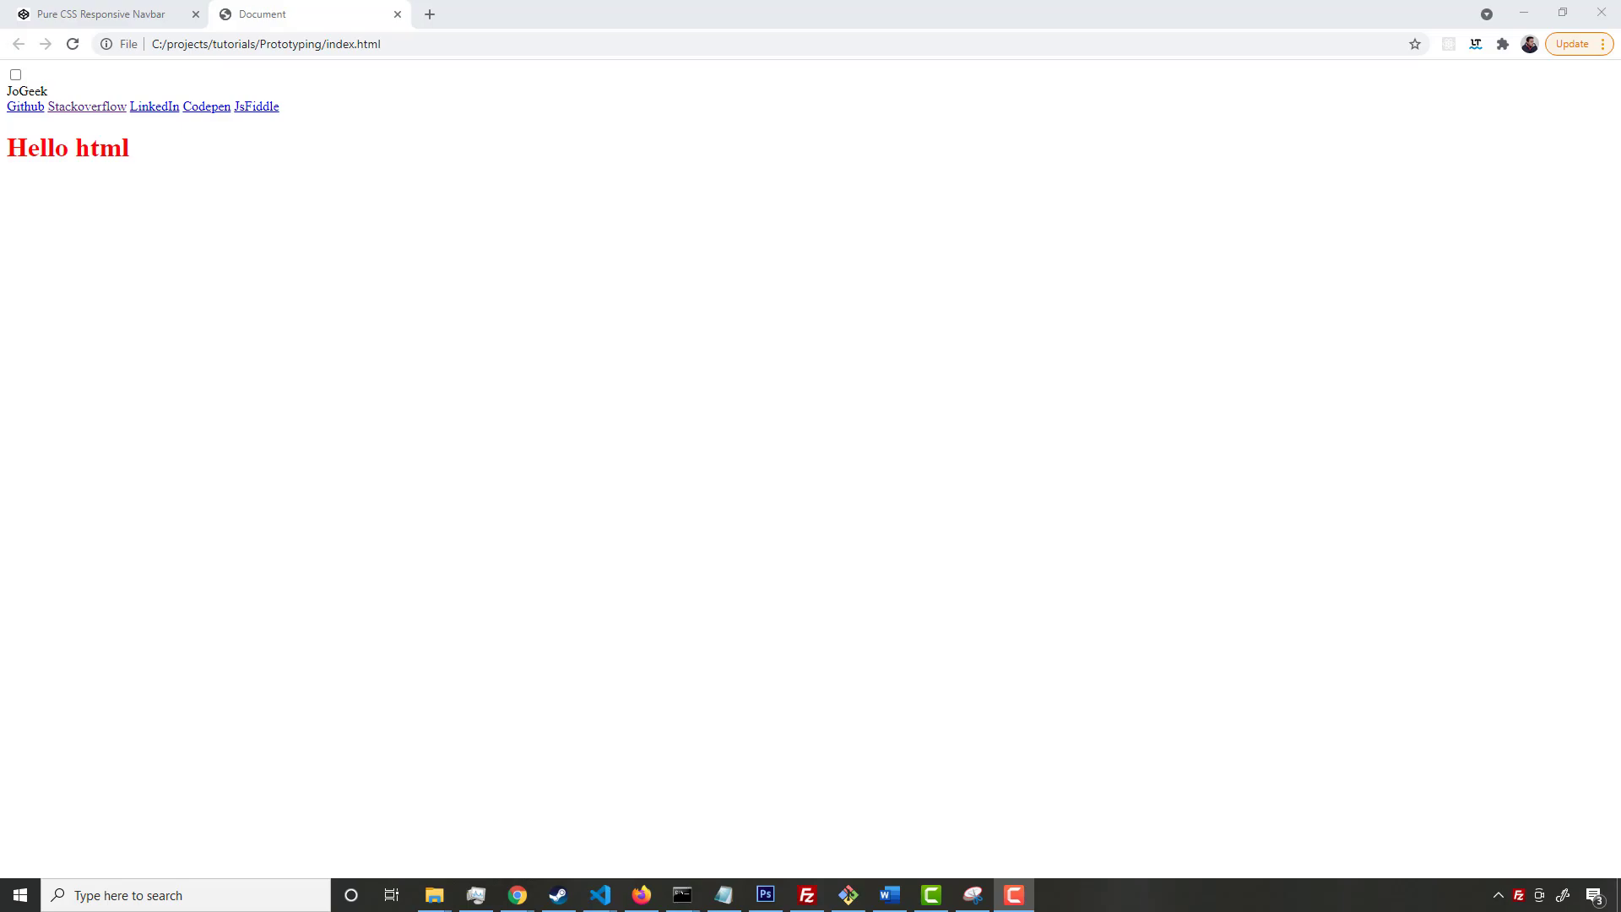
pyautogui.click(71, 43)
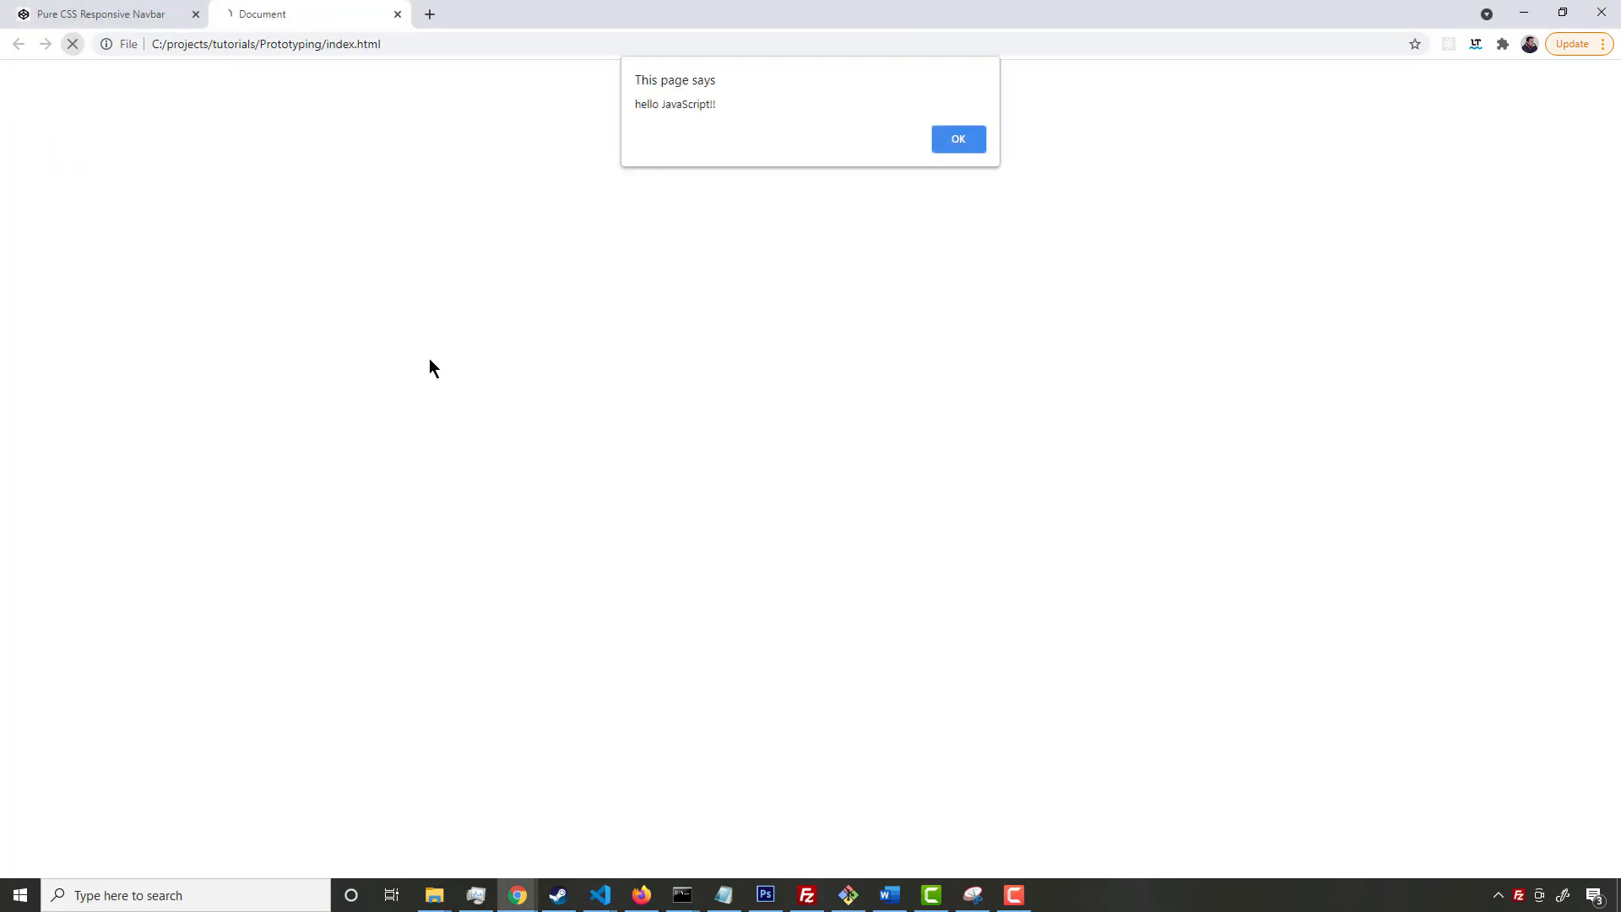
pyautogui.click(957, 138)
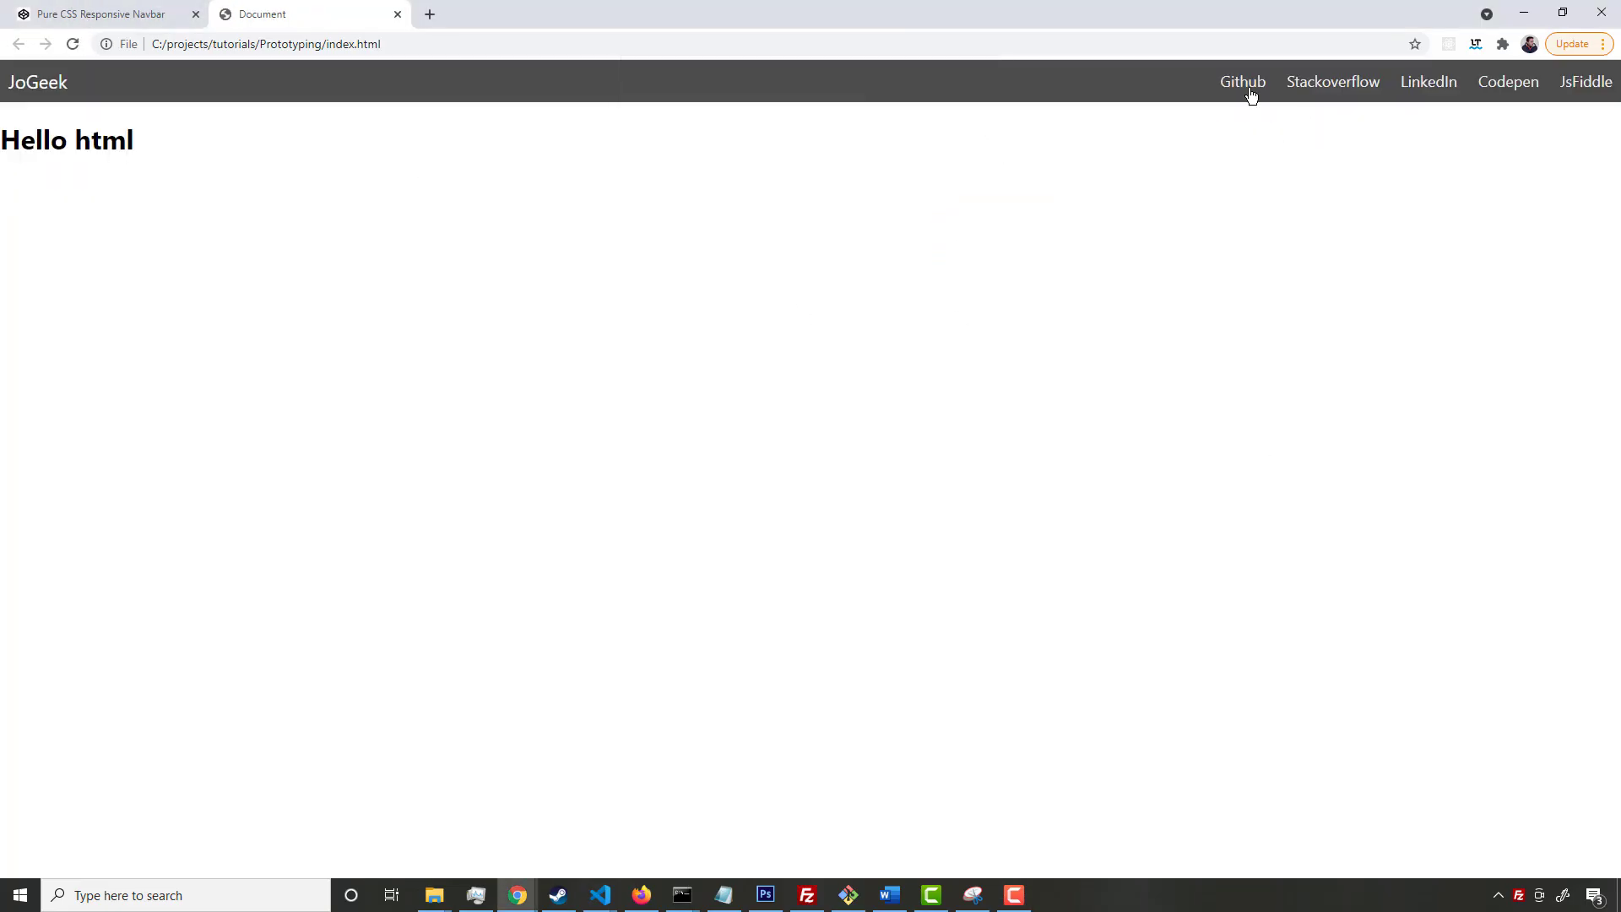
pyautogui.moveTo(775, 459)
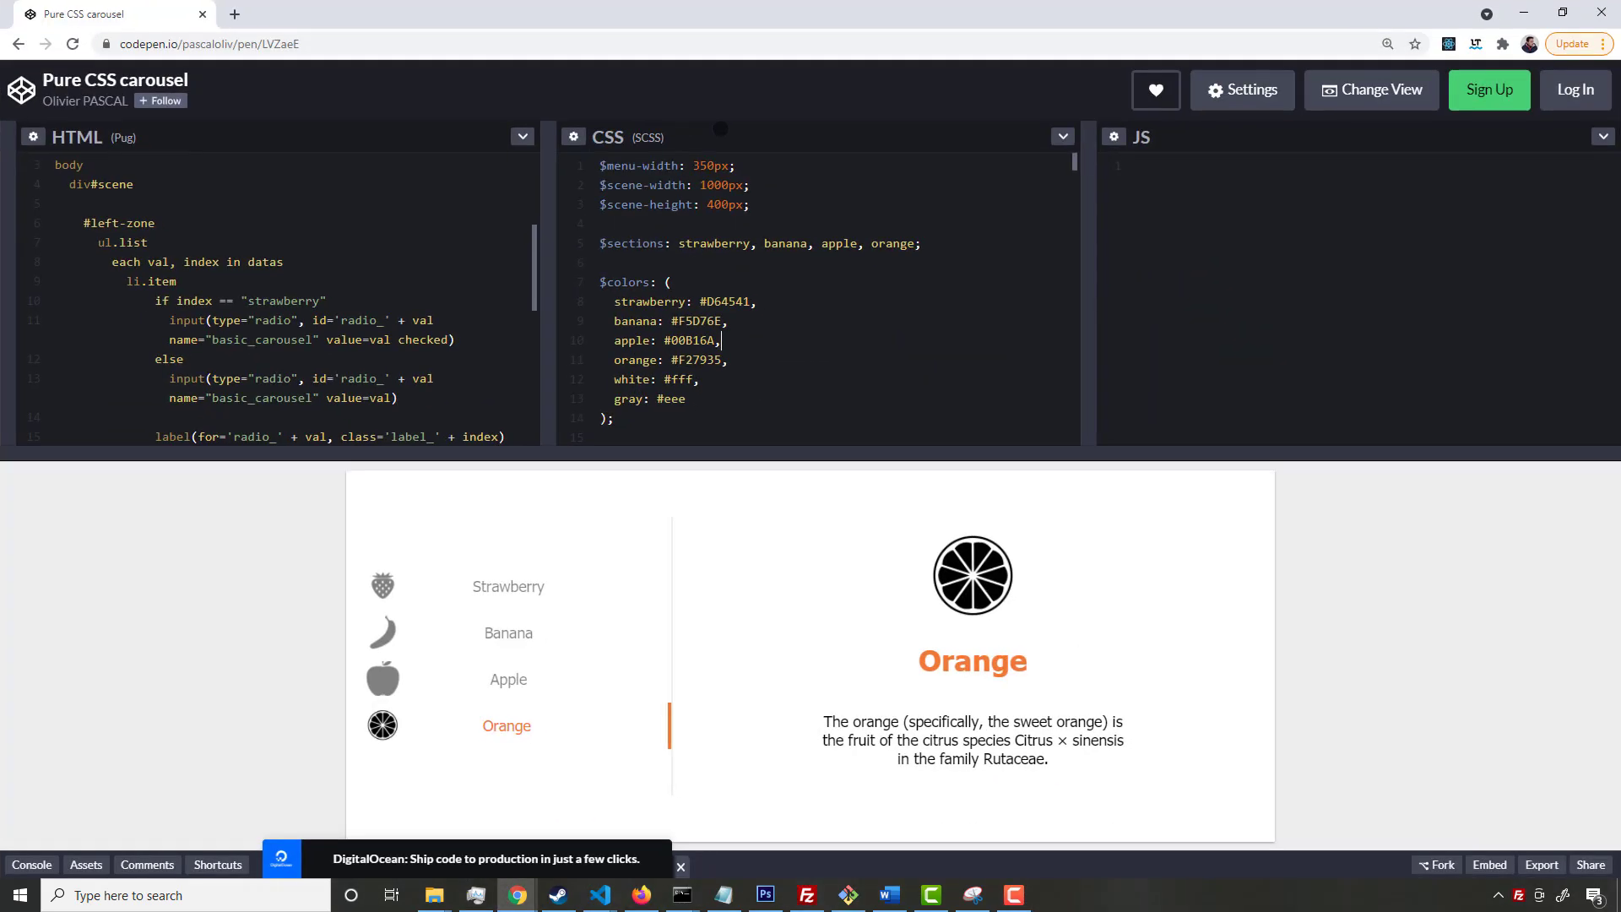
pyautogui.moveTo(216, 226)
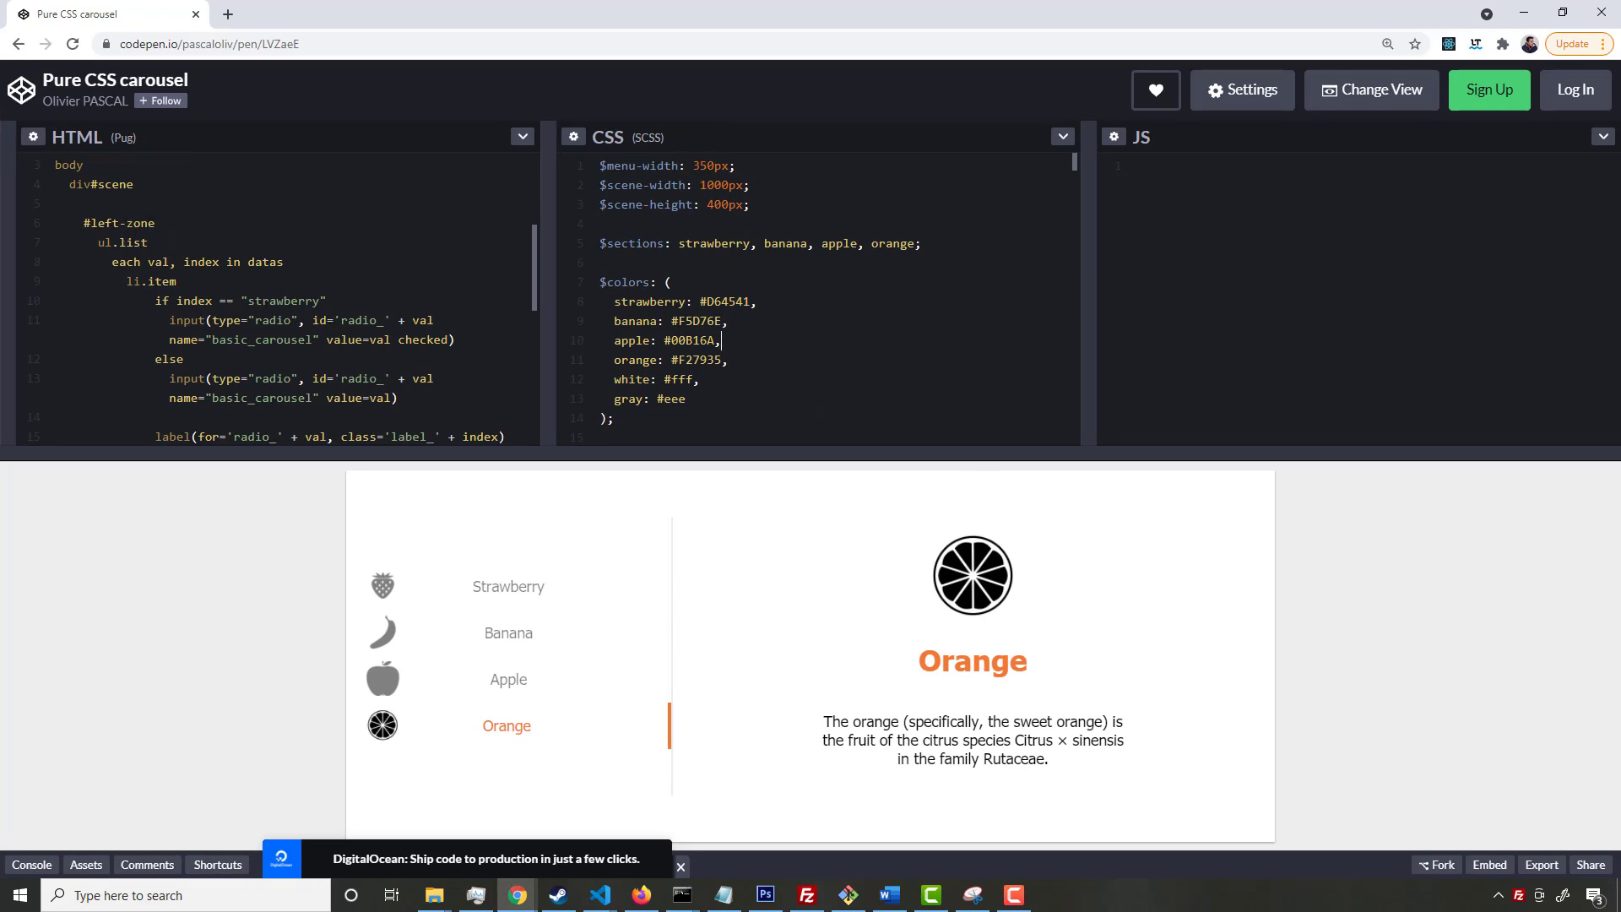
# Switch the carousel pen's HTML panel to compiled HTML and CSS panel to compiled CSS
pyautogui.click(522, 137)
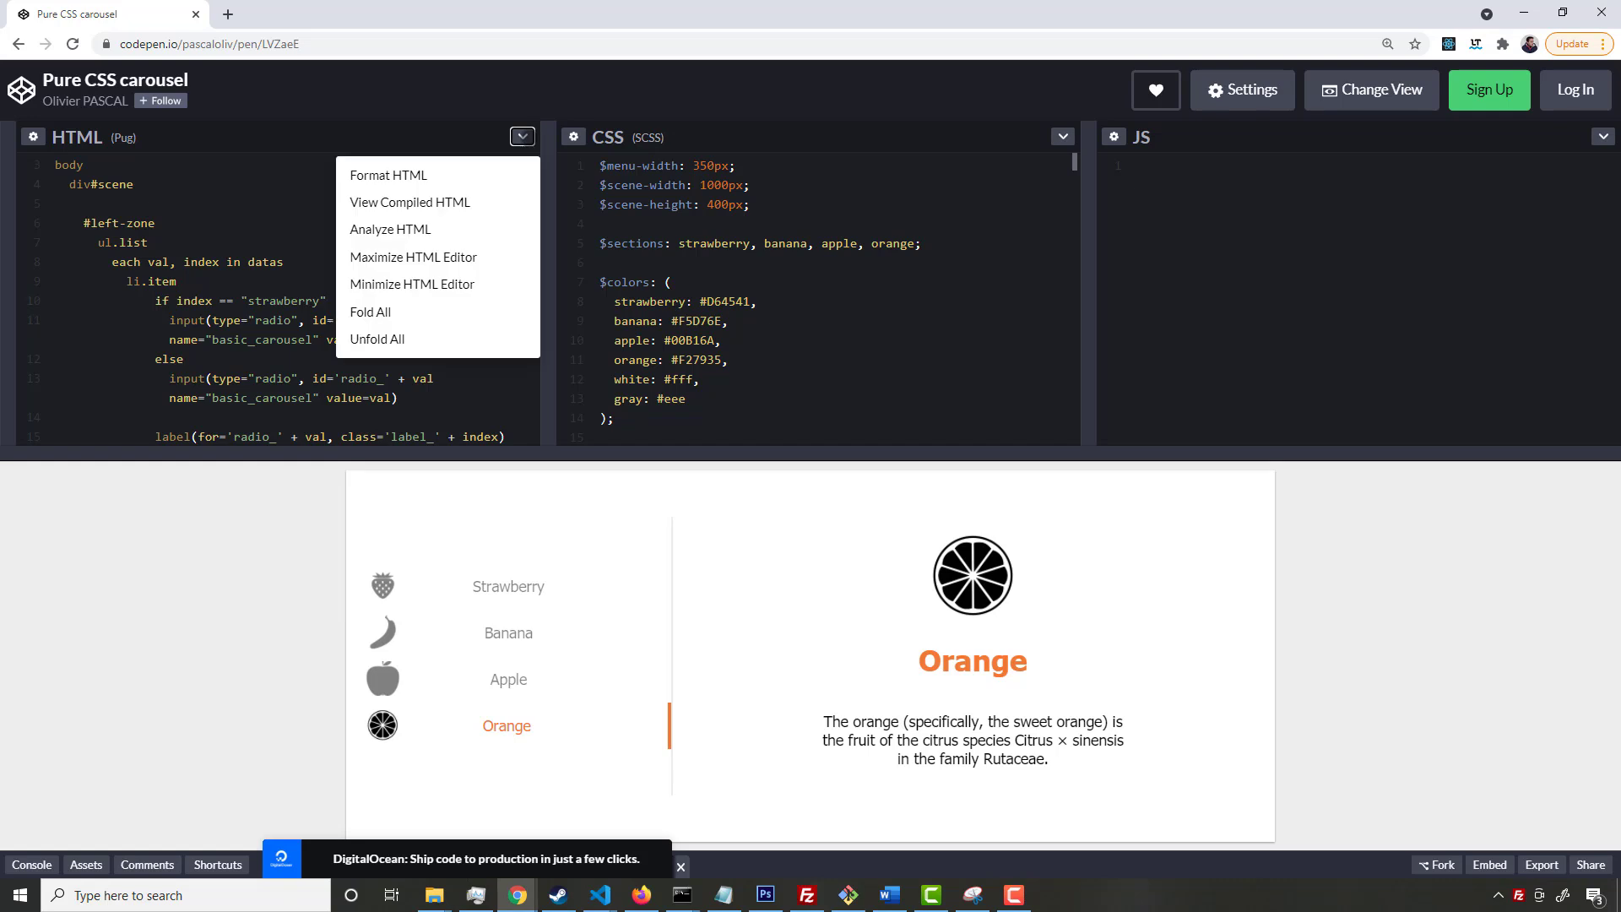
pyautogui.moveTo(391, 175)
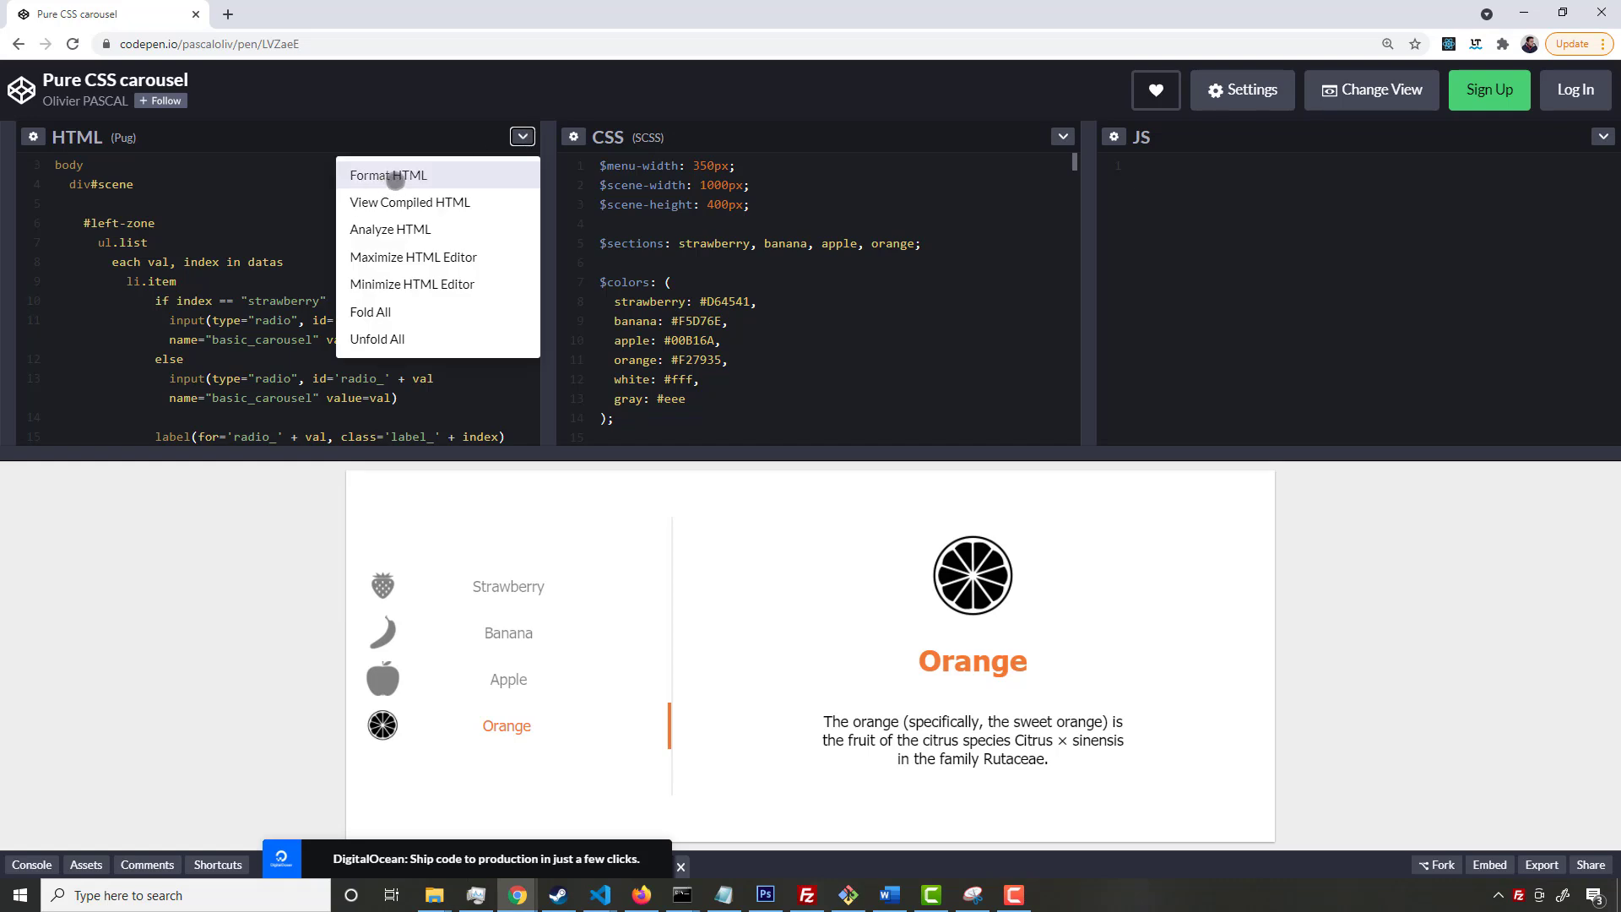
pyautogui.click(409, 202)
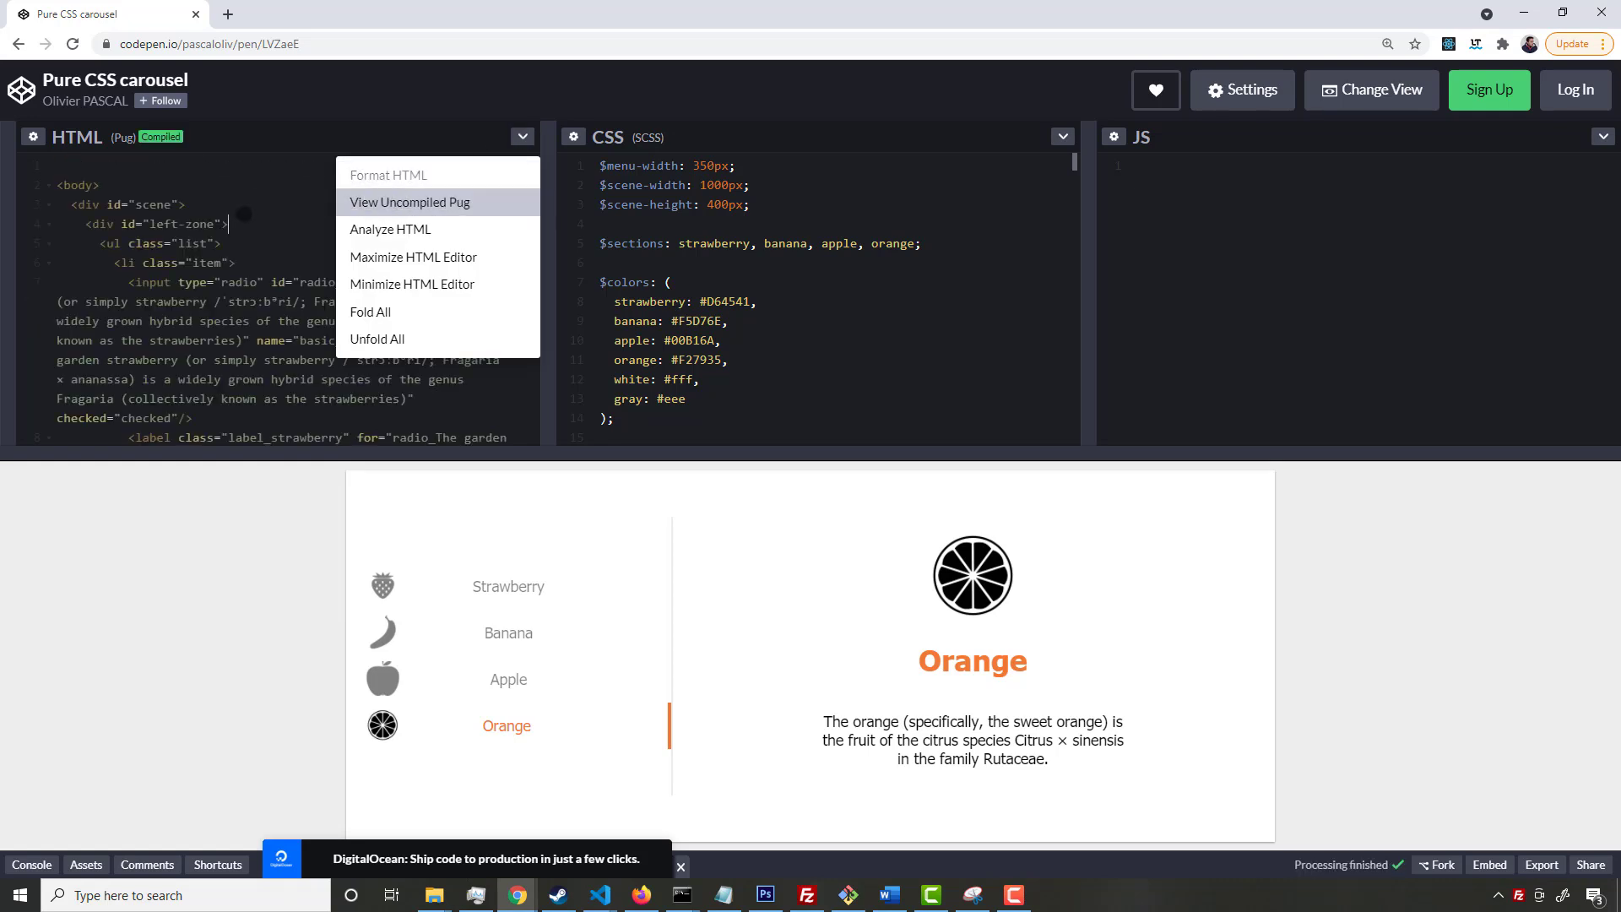
pyautogui.click(507, 586)
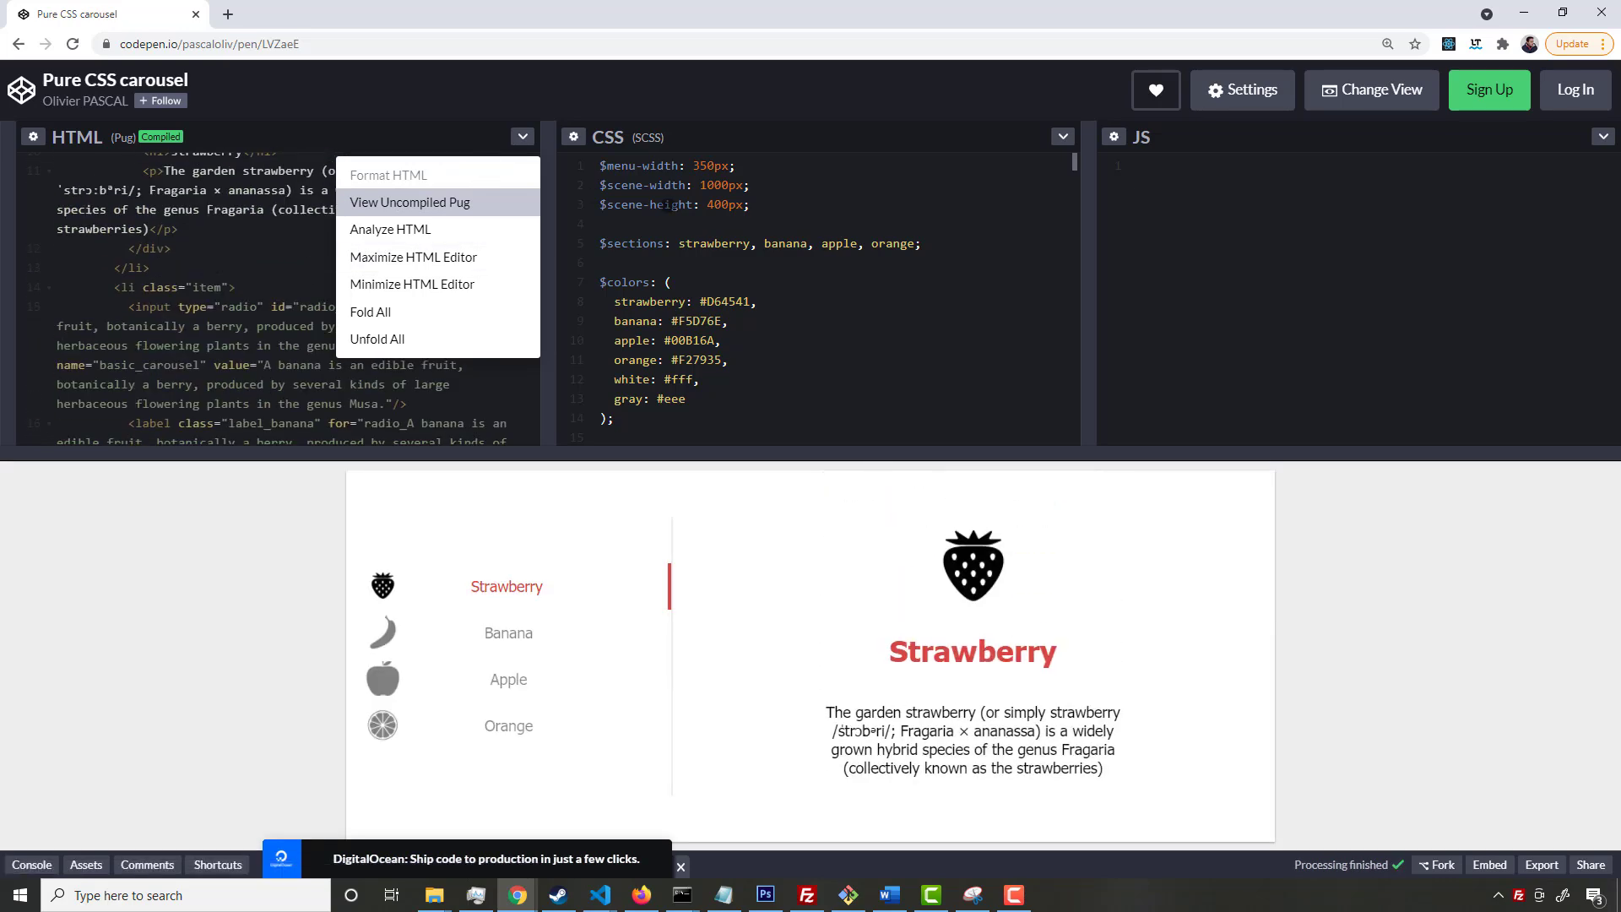
pyautogui.click(1062, 135)
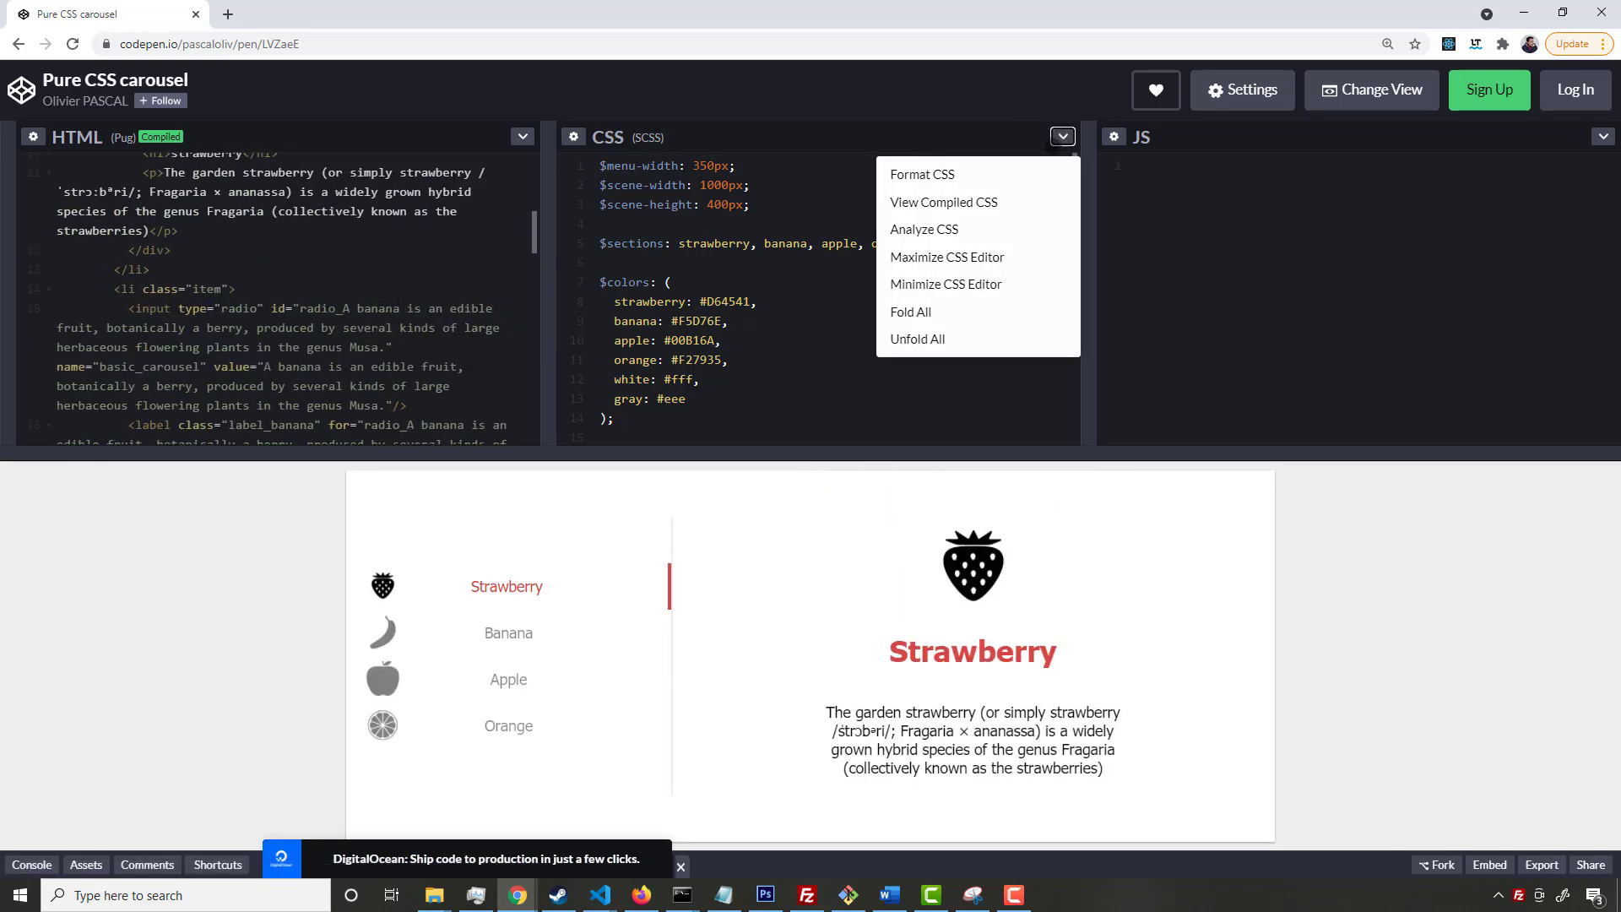
pyautogui.moveTo(922, 229)
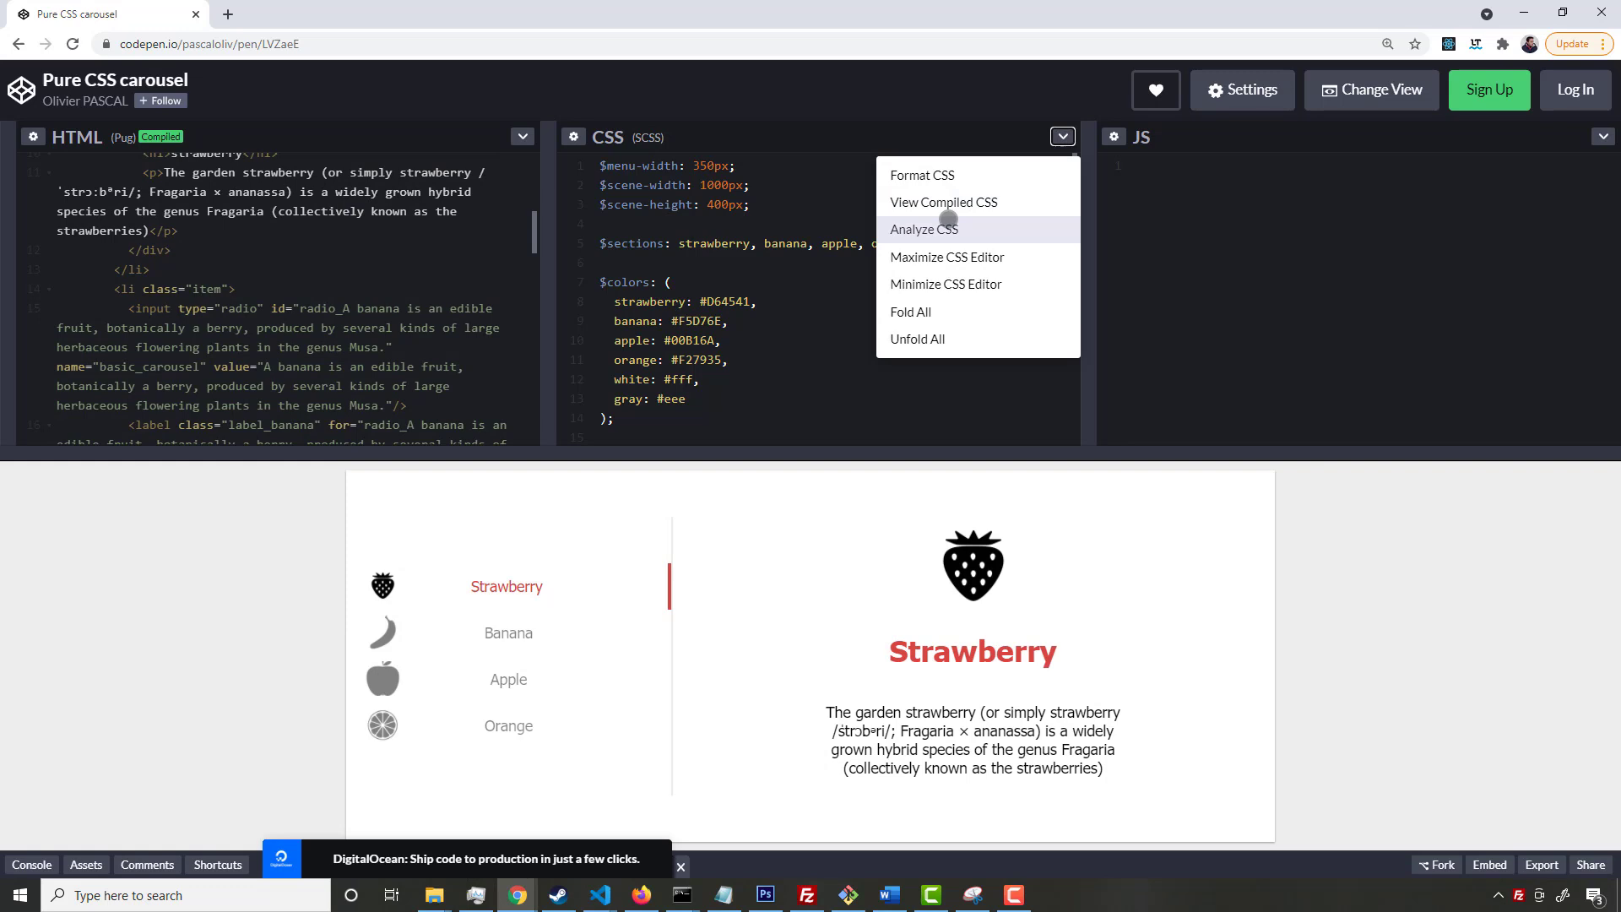
pyautogui.moveTo(921, 175)
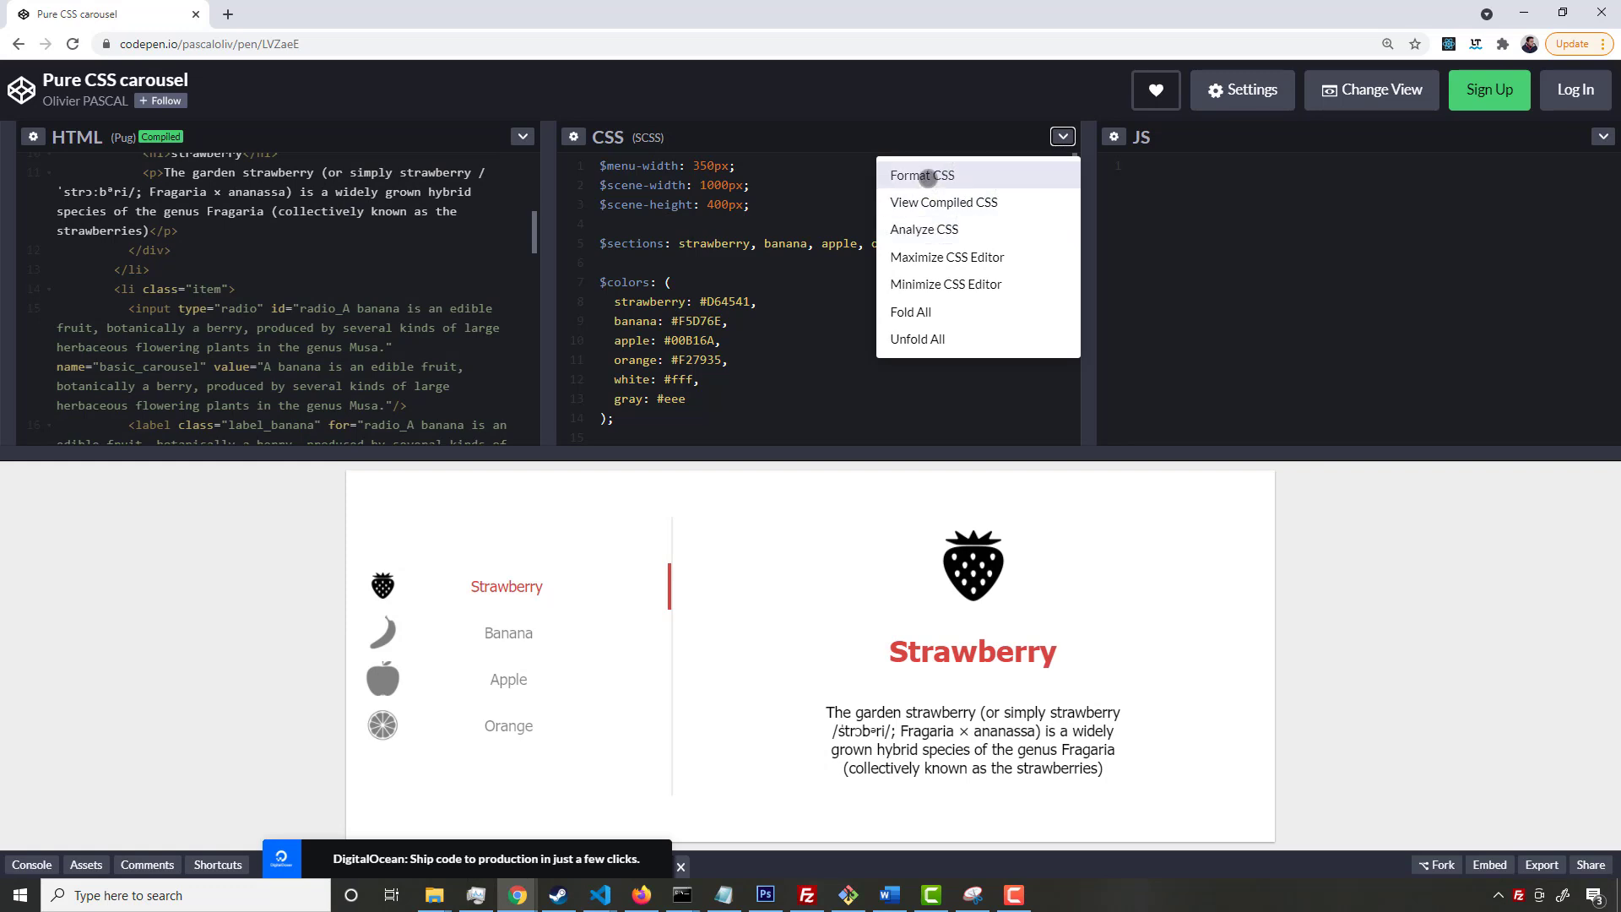
pyautogui.click(942, 202)
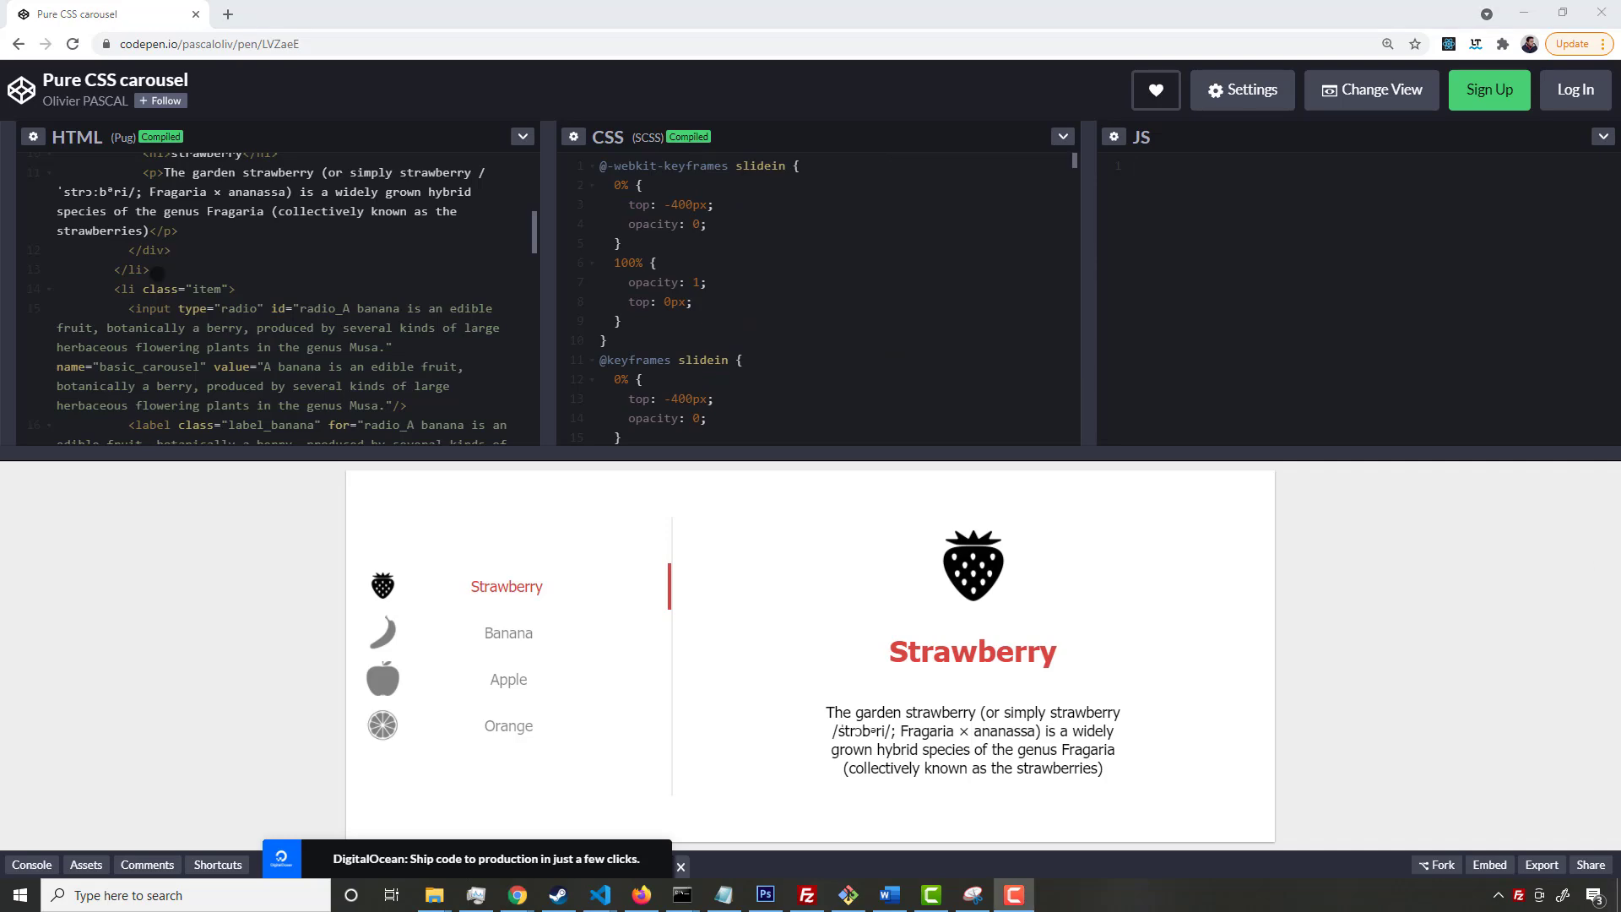
# Review the compiled carousel CSS and bring it into index.html's style block
pyautogui.scroll(3)
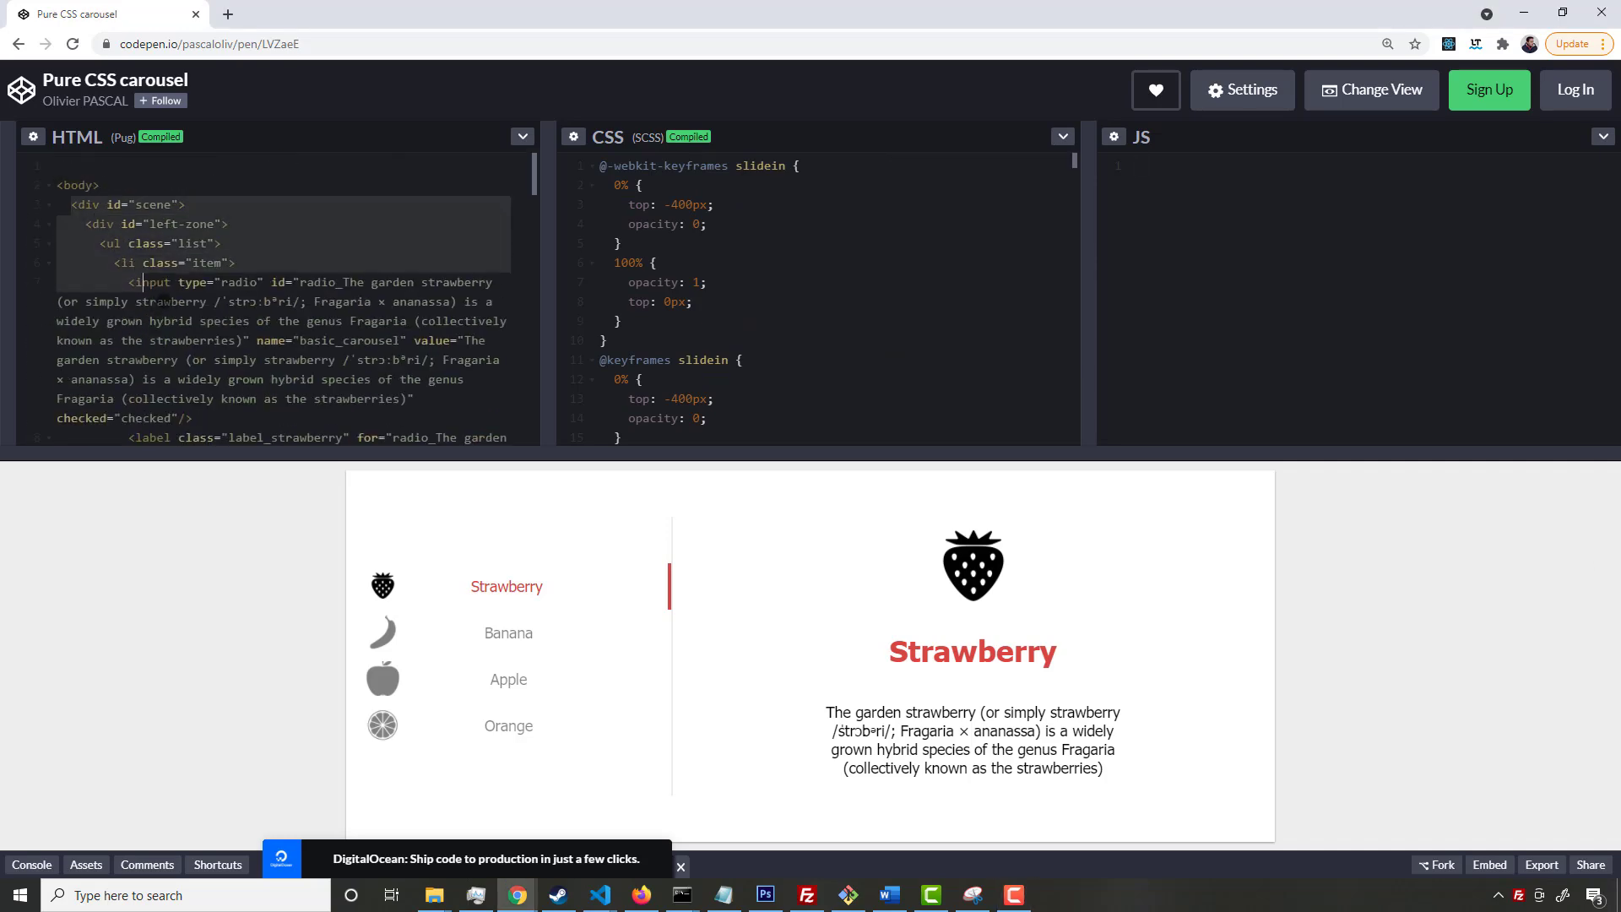
pyautogui.scroll(-3)
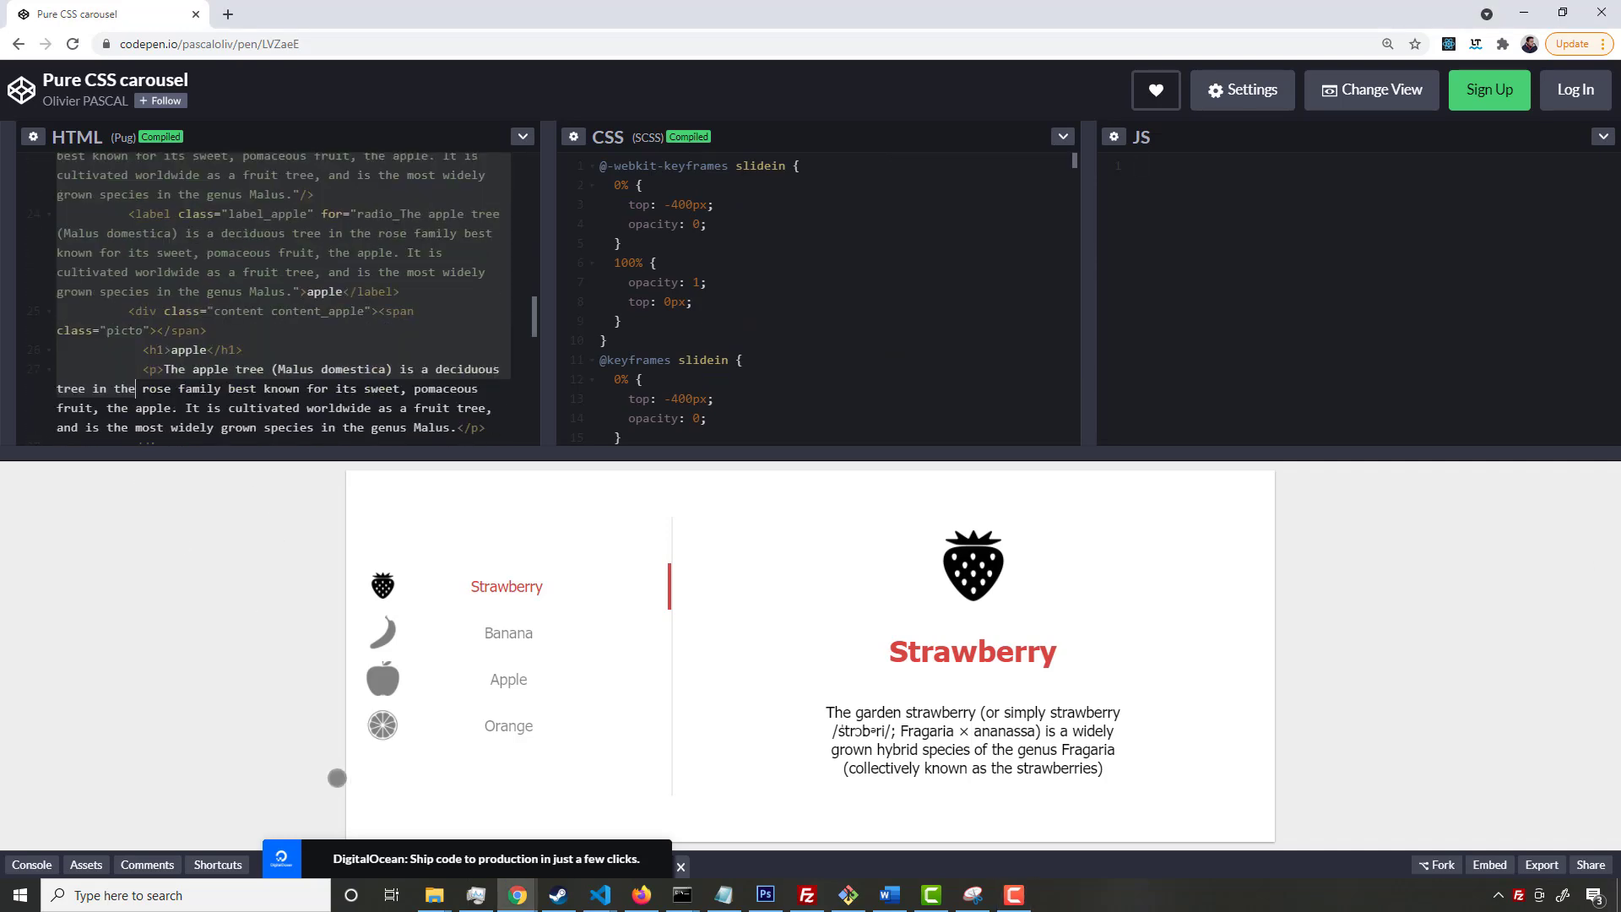
pyautogui.scroll(-3)
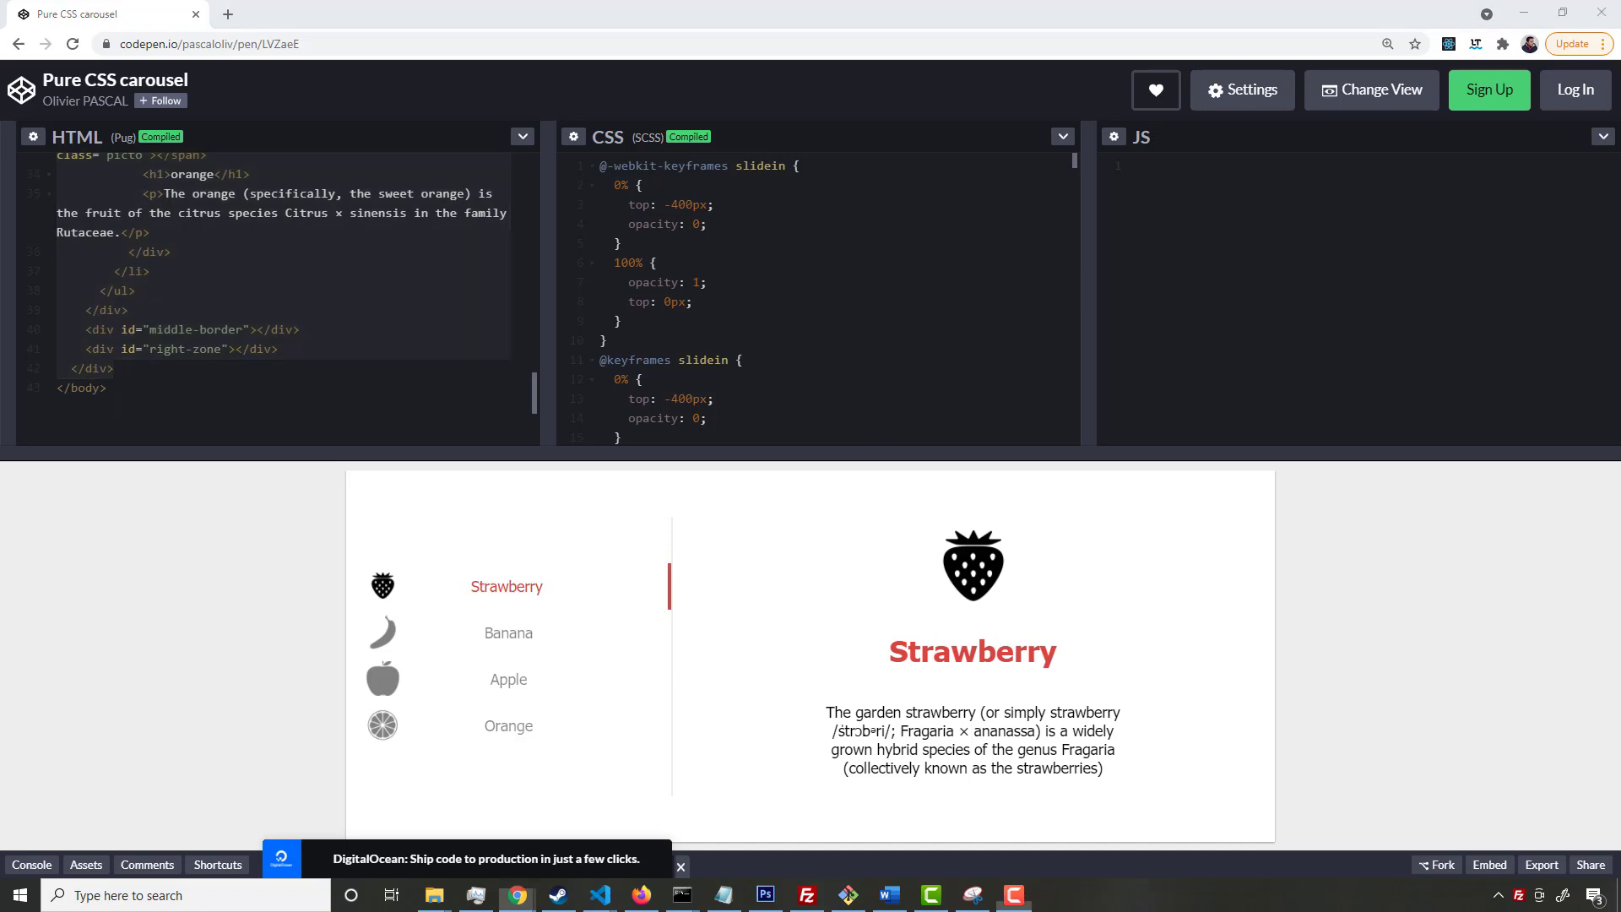
pyautogui.click(598, 895)
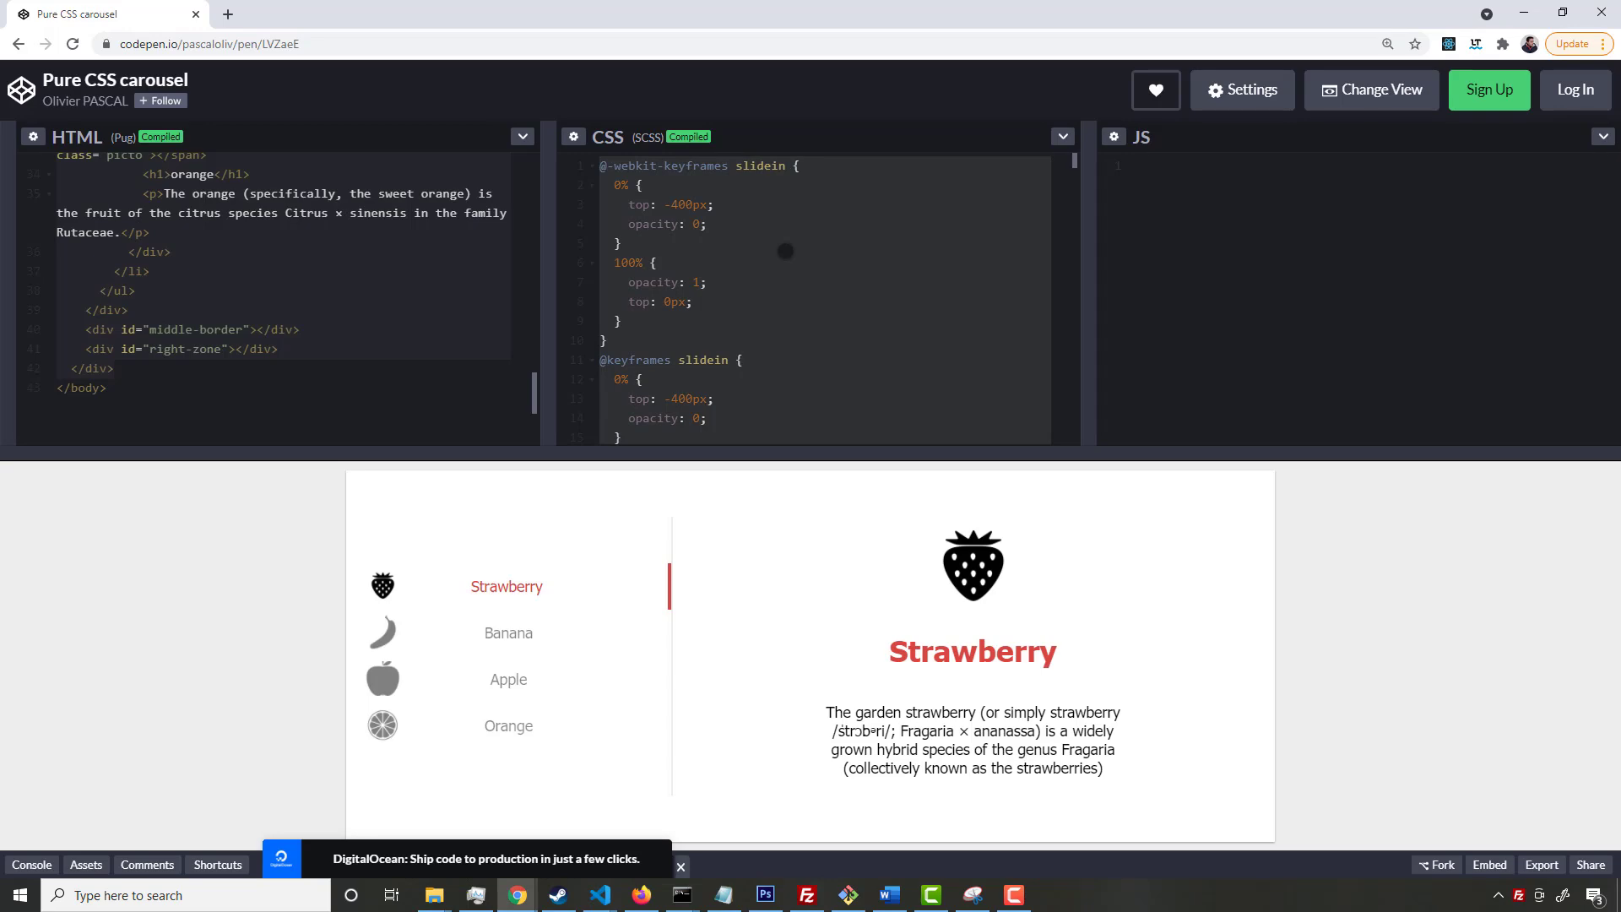
pyautogui.click(599, 895)
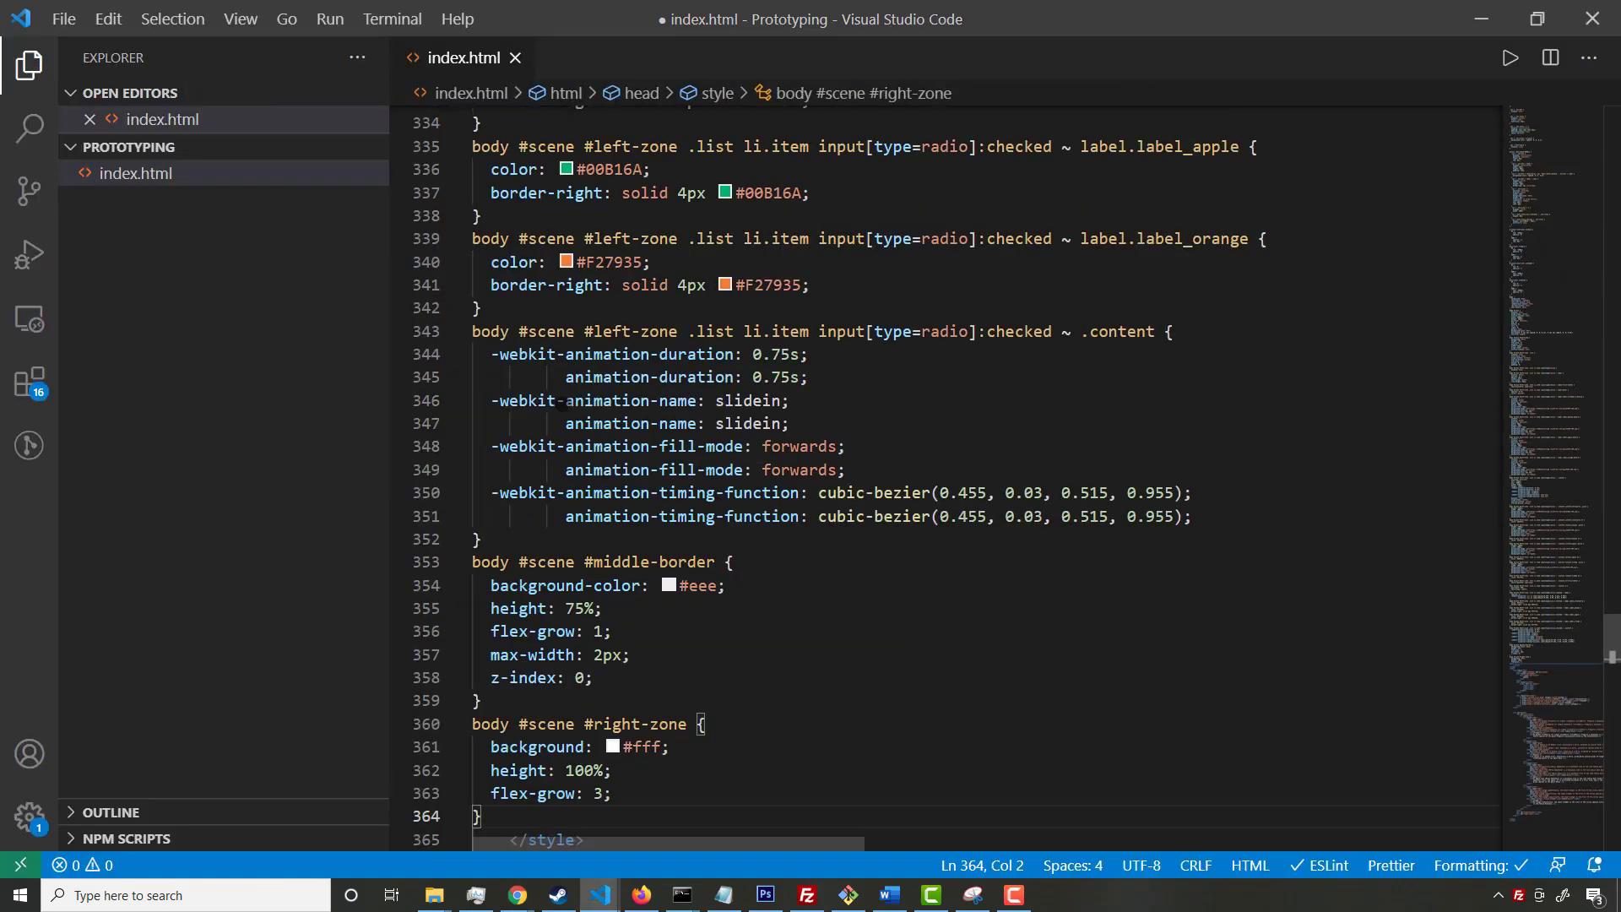
# Type a /* end carousel comment after the carousel CSS, before </style>
pyautogui.scroll(-3)
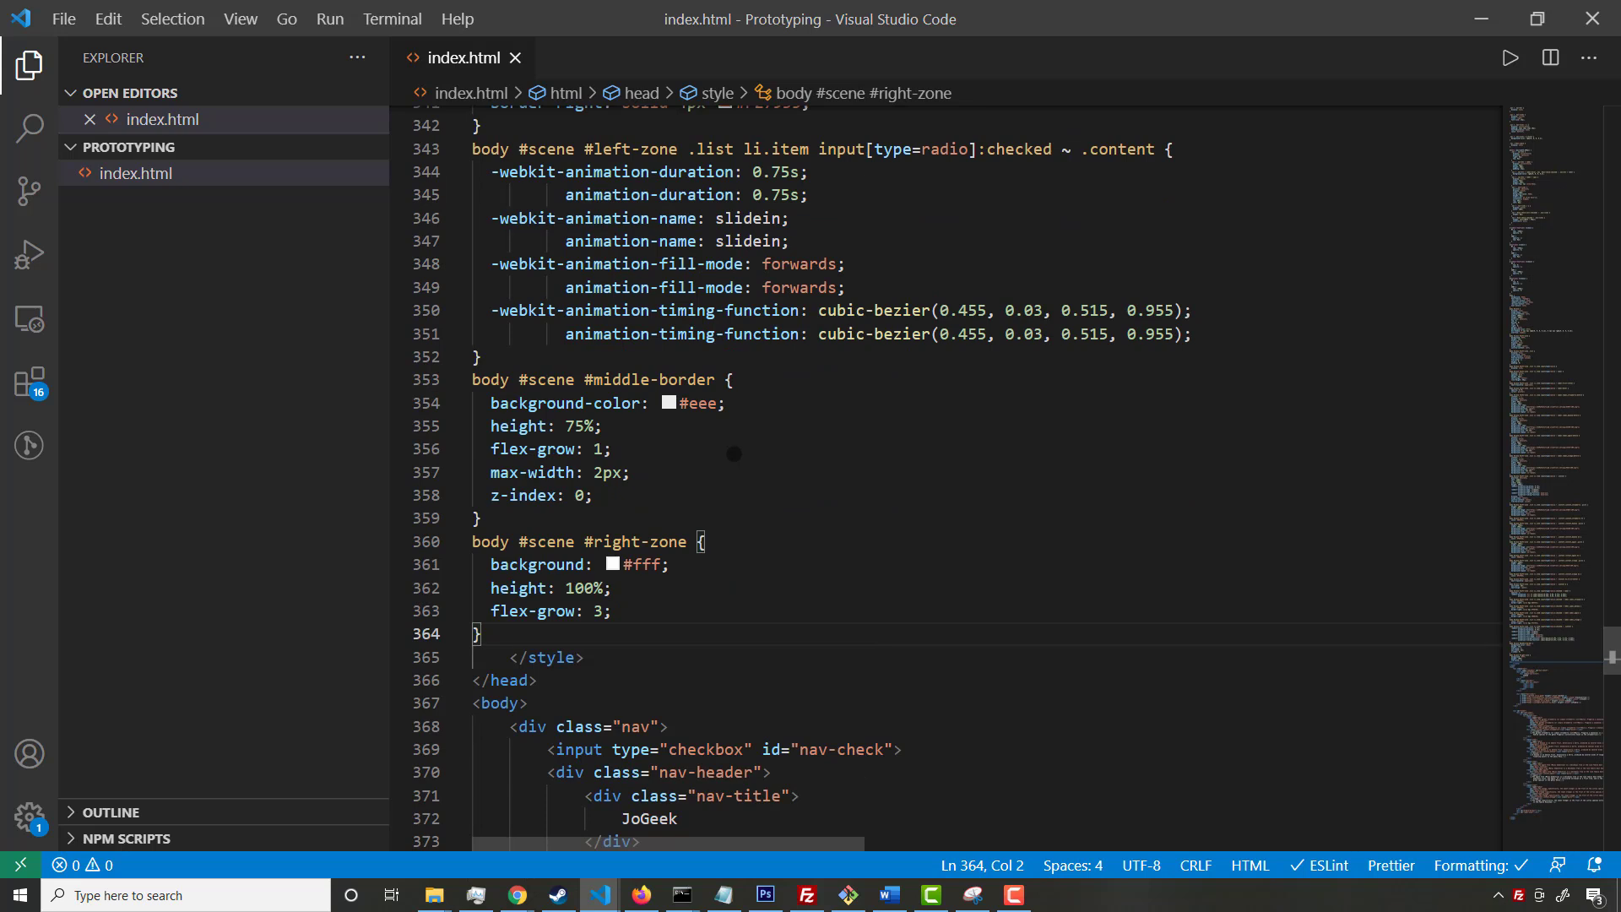
pyautogui.write('/*')
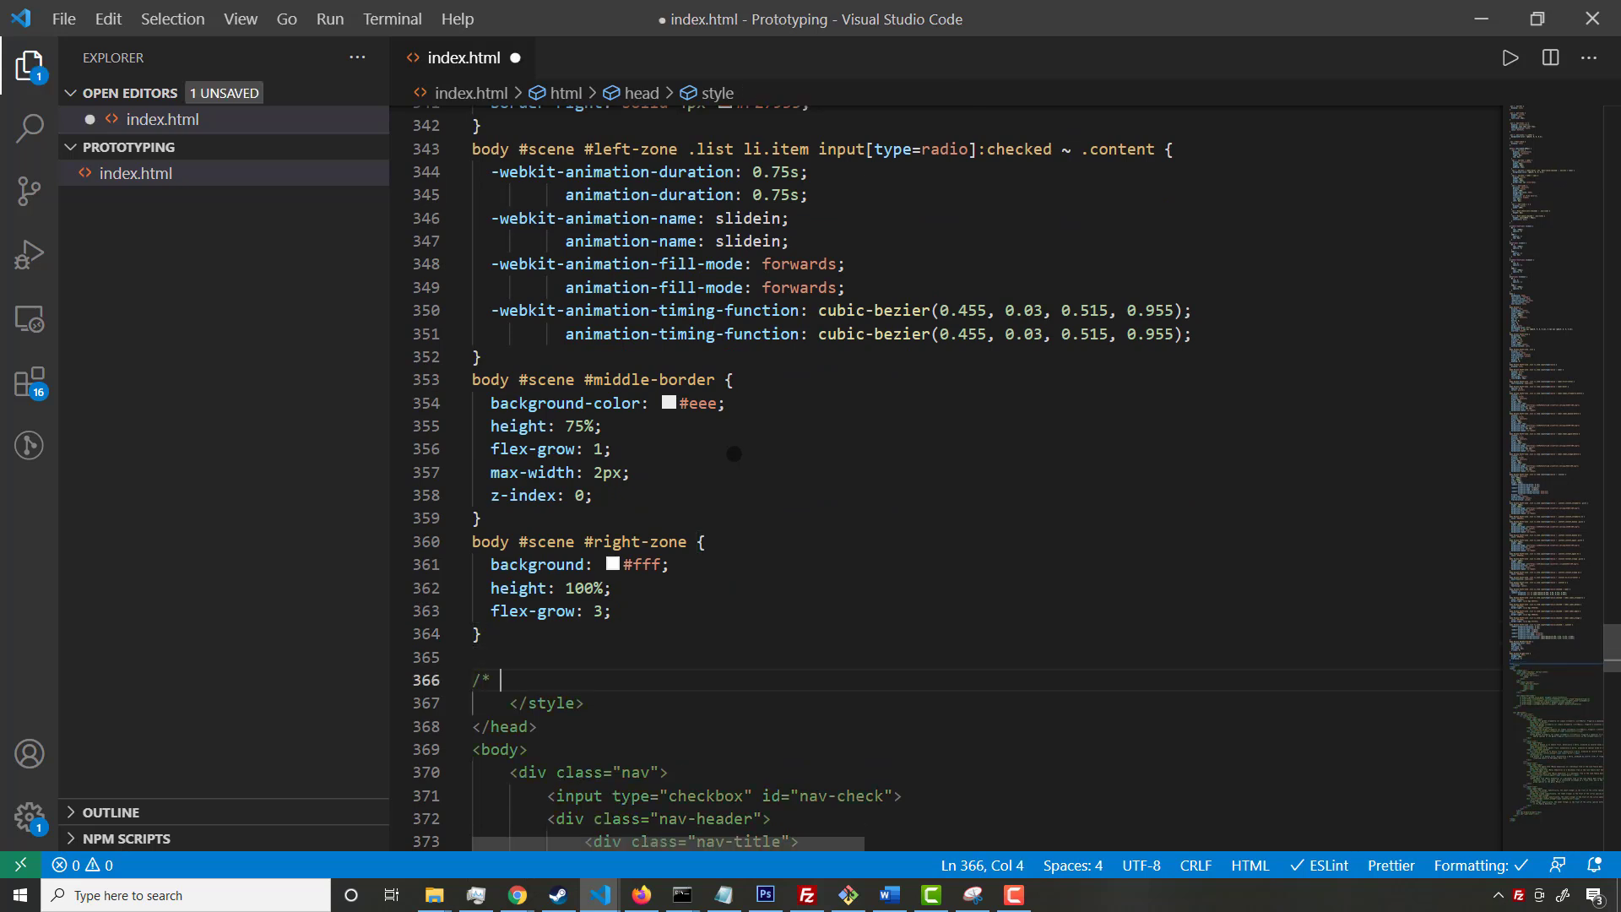
pyautogui.write('end')
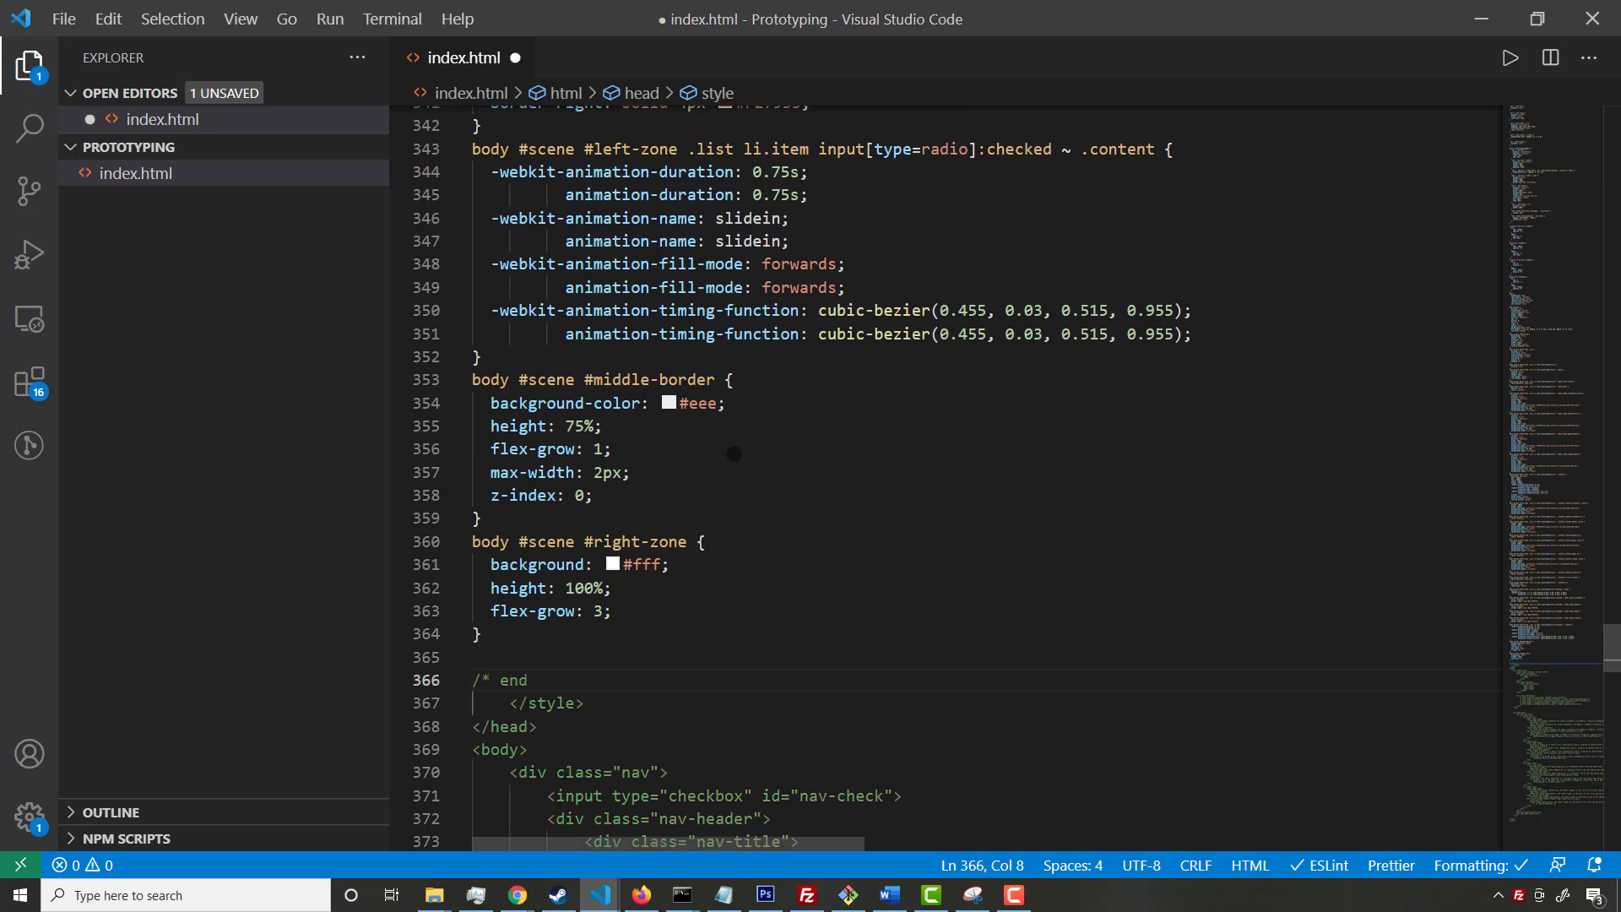
pyautogui.write('carousel')
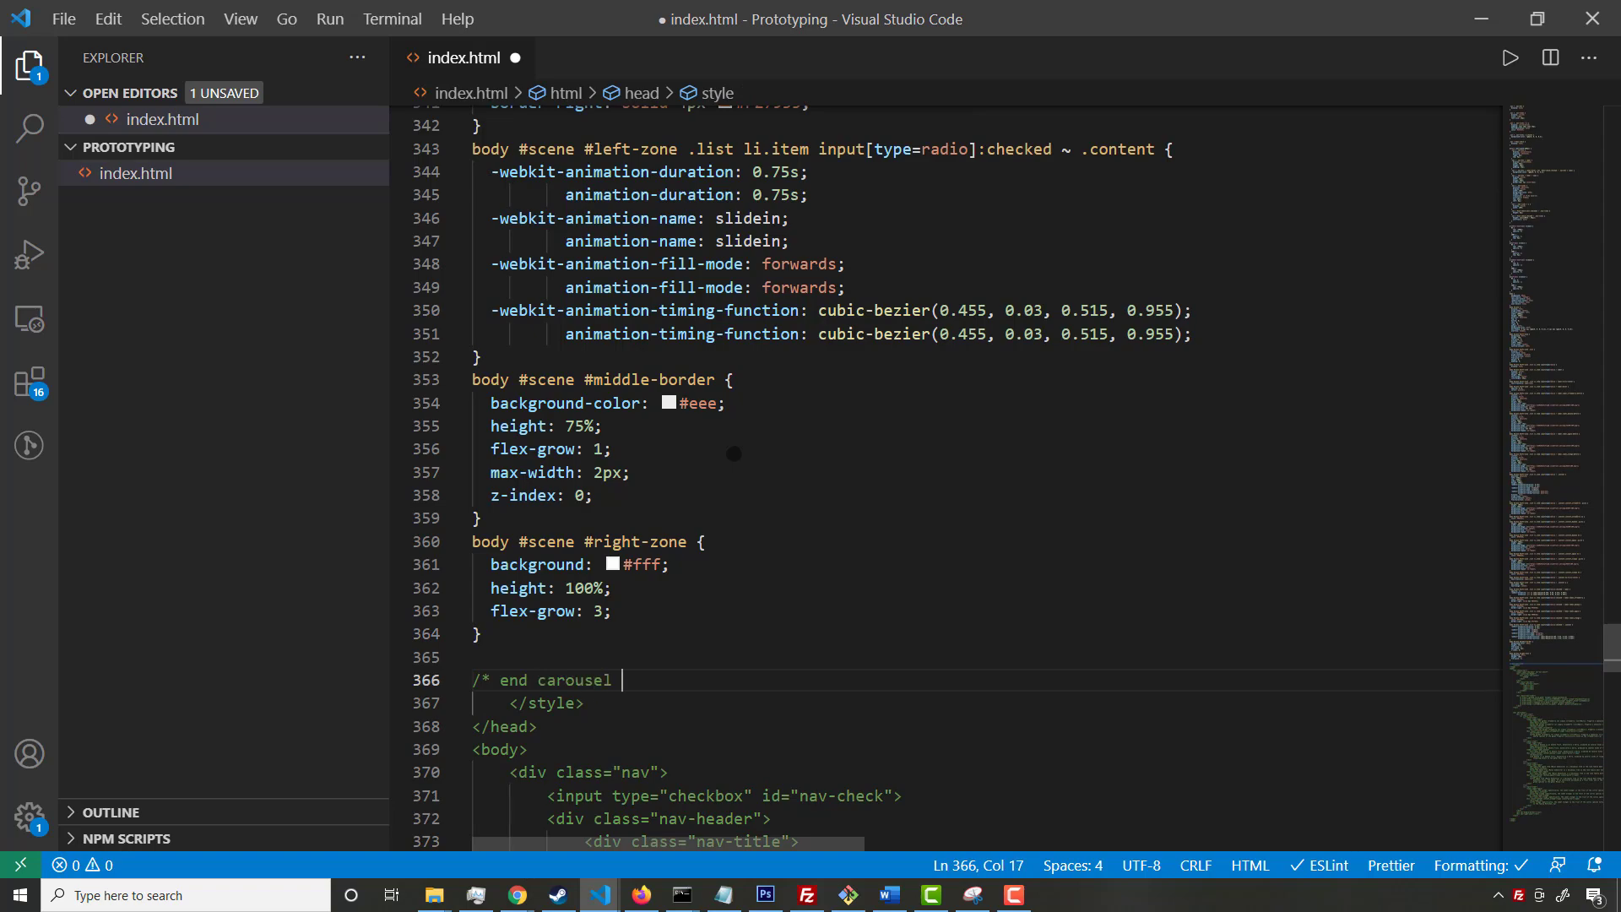
pyautogui.click(515, 895)
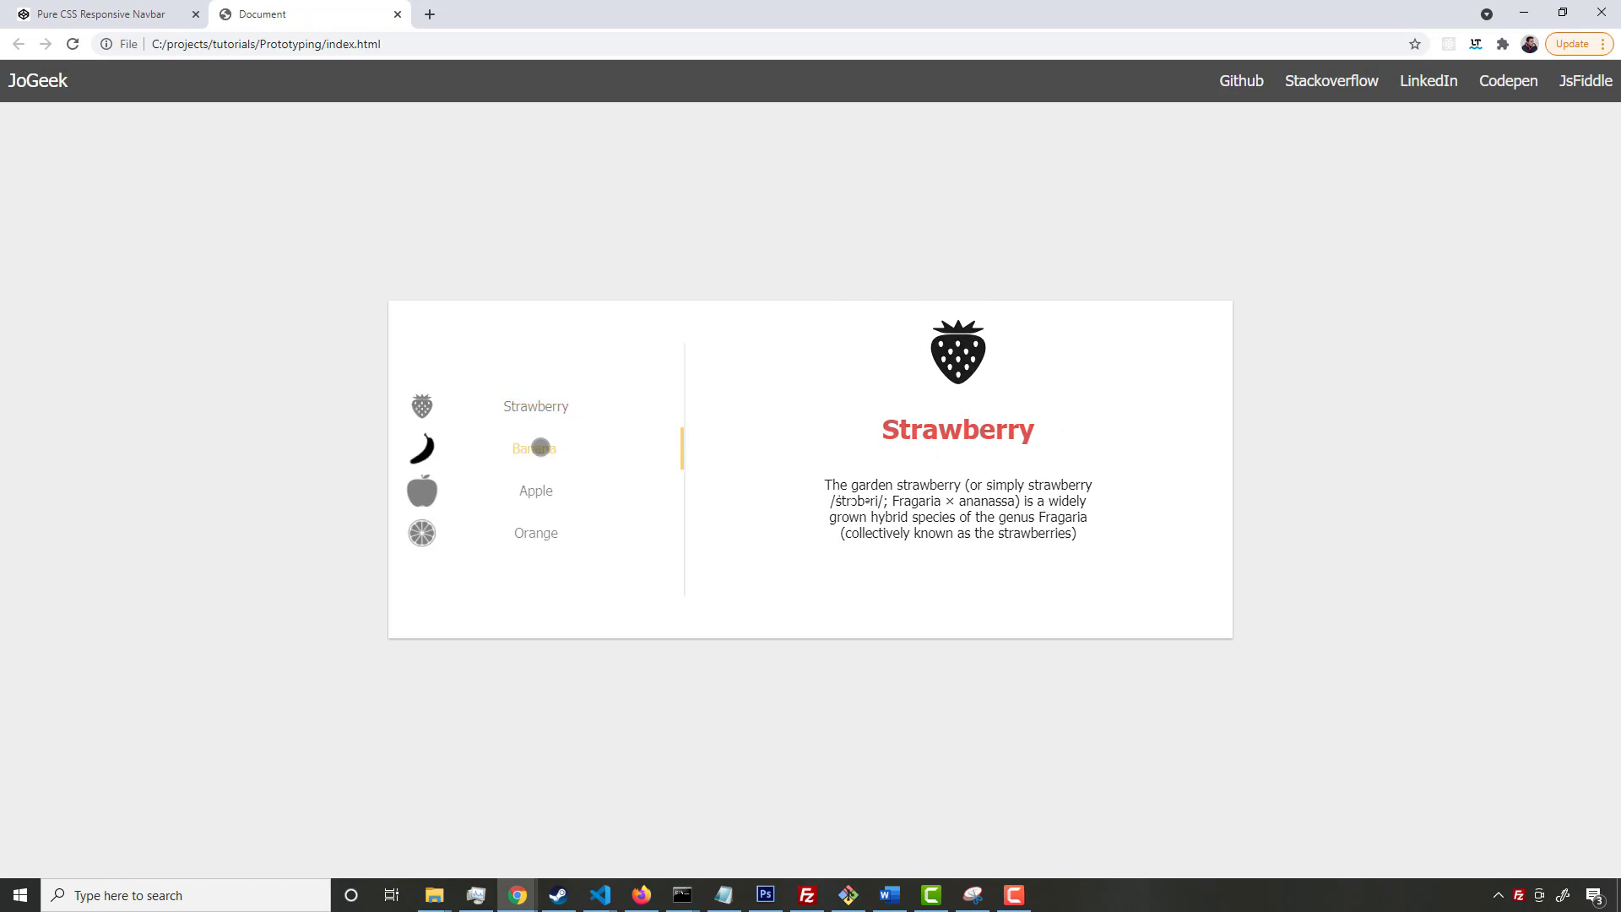
# Show the Banana, Apple, then Orange slides in the local fruit carousel
pyautogui.click(533, 447)
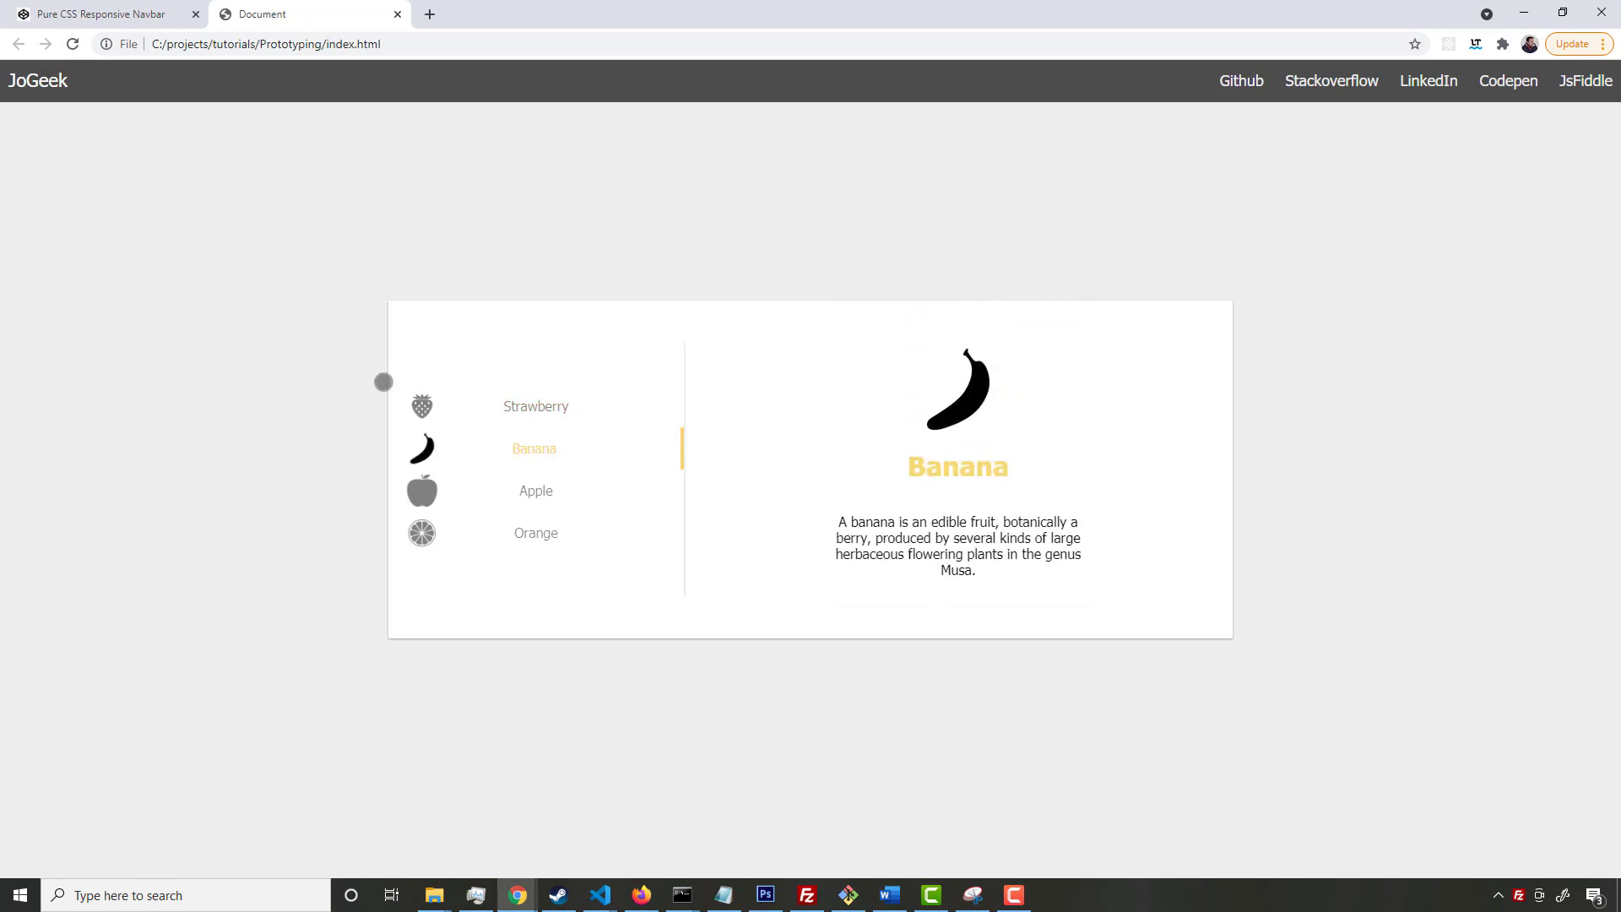
pyautogui.click(535, 490)
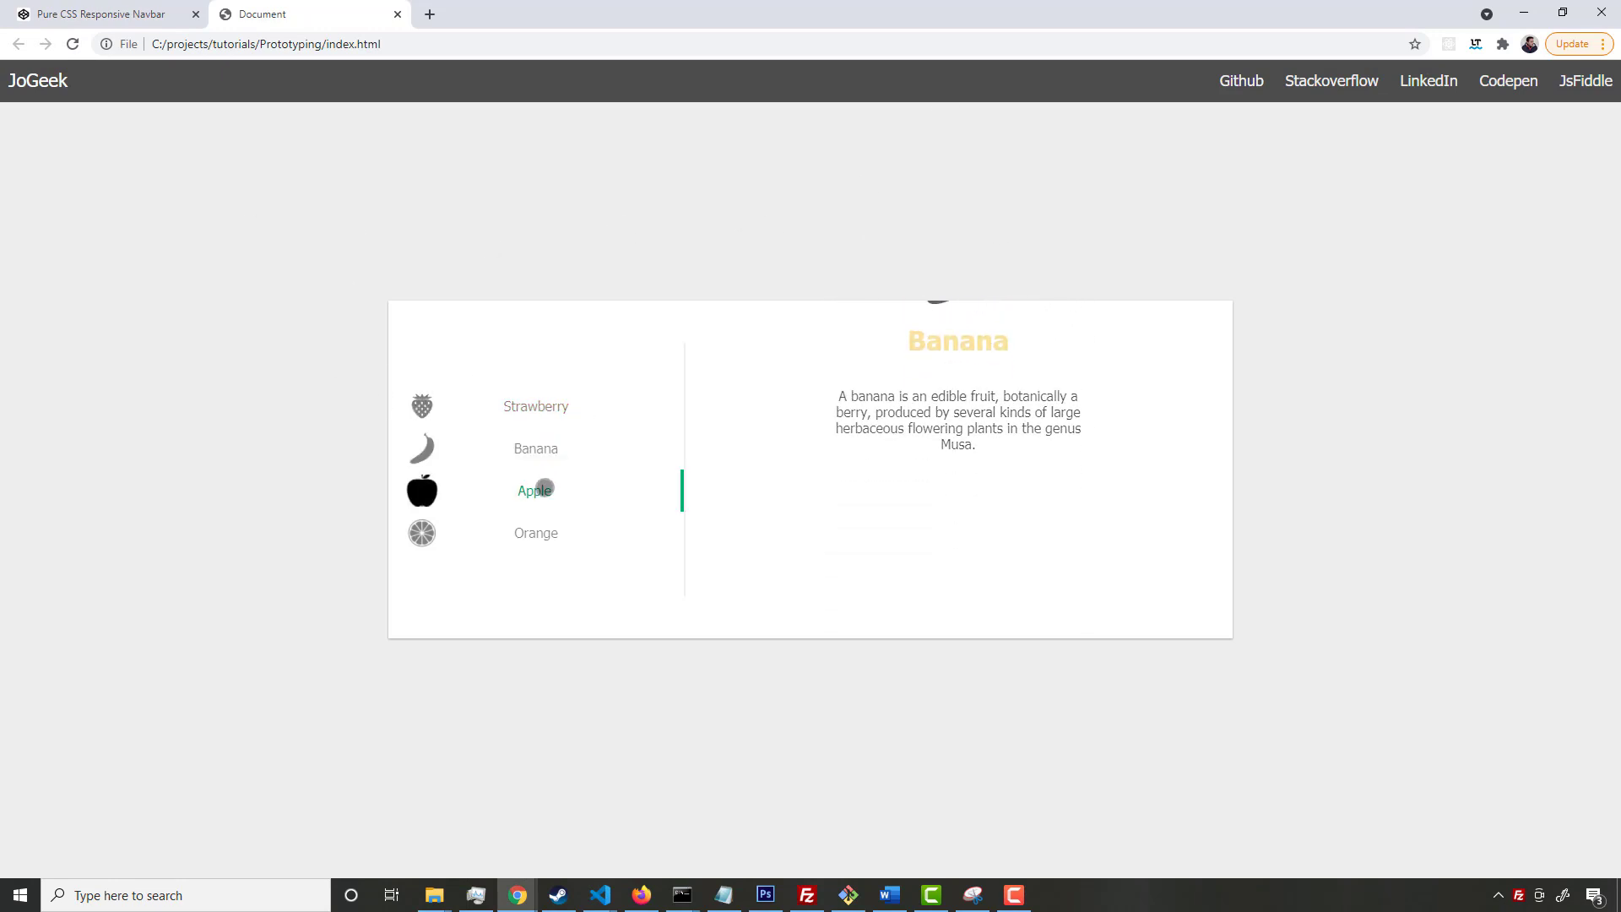
pyautogui.click(536, 533)
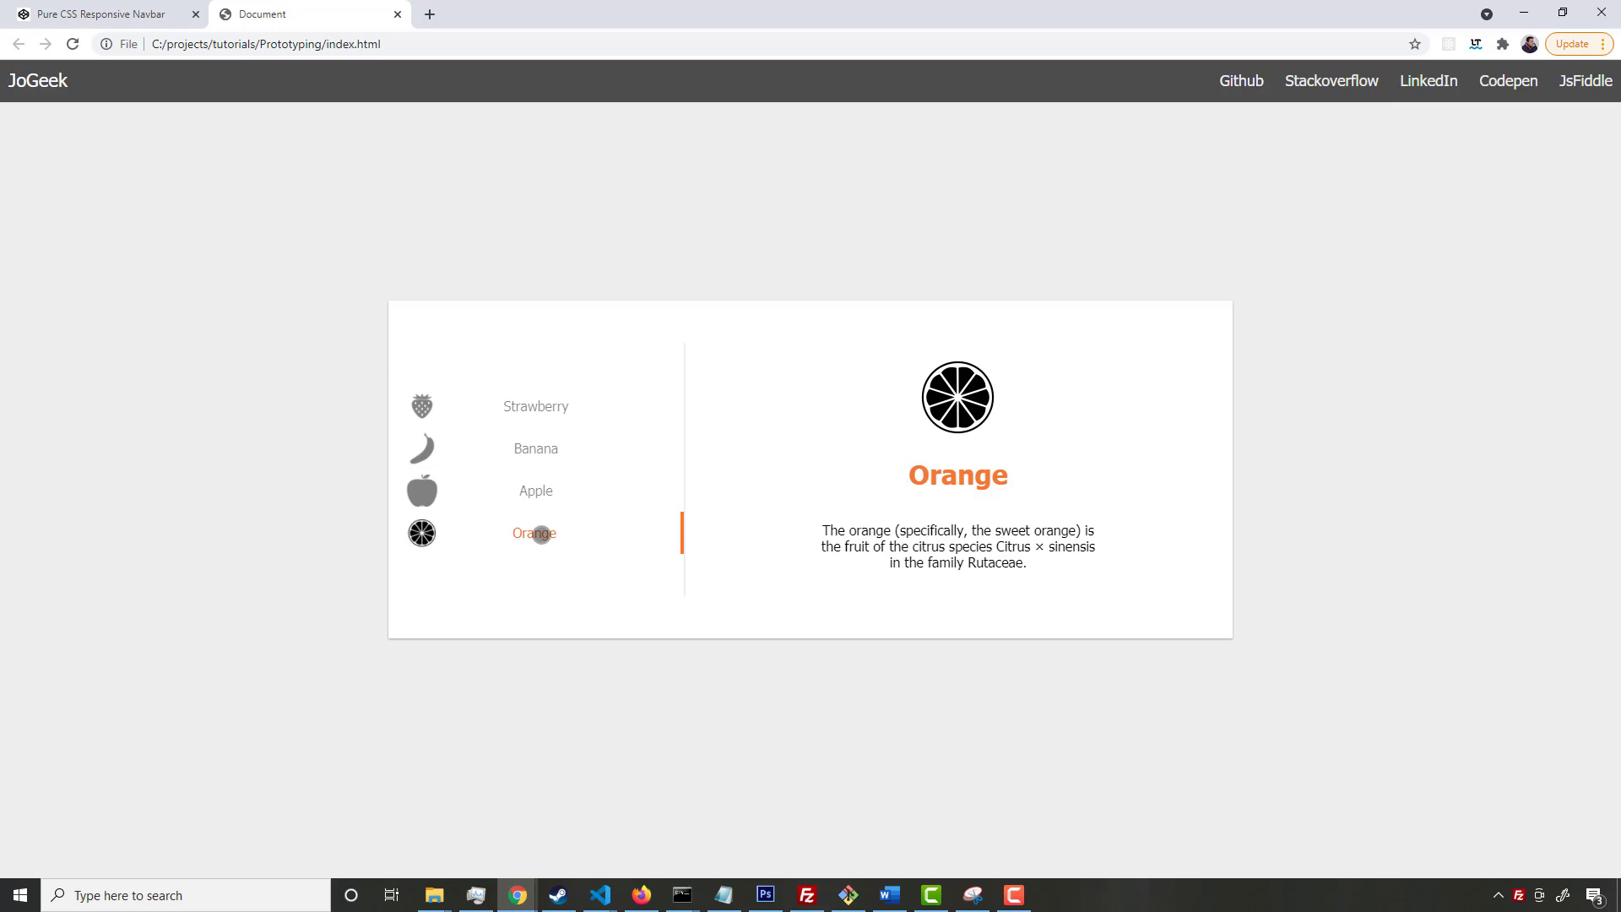
pyautogui.moveTo(709, 446)
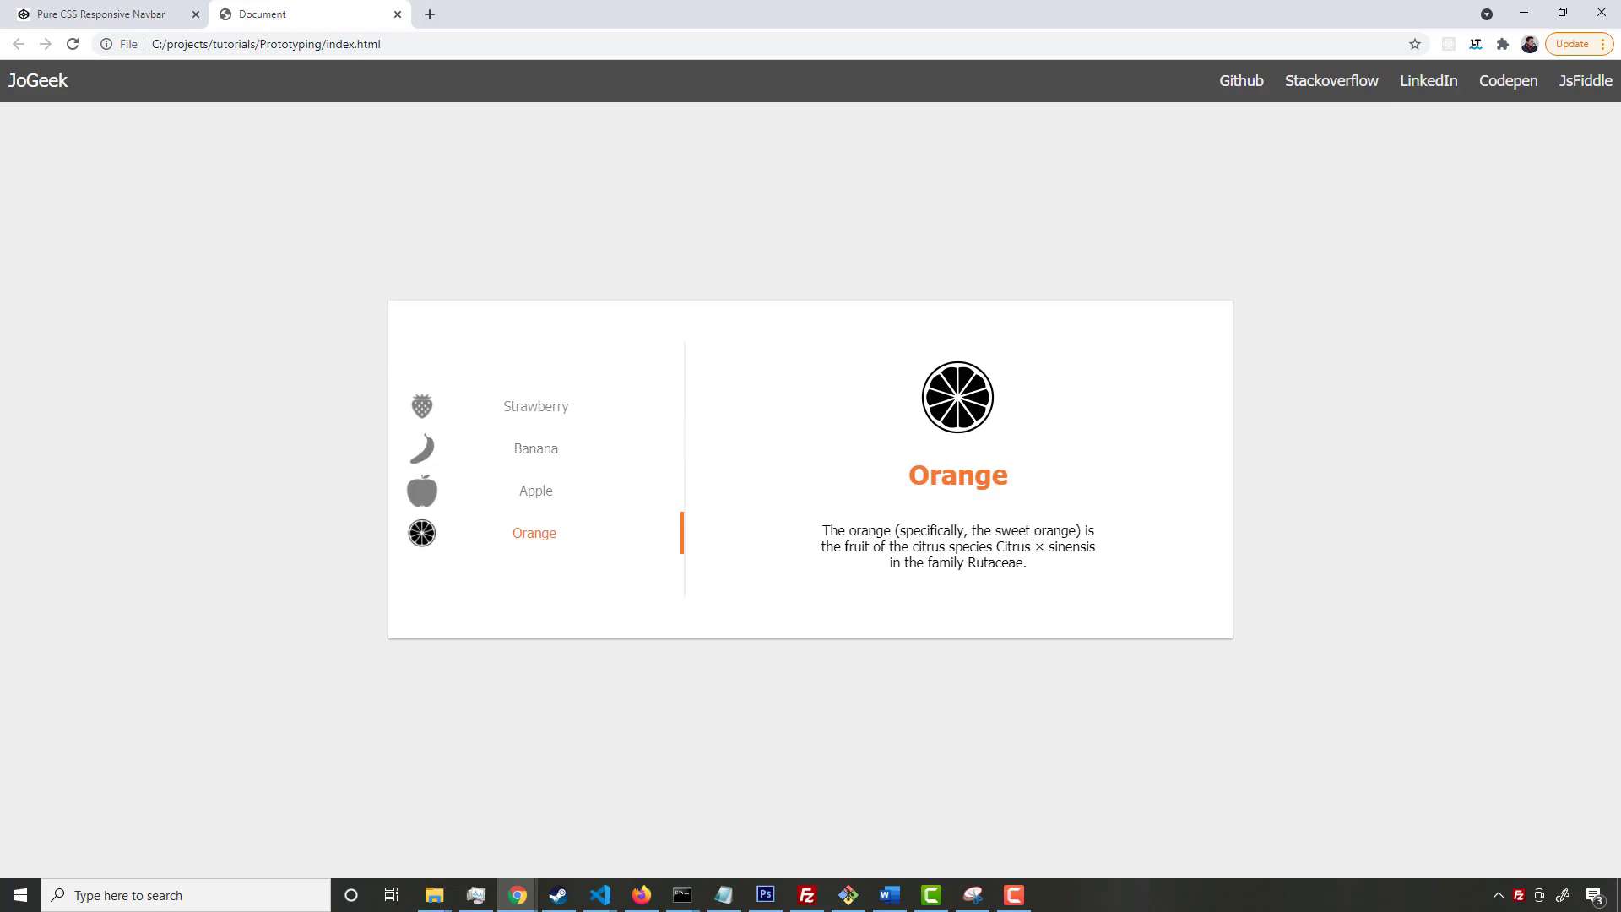
# Scroll through index.html's navbar and carousel code to the end, then back to /* start carousel */
pyautogui.click(599, 894)
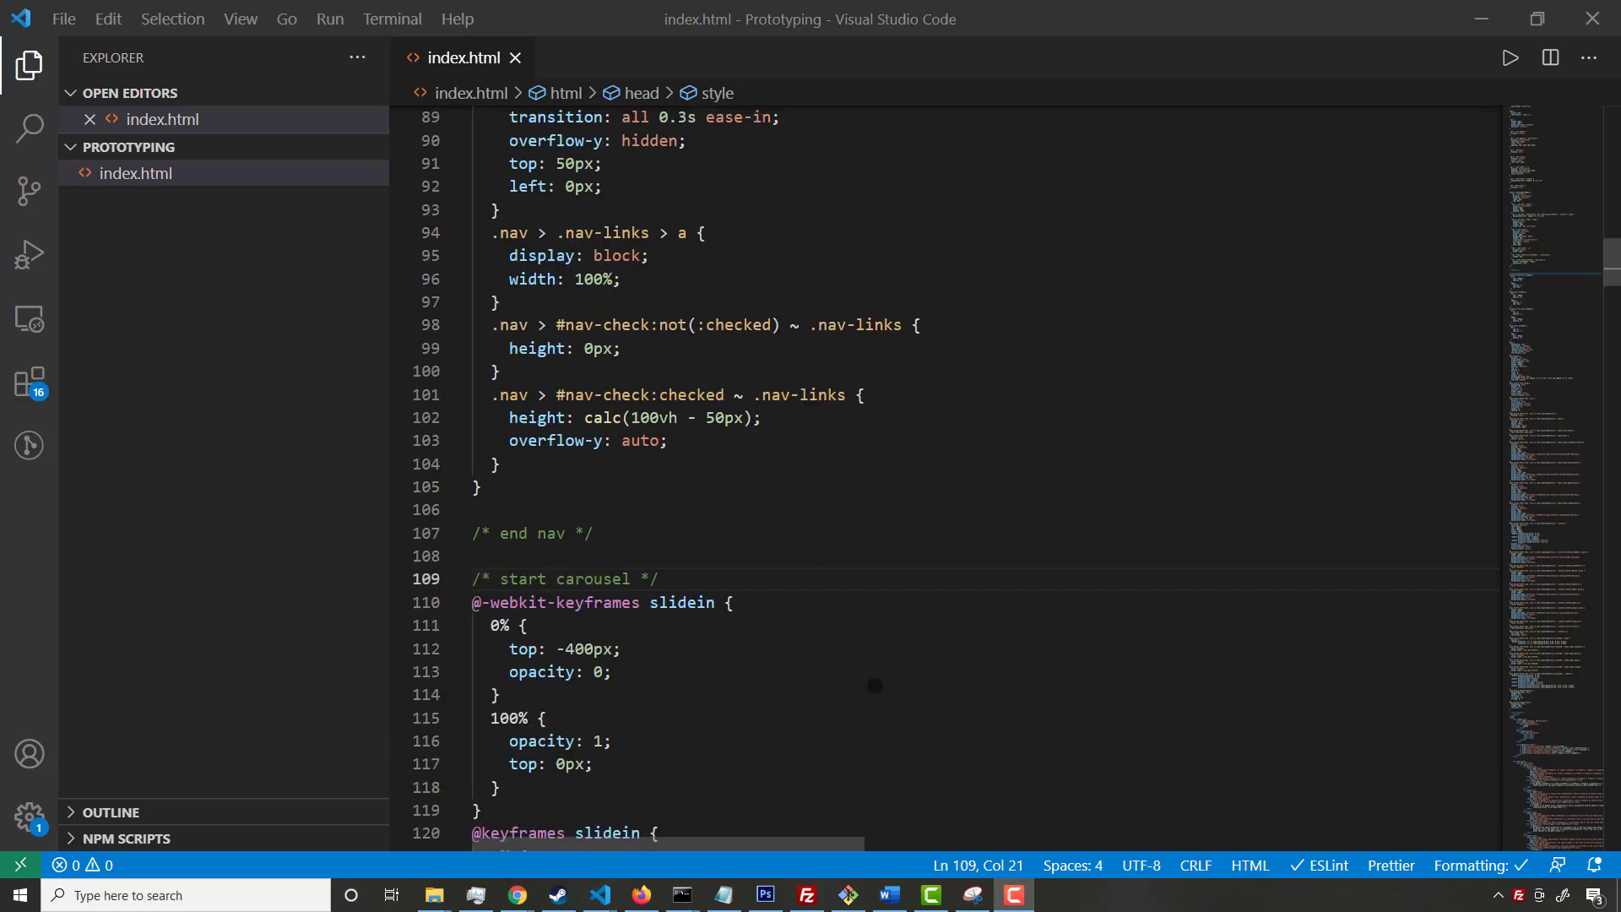
pyautogui.scroll(-3)
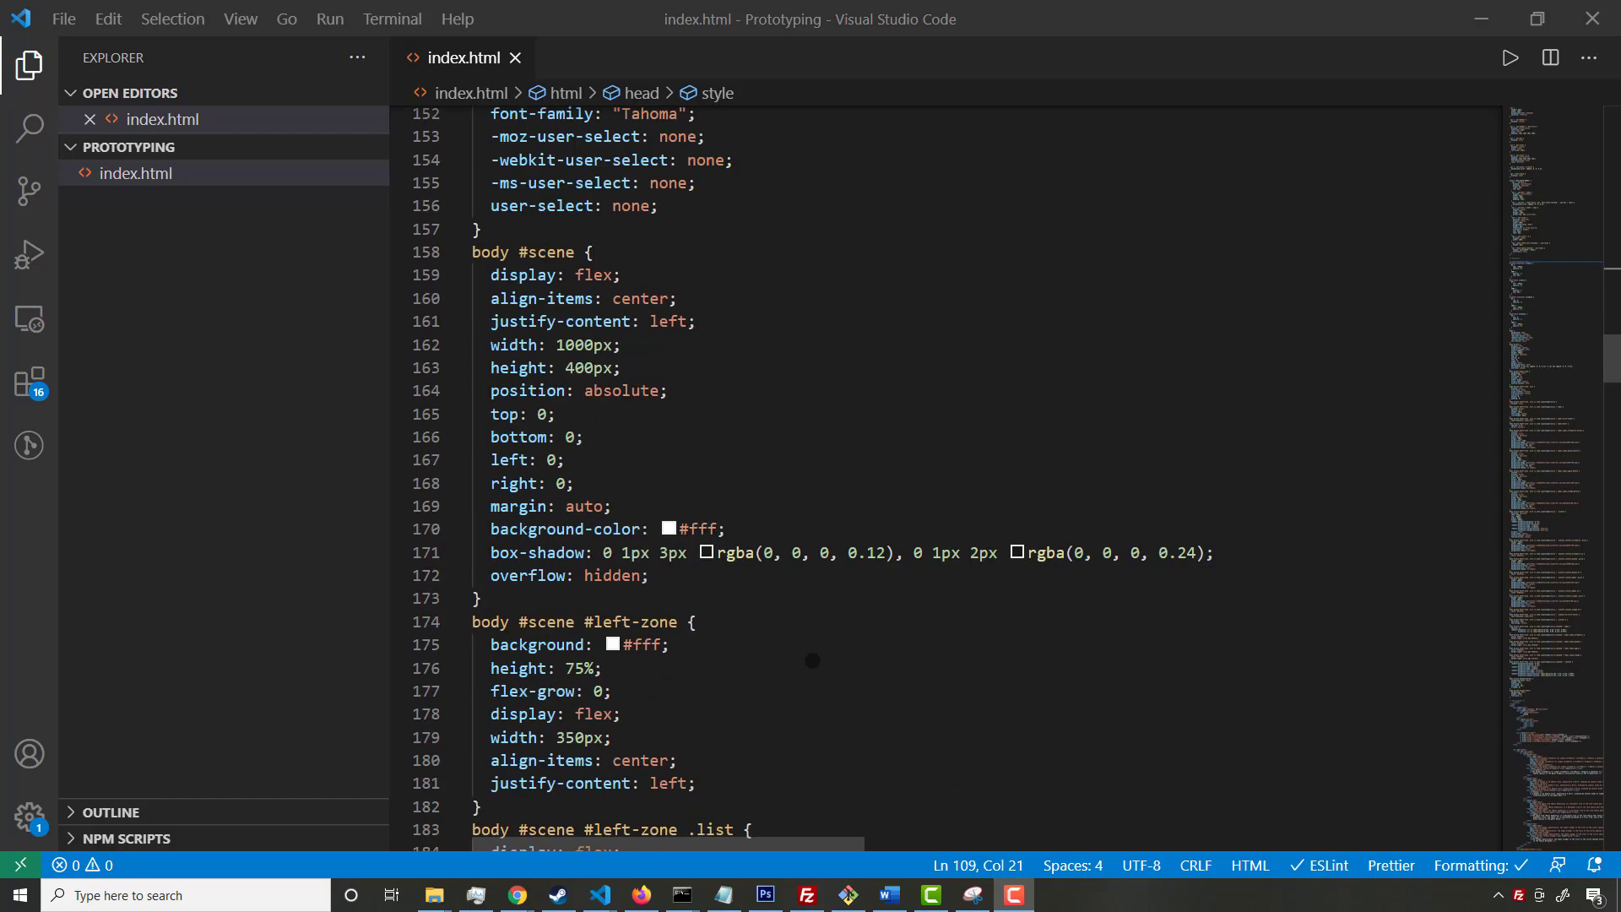
pyautogui.scroll(-3)
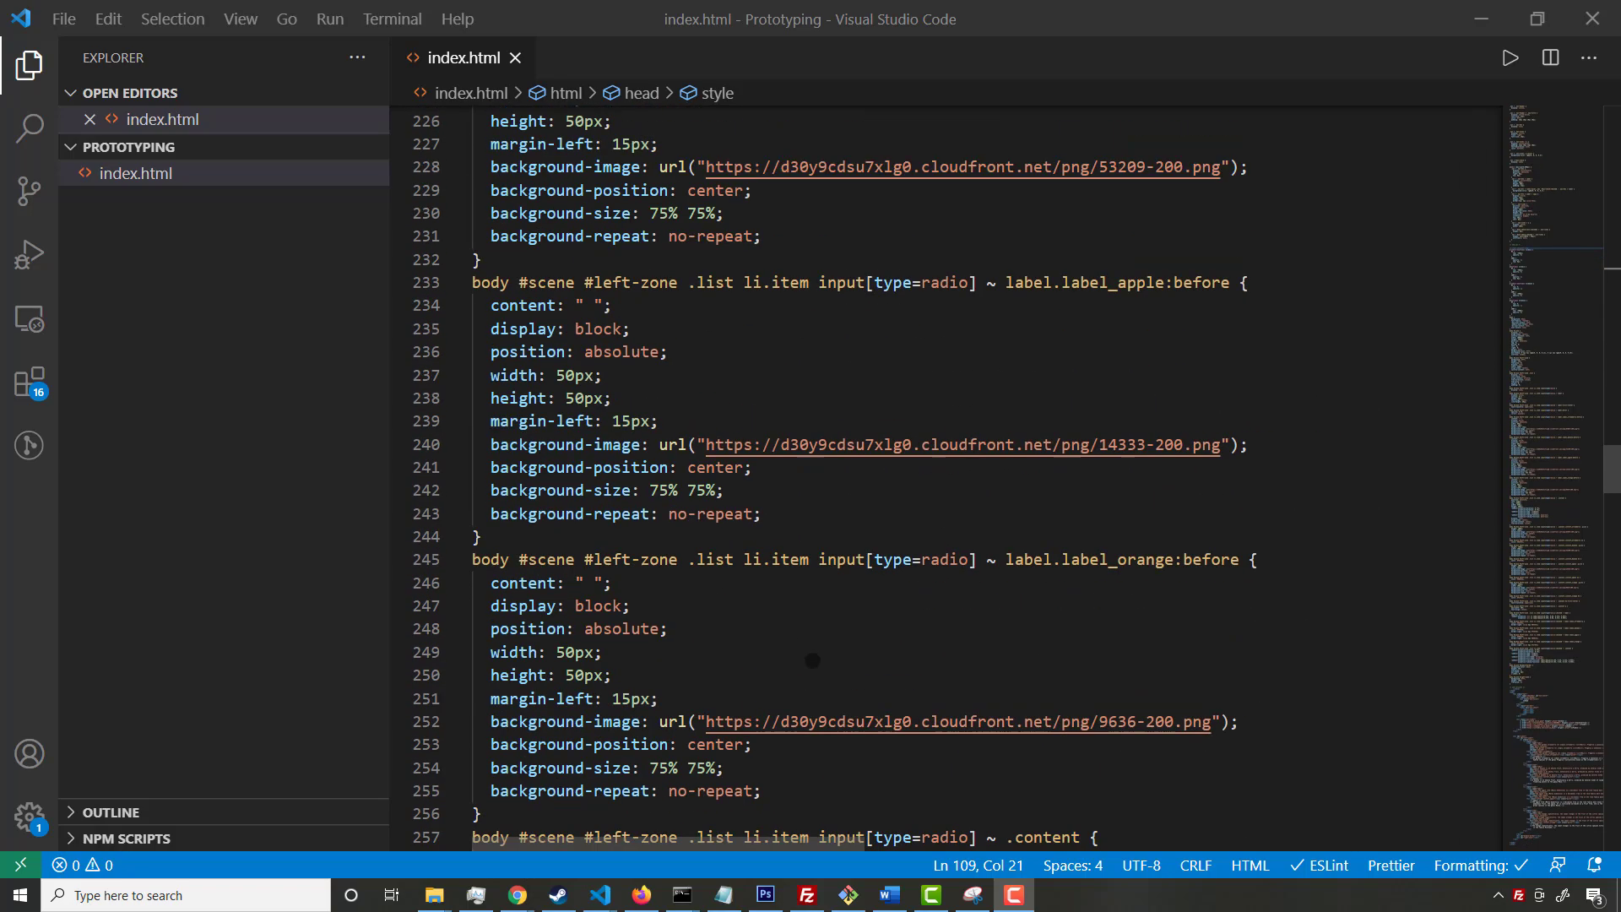
pyautogui.scroll(-3)
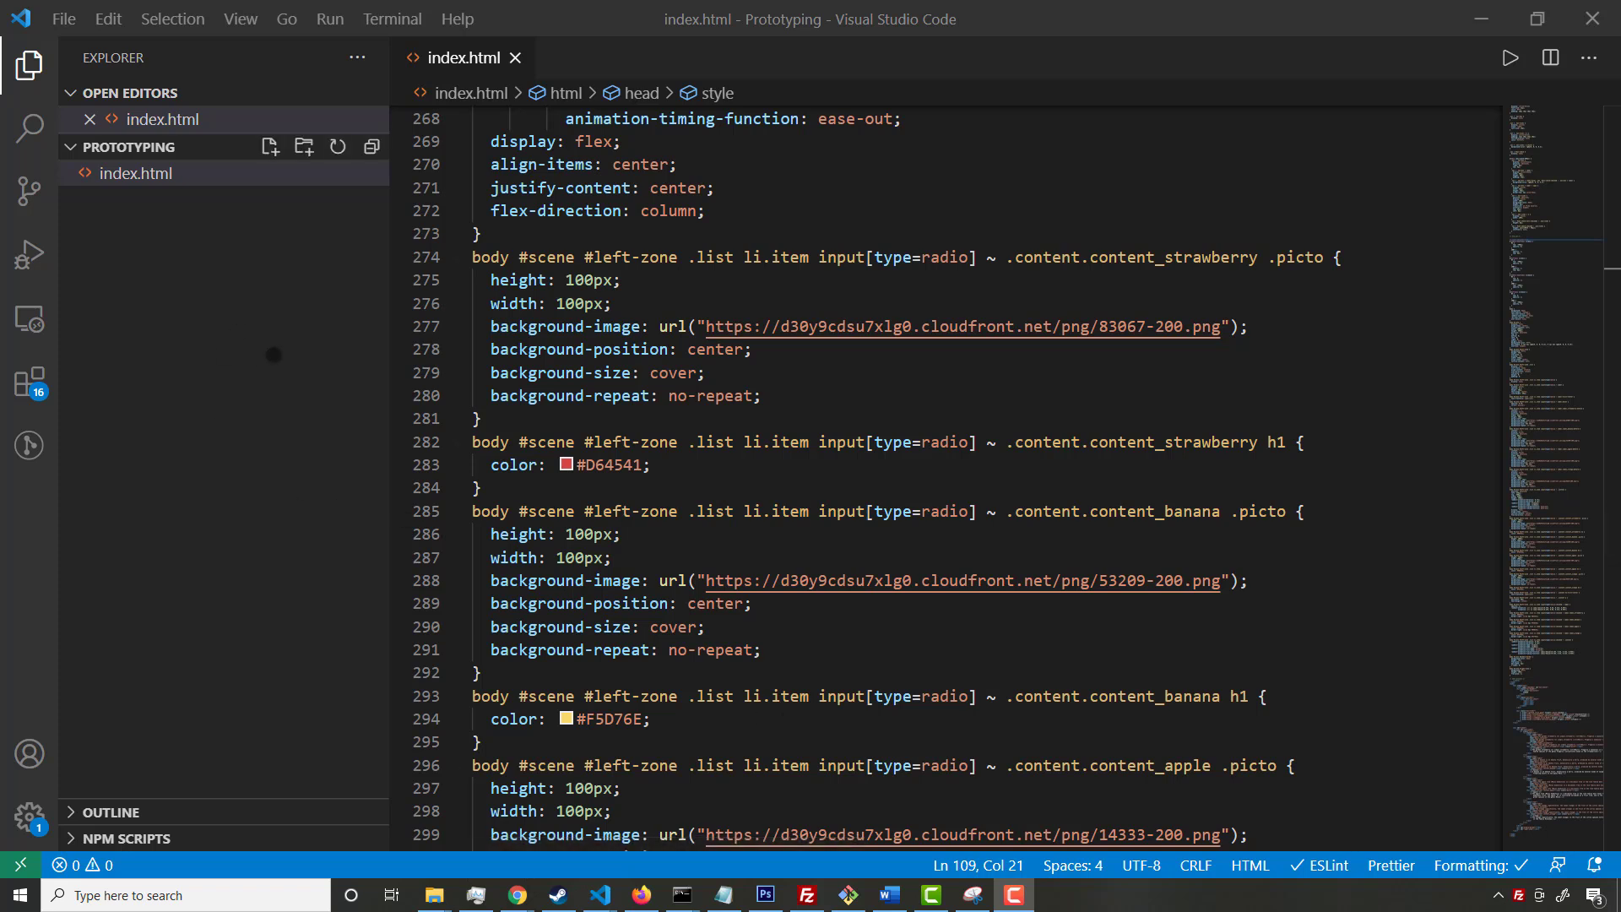
pyautogui.scroll(-3)
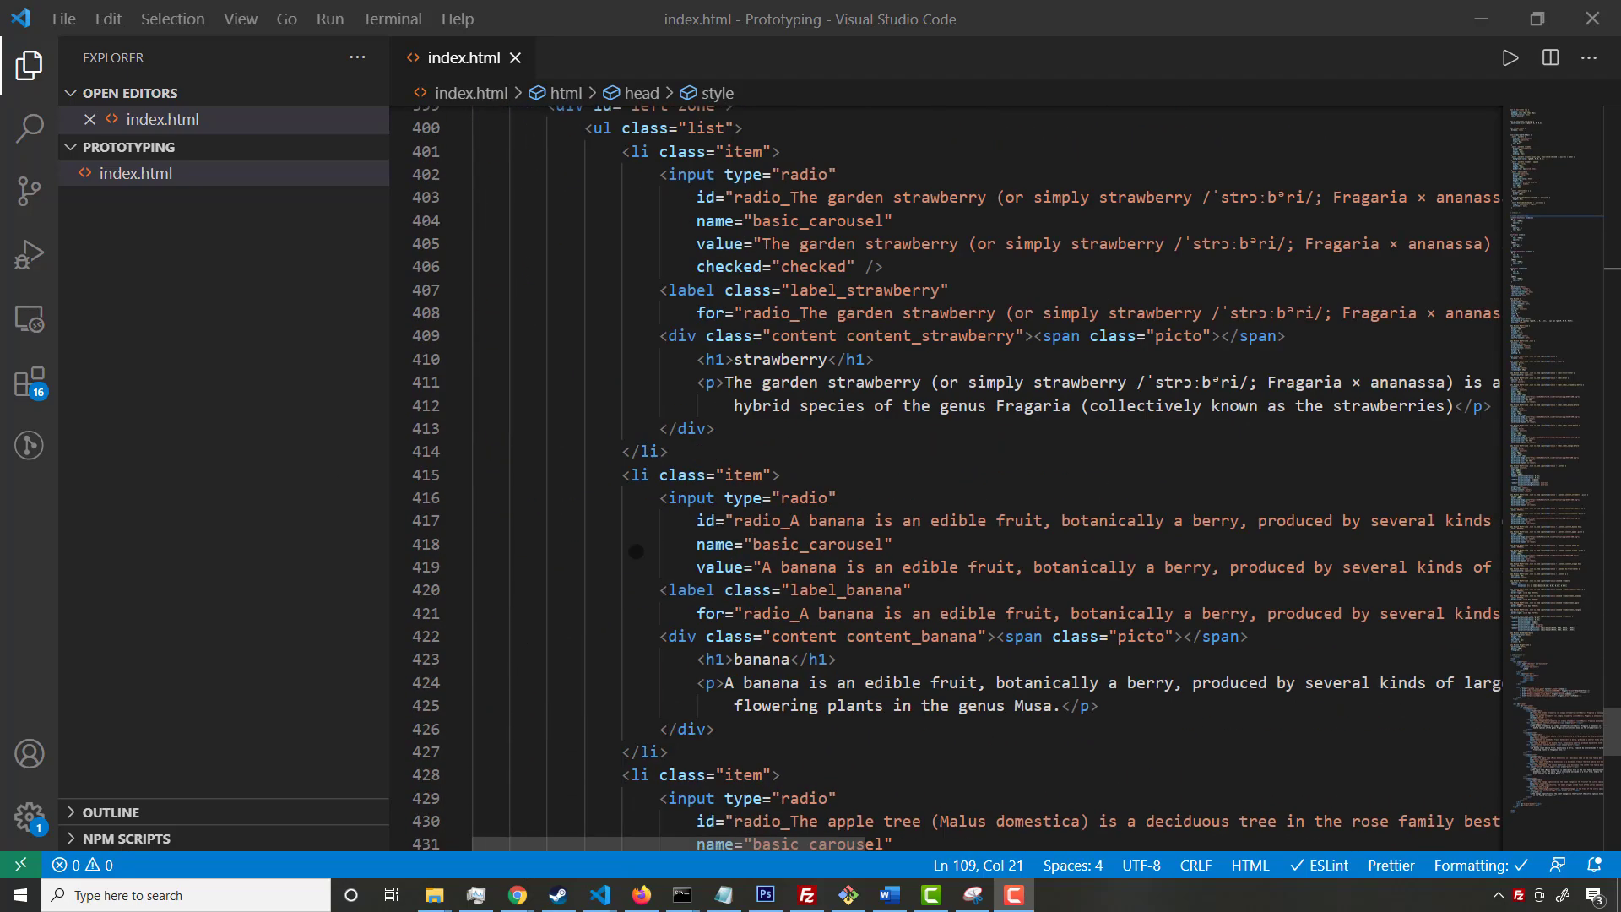
pyautogui.scroll(-3)
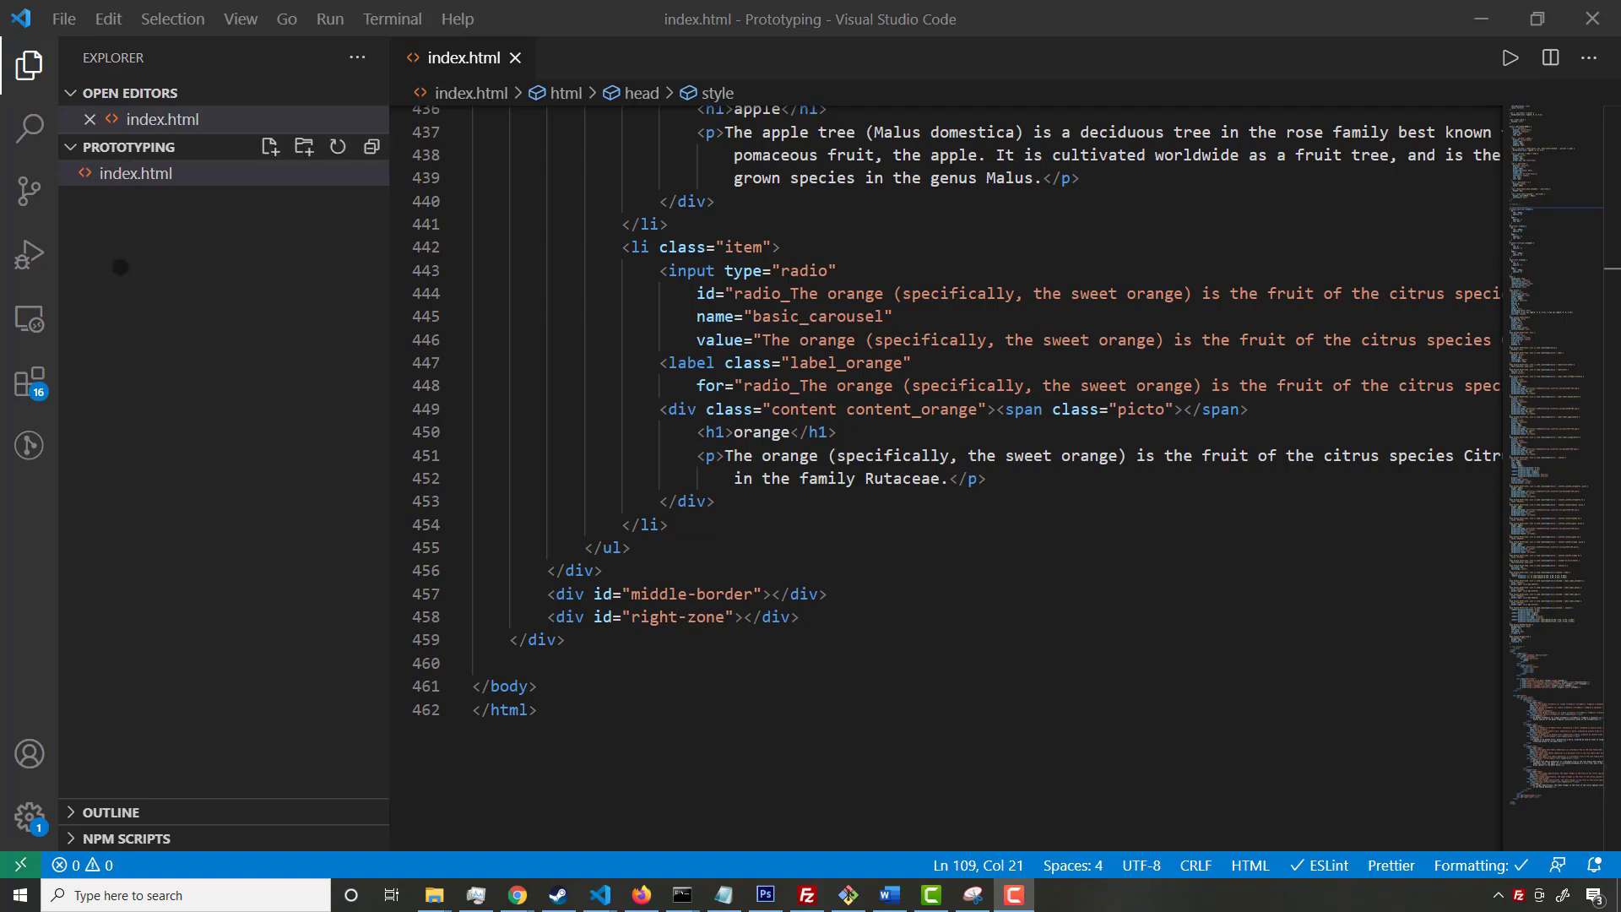
pyautogui.scroll(3)
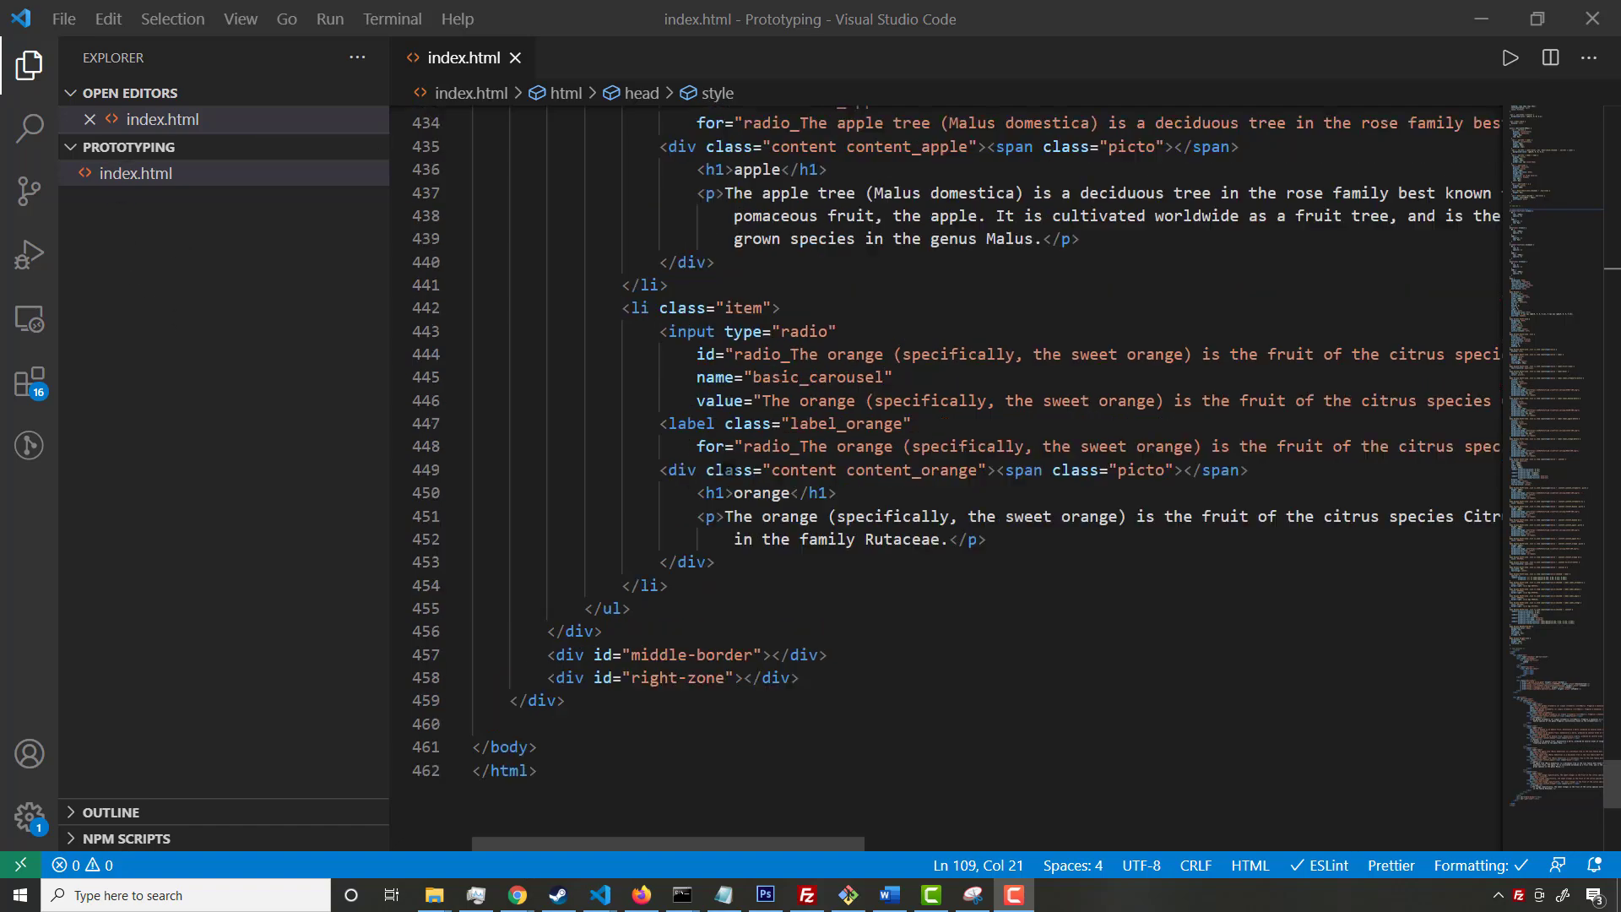
pyautogui.scroll(3)
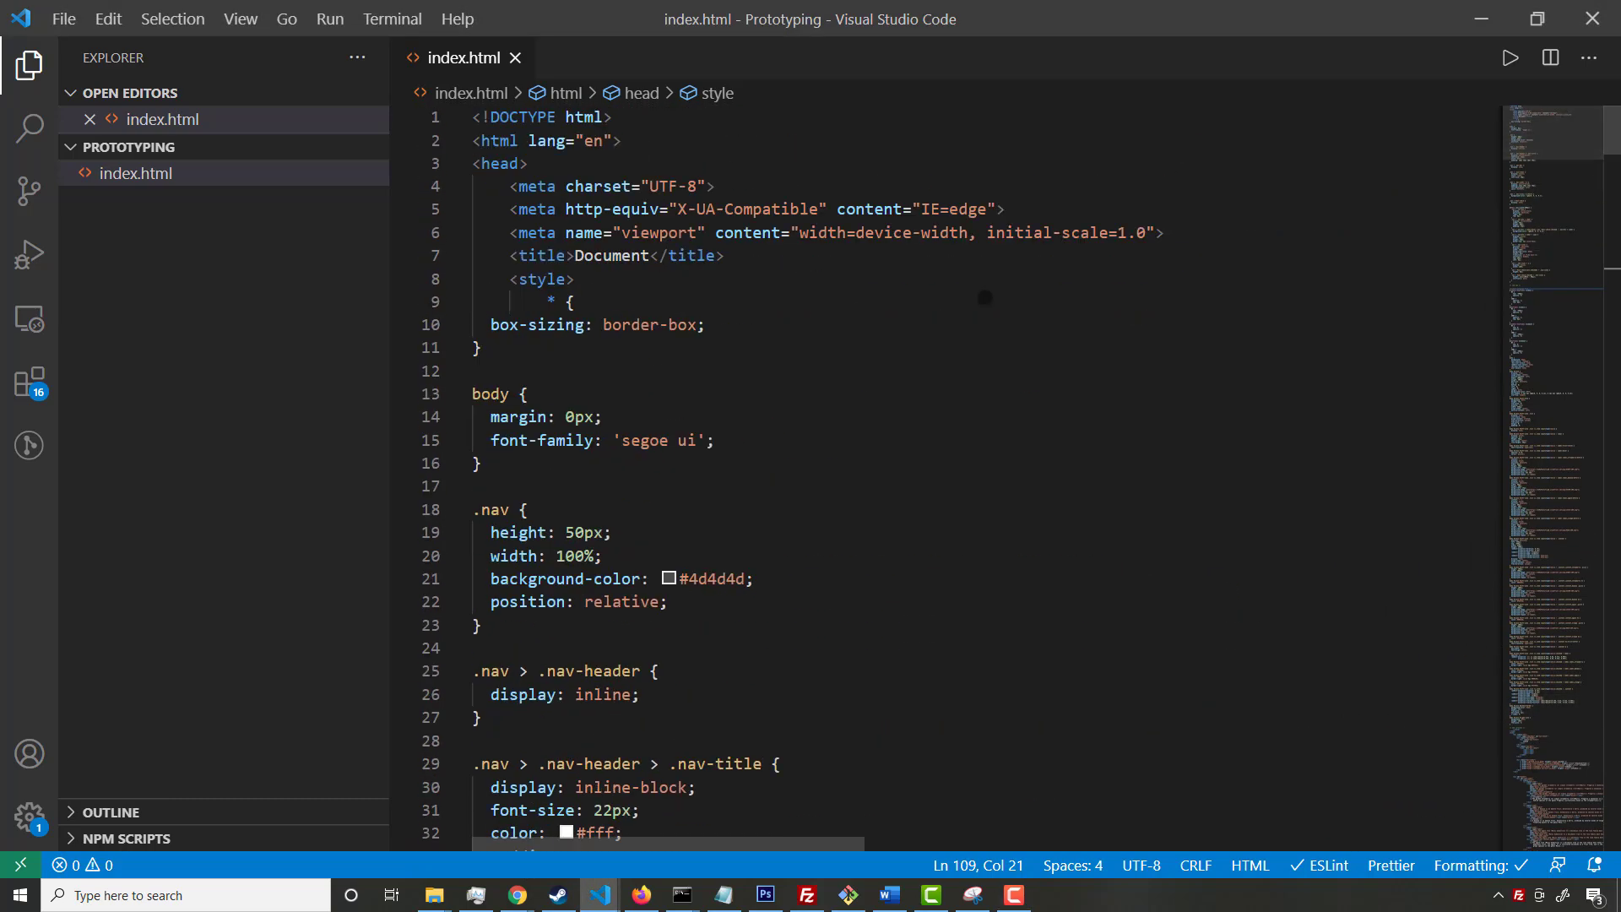
pyautogui.scroll(-3)
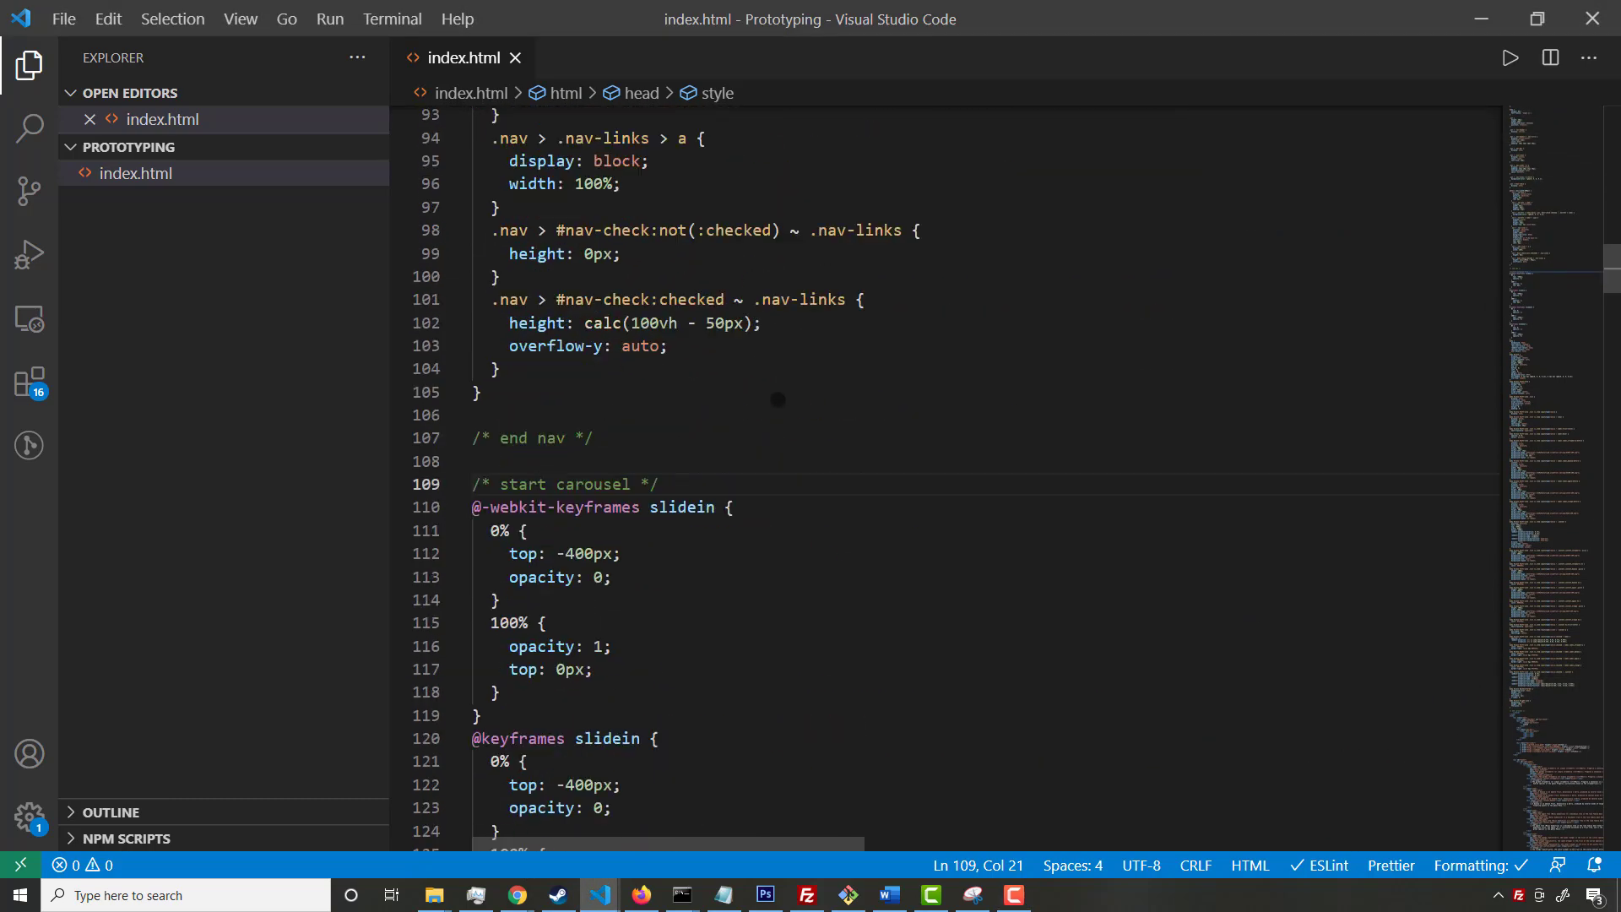
# Browse the CodeHawke course catalog cards in Chrome and return to the Courses banner
pyautogui.click(515, 895)
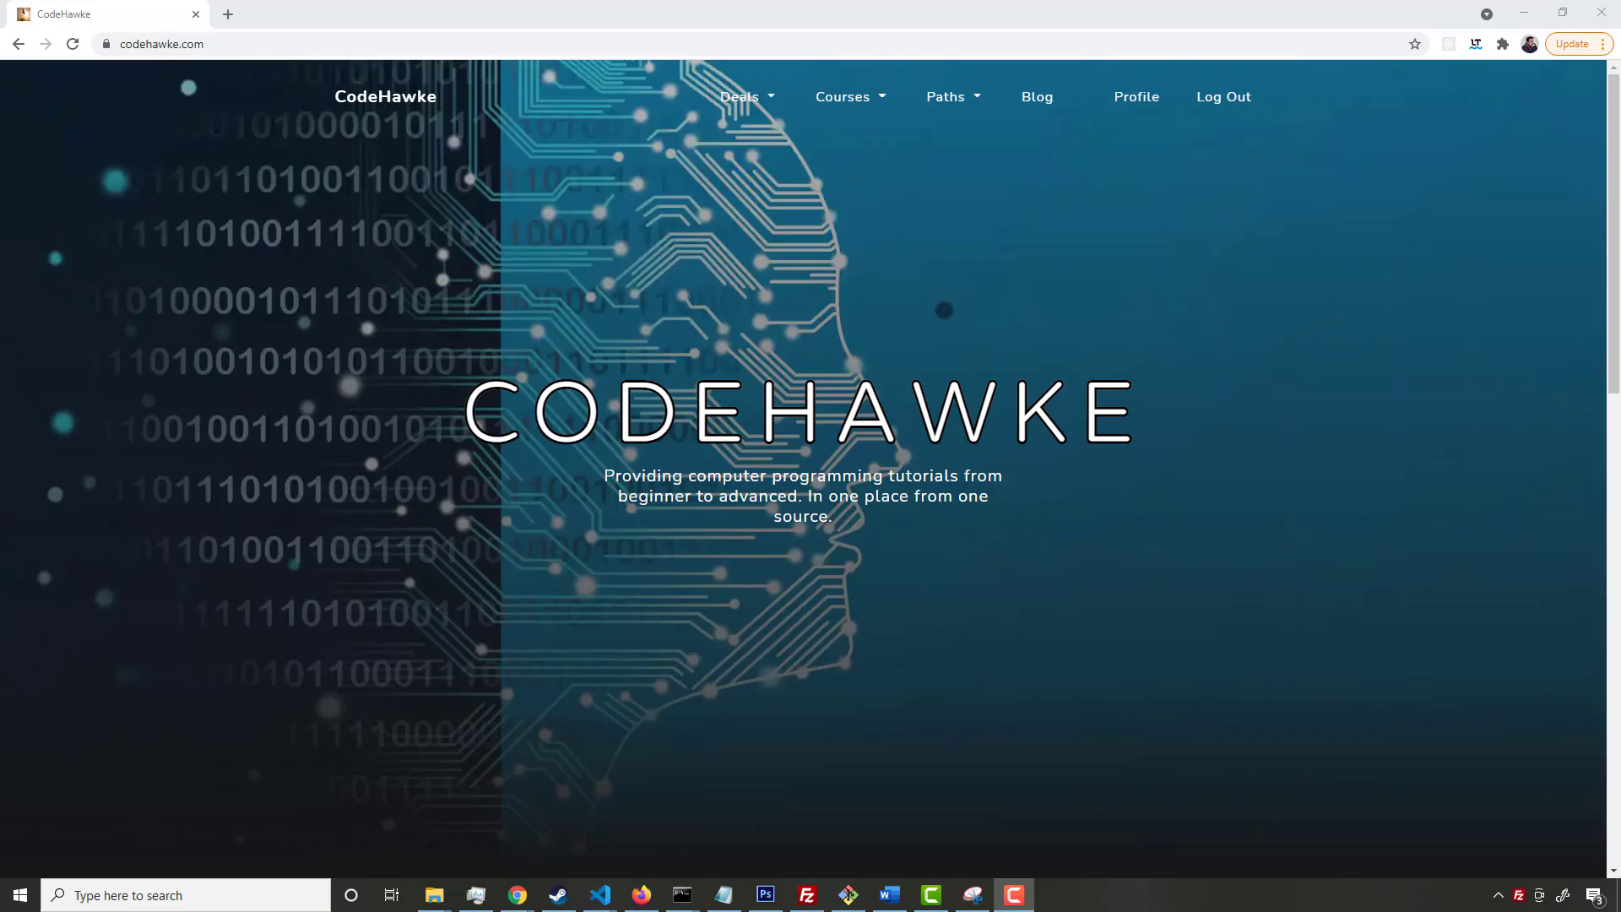
pyautogui.moveTo(844, 97)
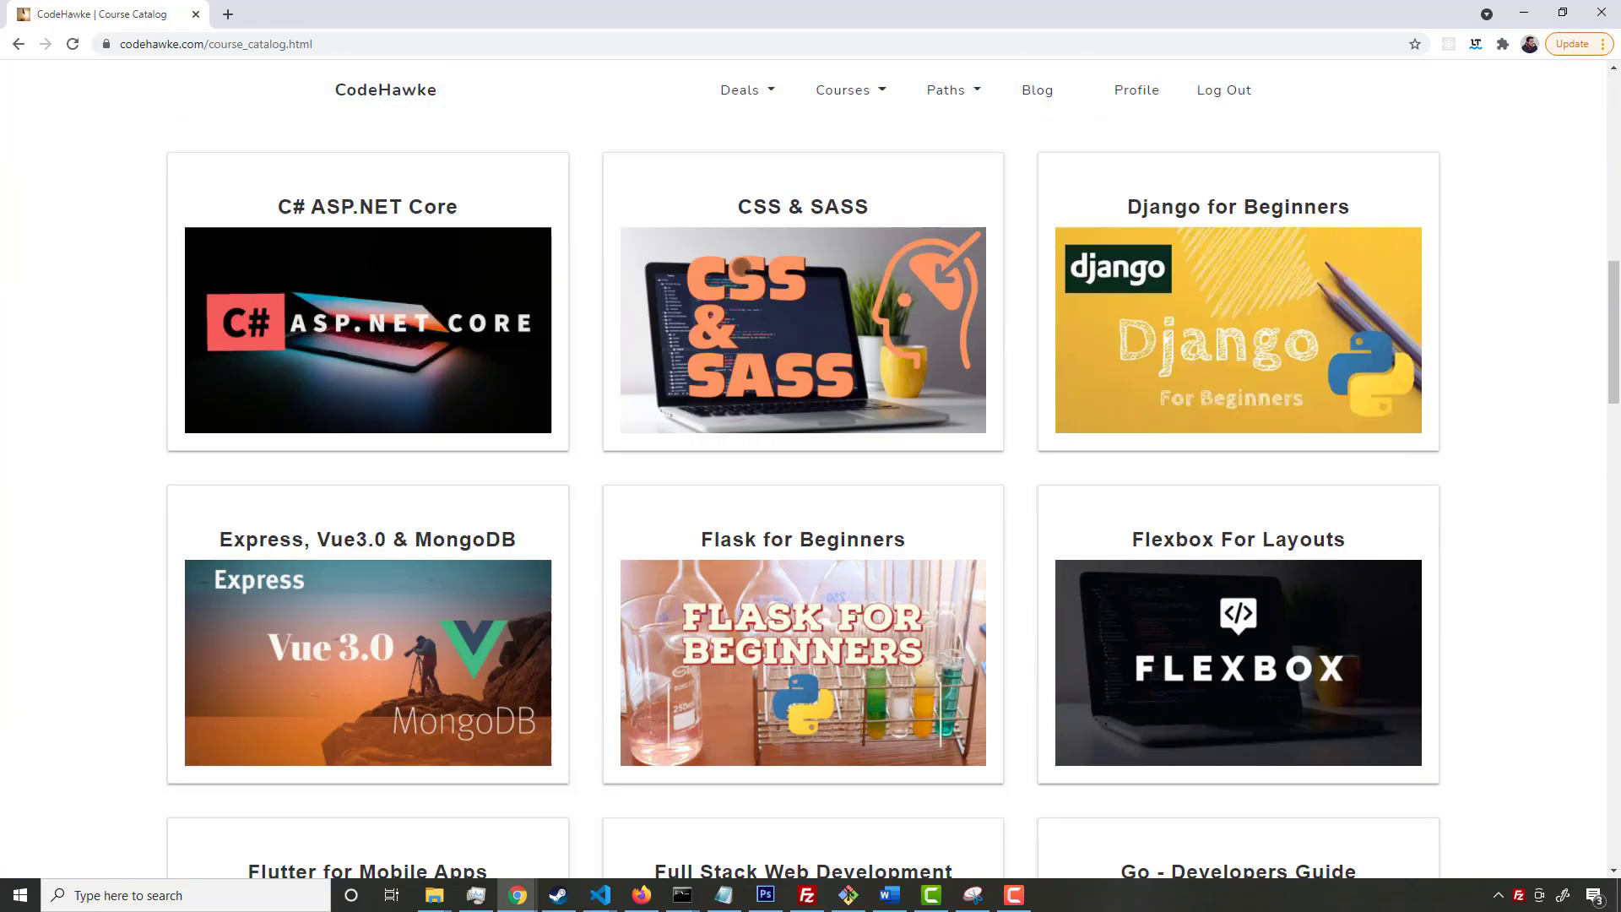
pyautogui.scroll(-3)
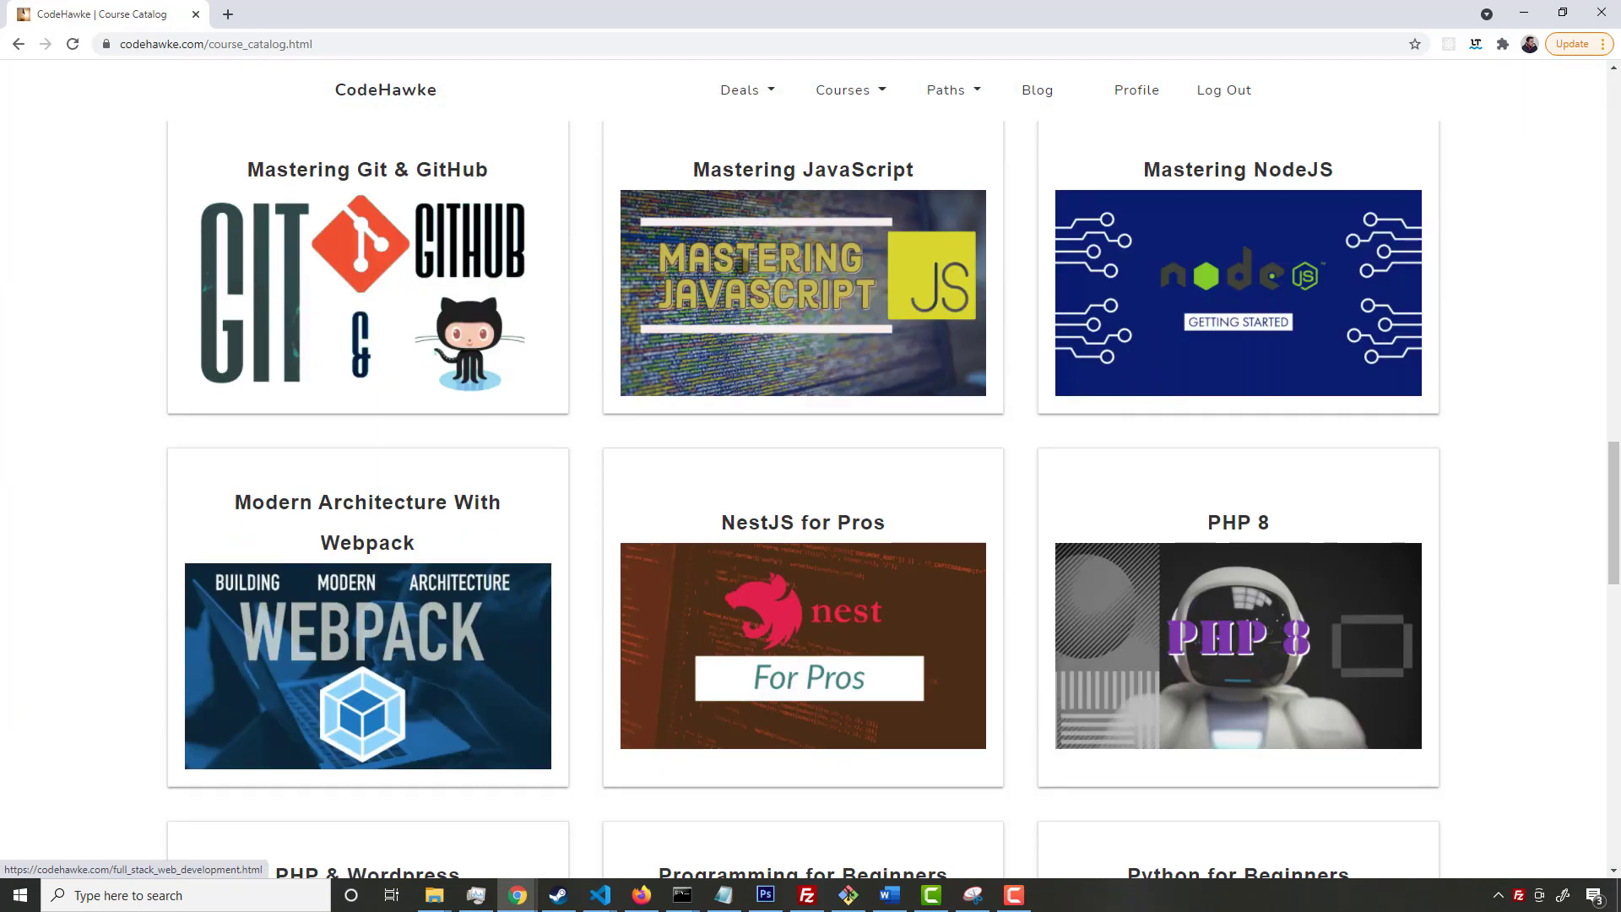
pyautogui.scroll(-3)
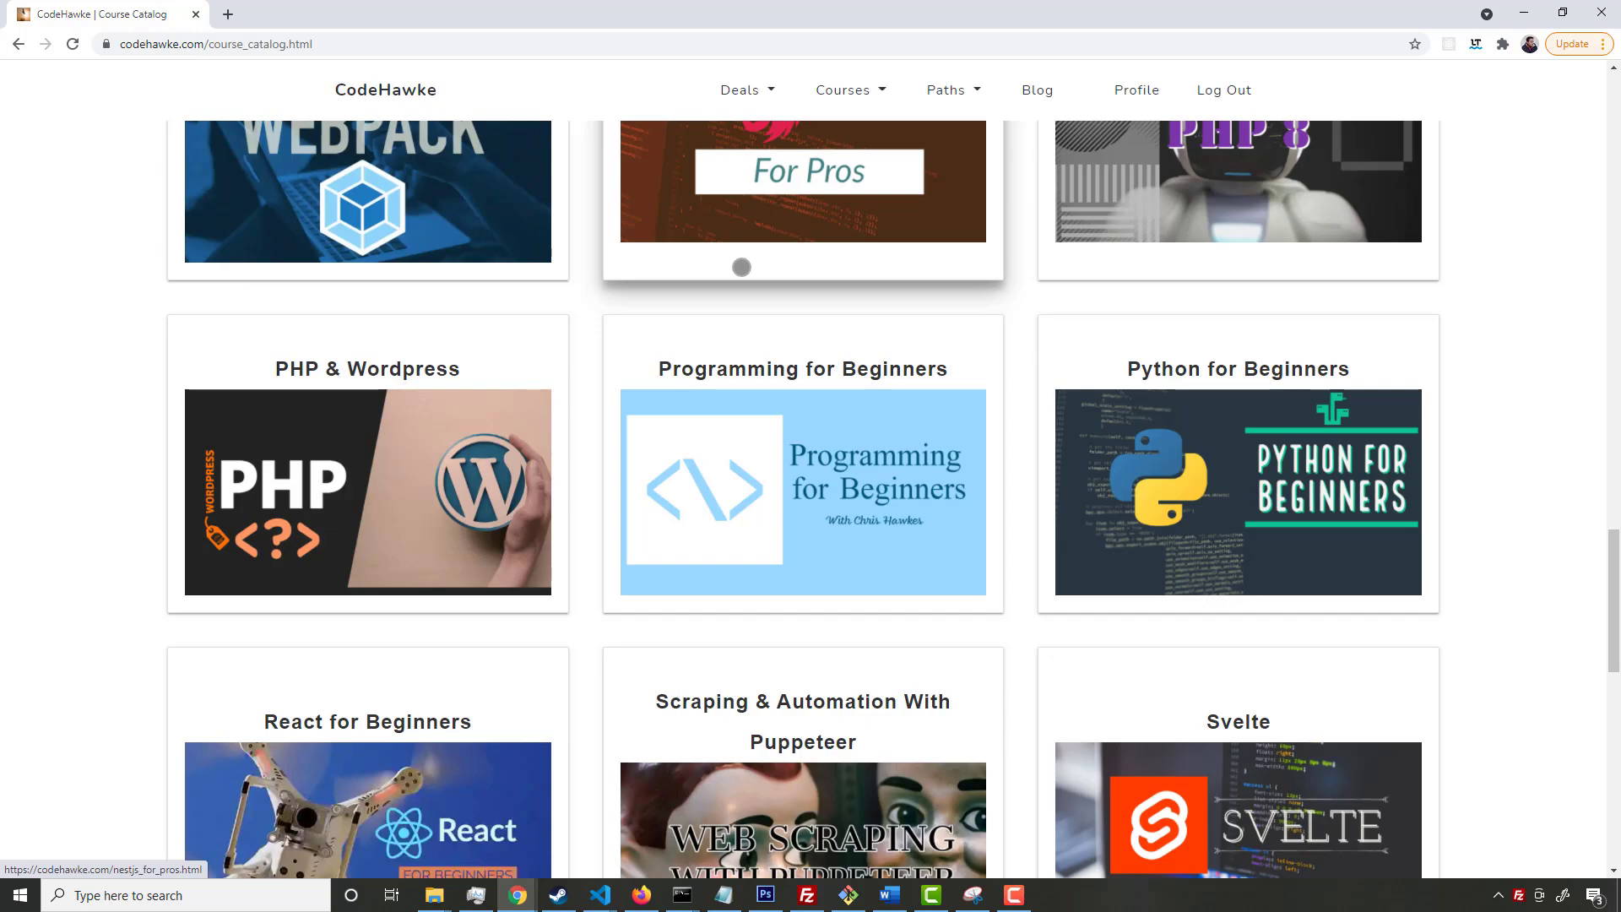
pyautogui.scroll(-3)
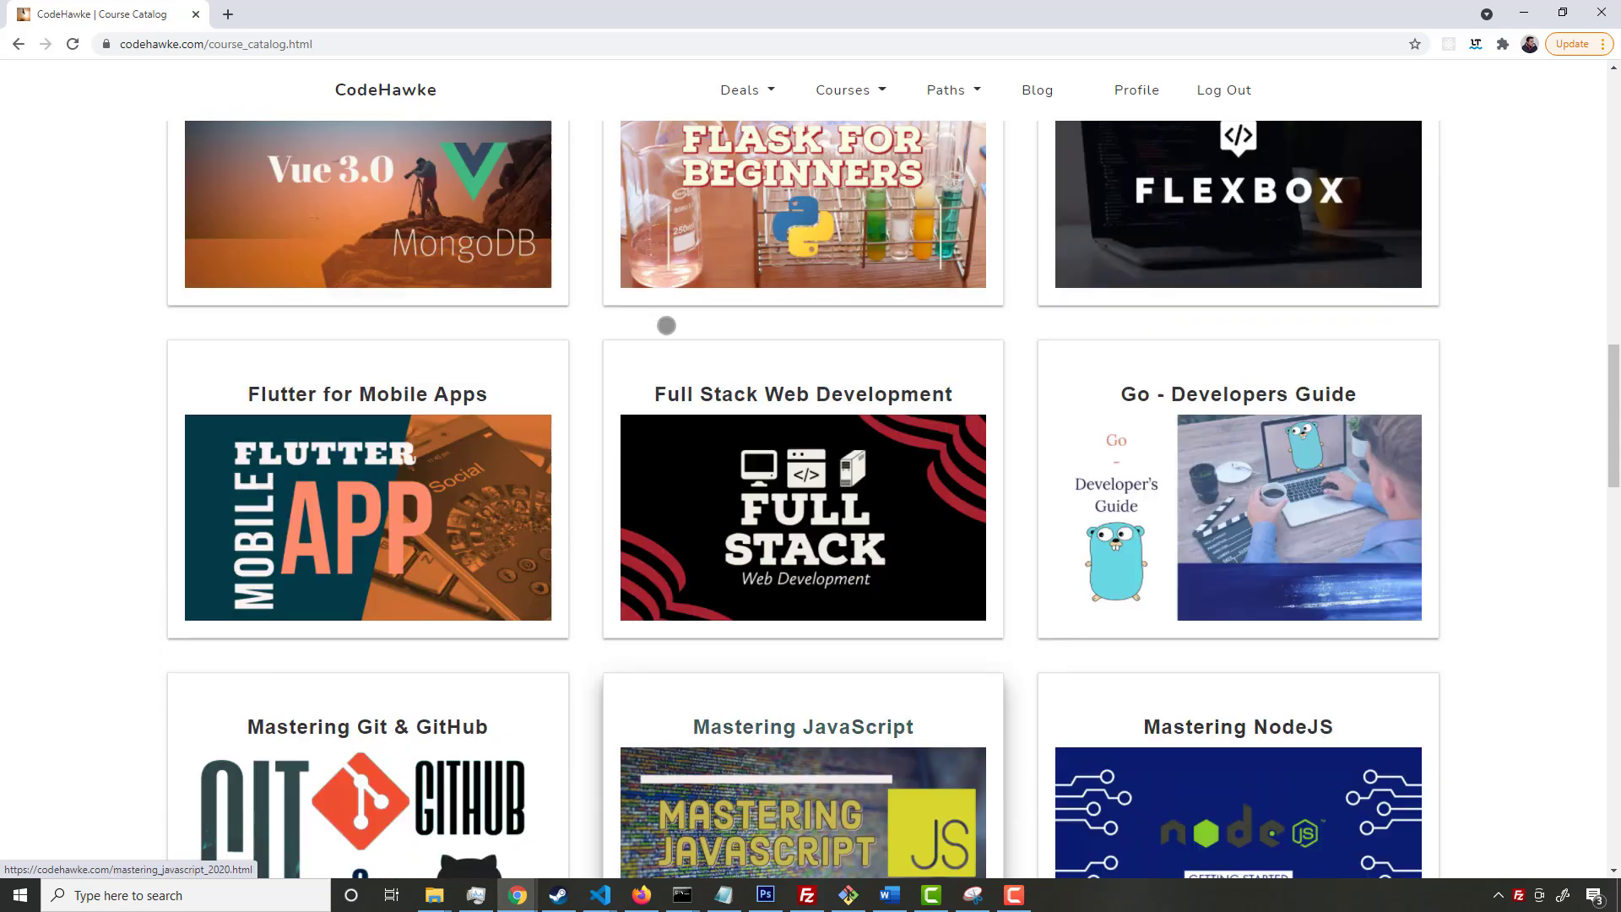
pyautogui.scroll(3)
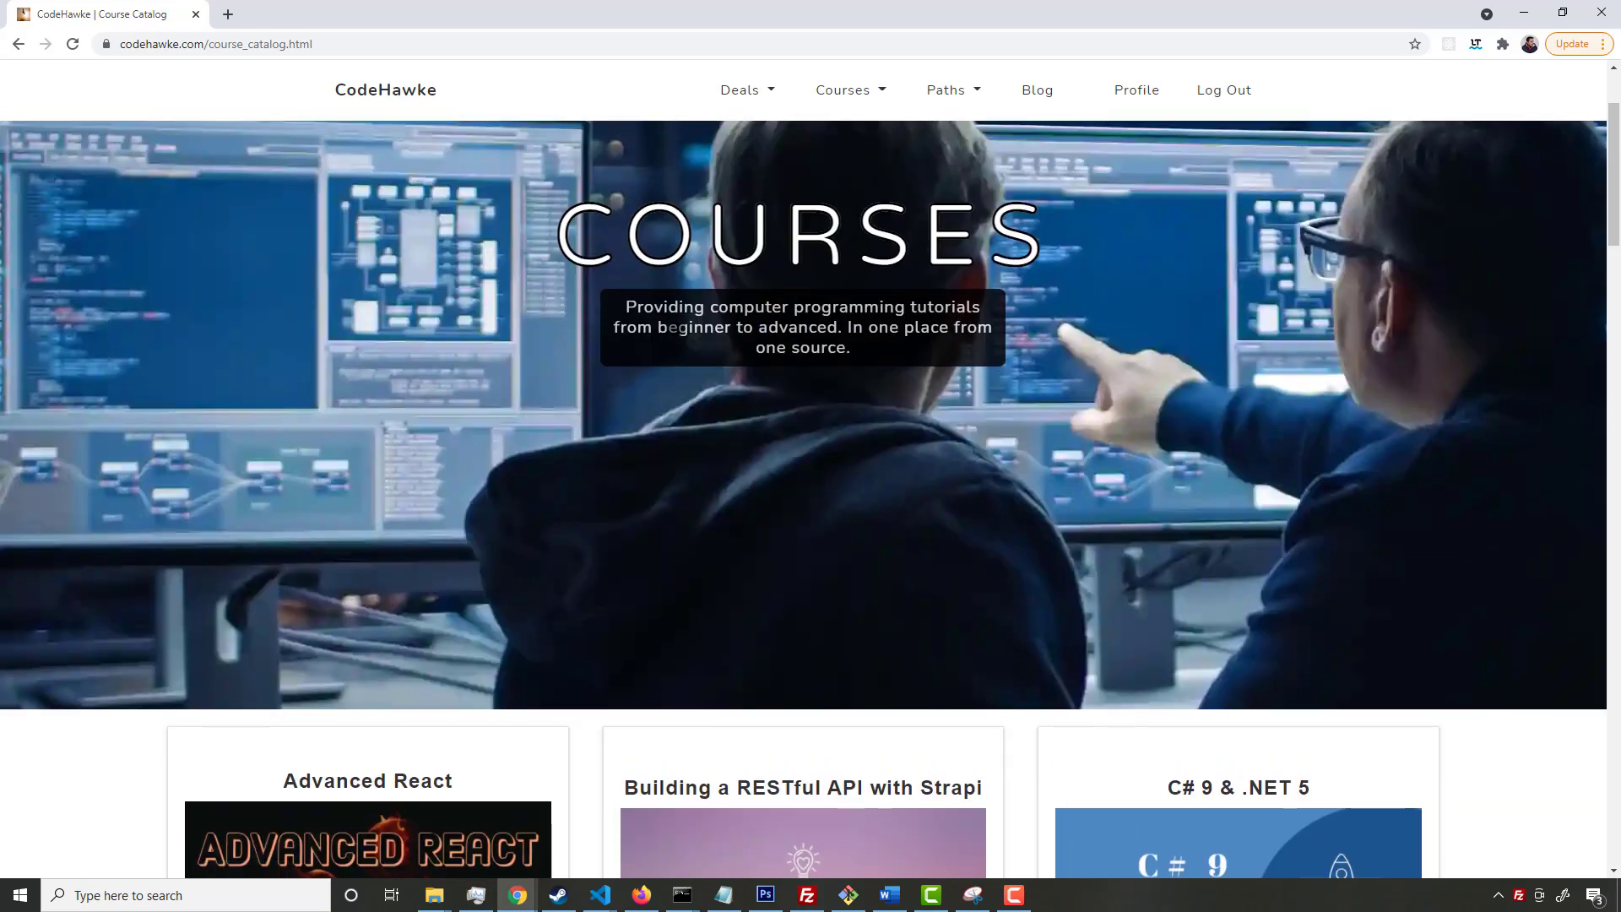